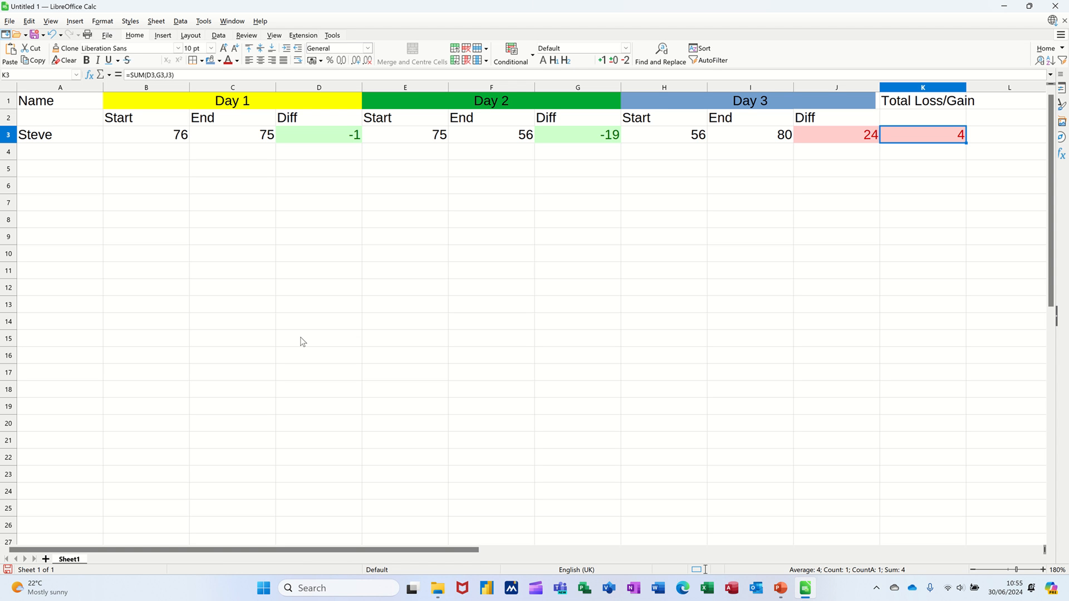
{"action": "mouse_move", "coordinate": [367, 133]}
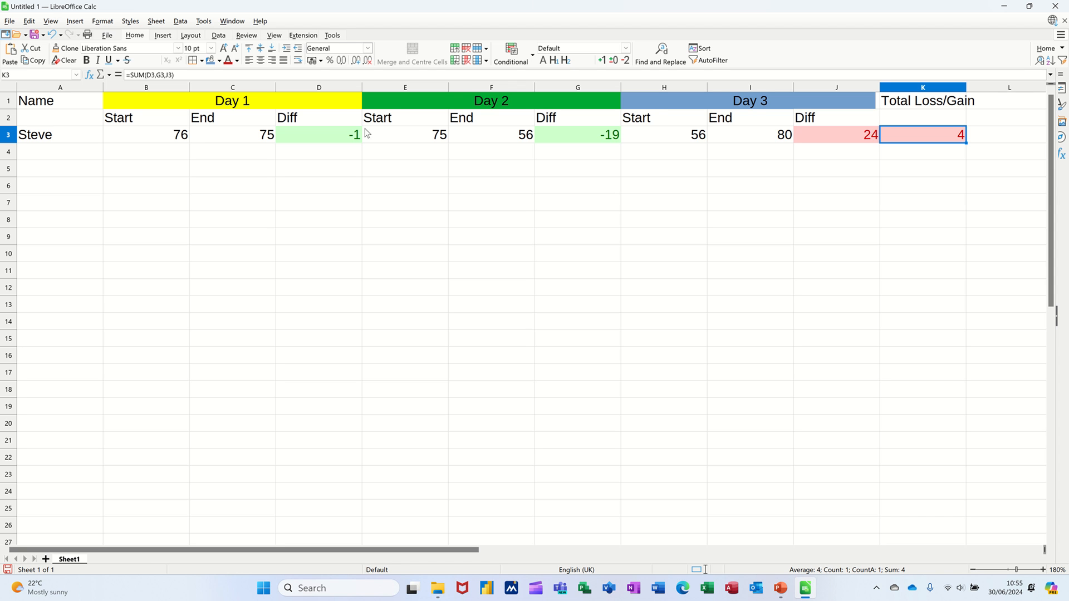
{"action": "mouse_move", "coordinate": [544, 118]}
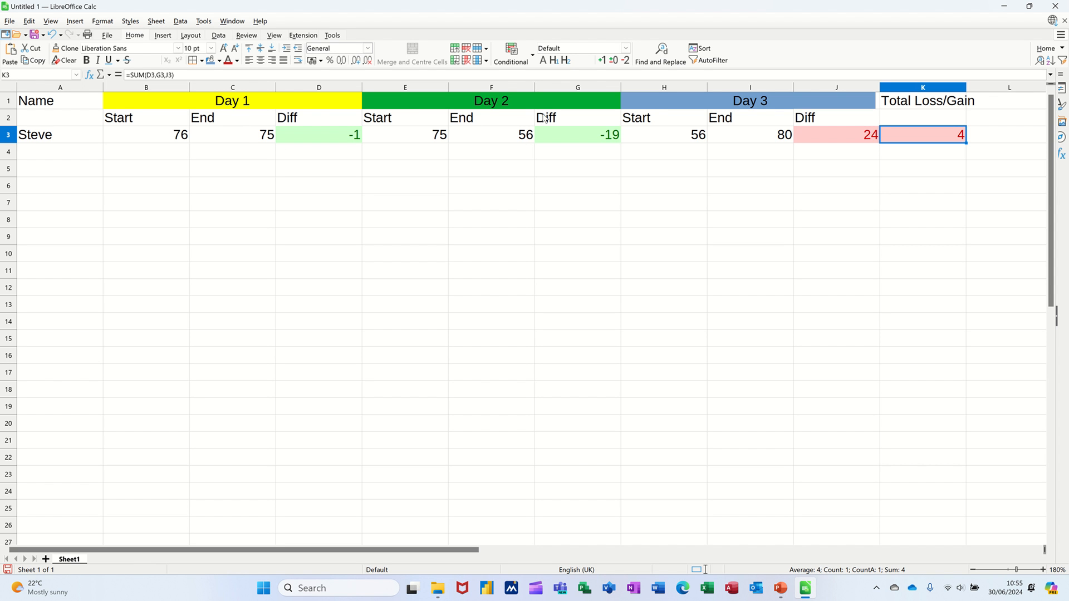
{"action": "mouse_move", "coordinate": [354, 107]}
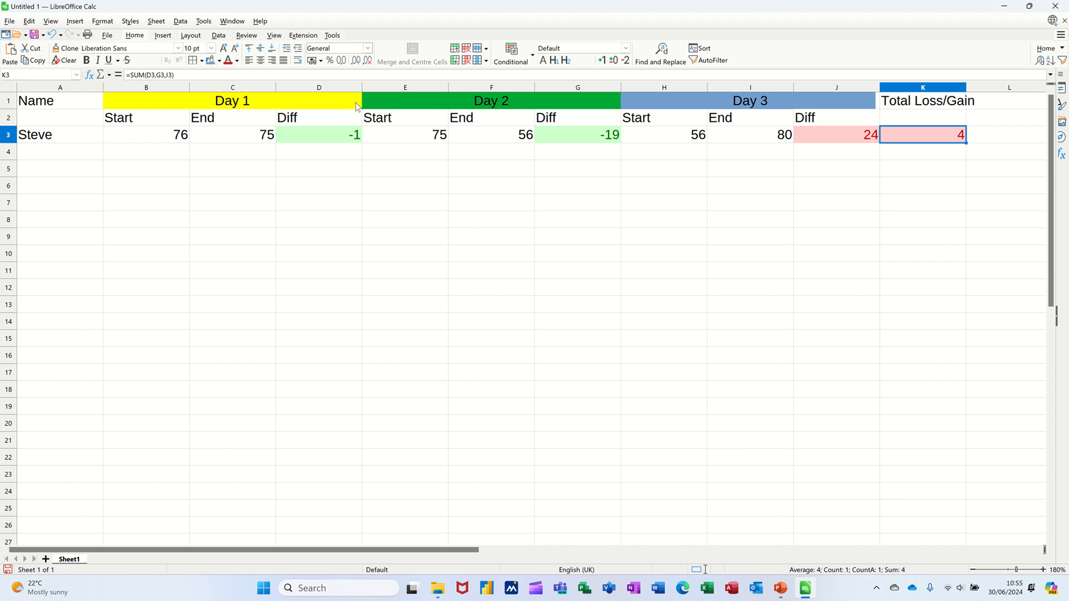
{"action": "mouse_move", "coordinate": [821, 128]}
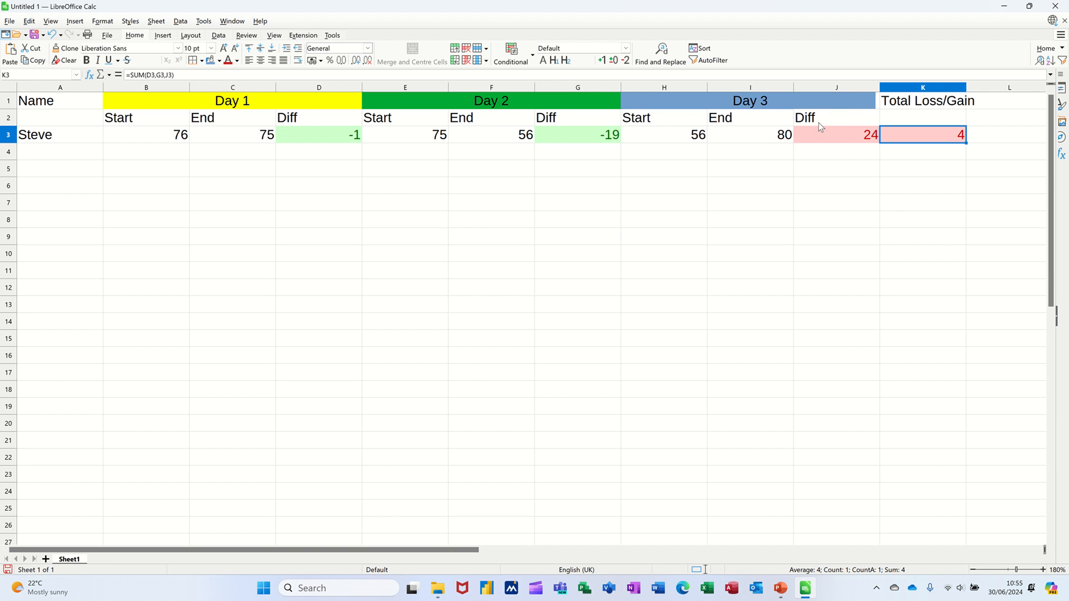
{"action": "mouse_move", "coordinate": [653, 140]}
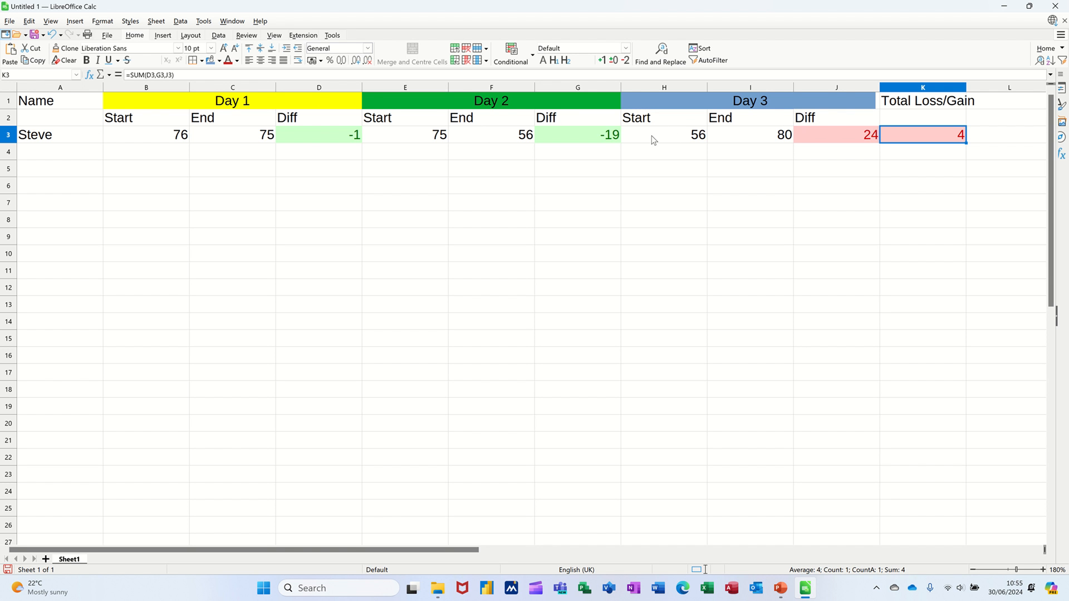
{"action": "mouse_move", "coordinate": [194, 132]}
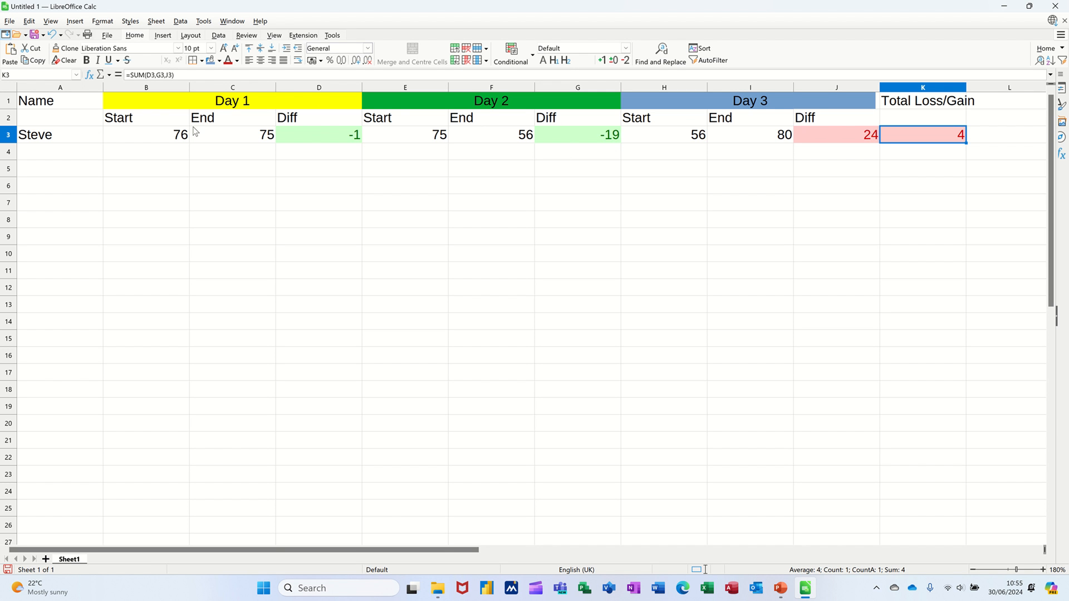
{"action": "mouse_move", "coordinate": [164, 140]}
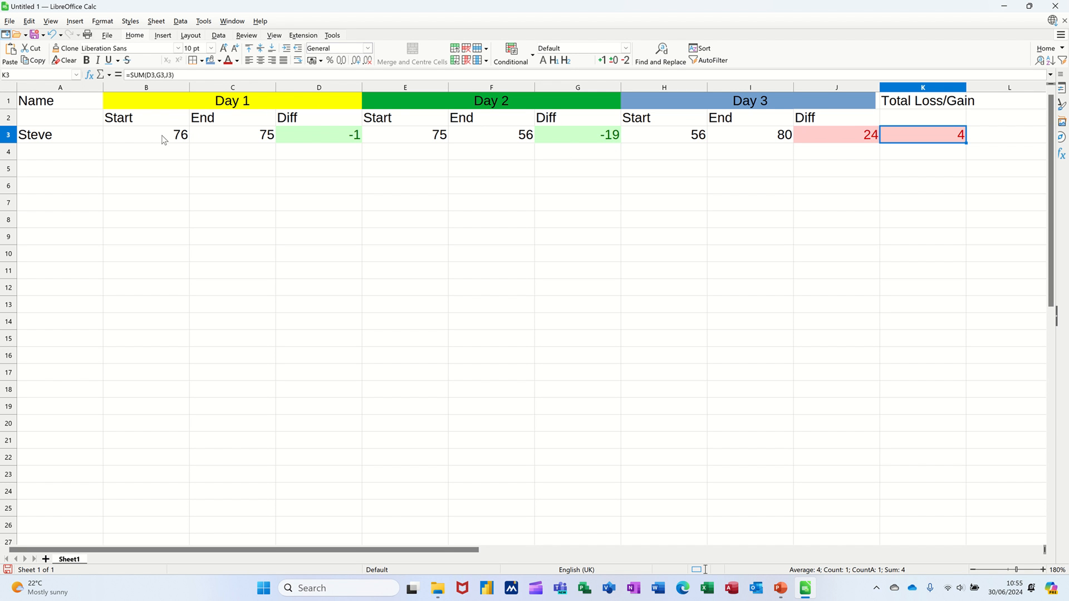
Step: Review the first block's Day 1 End, the three Diff formulas and the K3 SUM total
{"action": "left_click", "coordinate": [232, 135]}
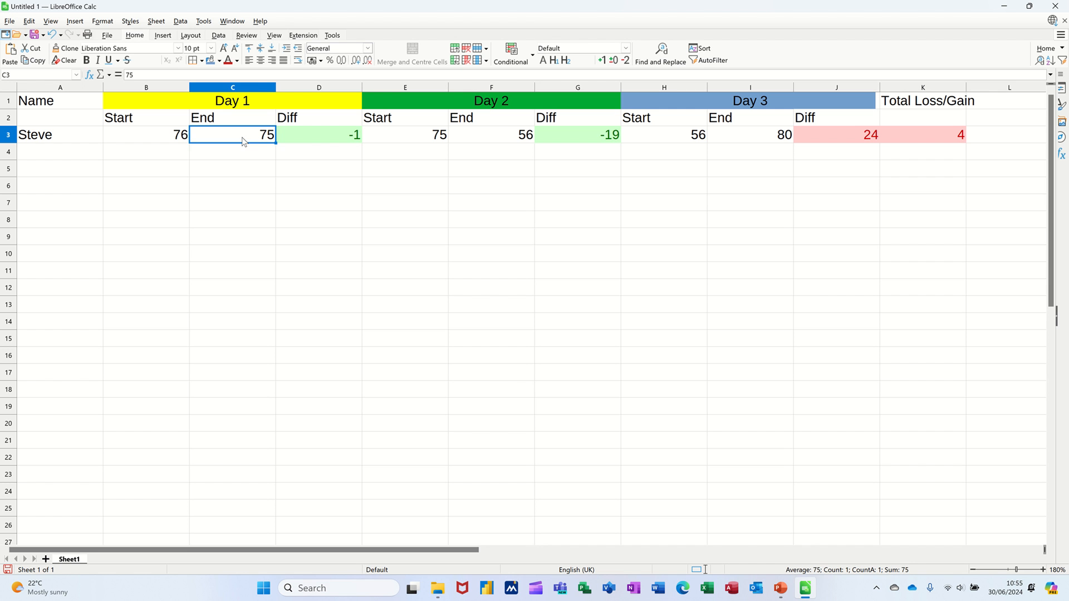
{"action": "left_click", "coordinate": [318, 134]}
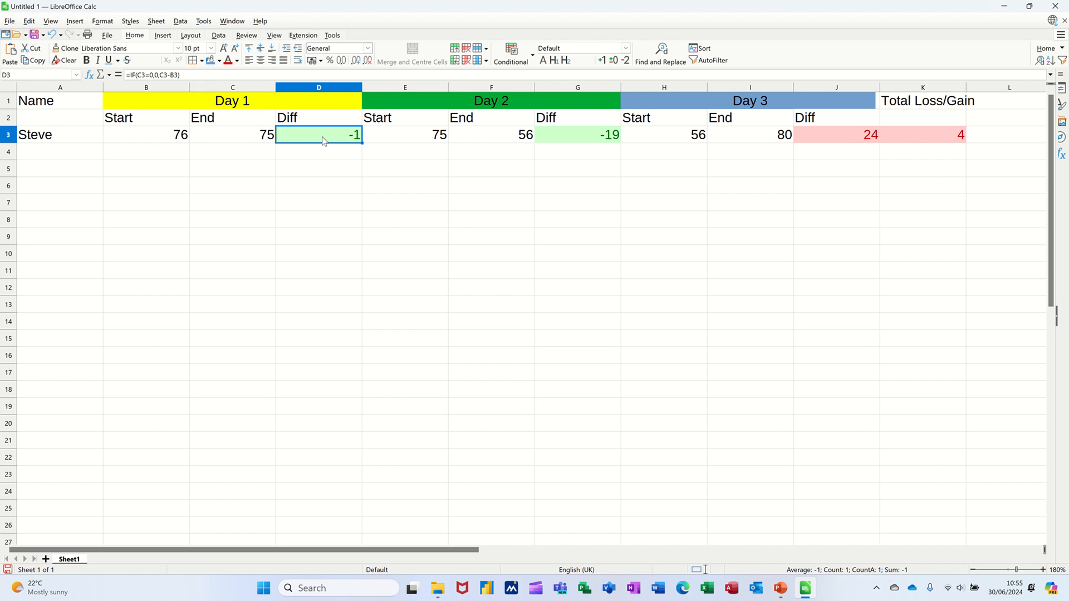
{"action": "mouse_move", "coordinate": [250, 141]}
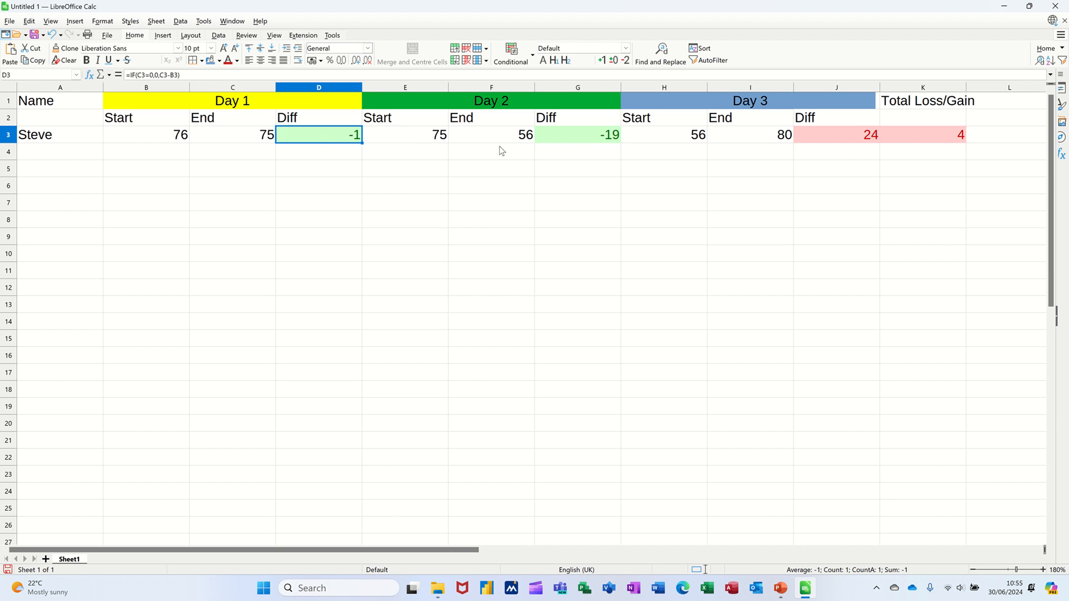
{"action": "left_click", "coordinate": [577, 134]}
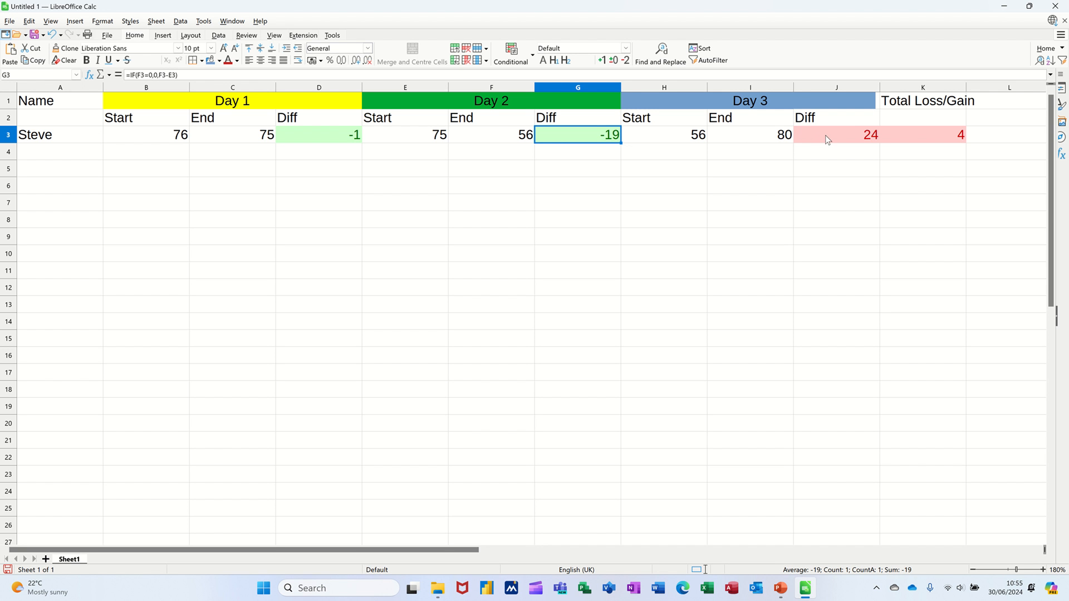
{"action": "left_click", "coordinate": [836, 134]}
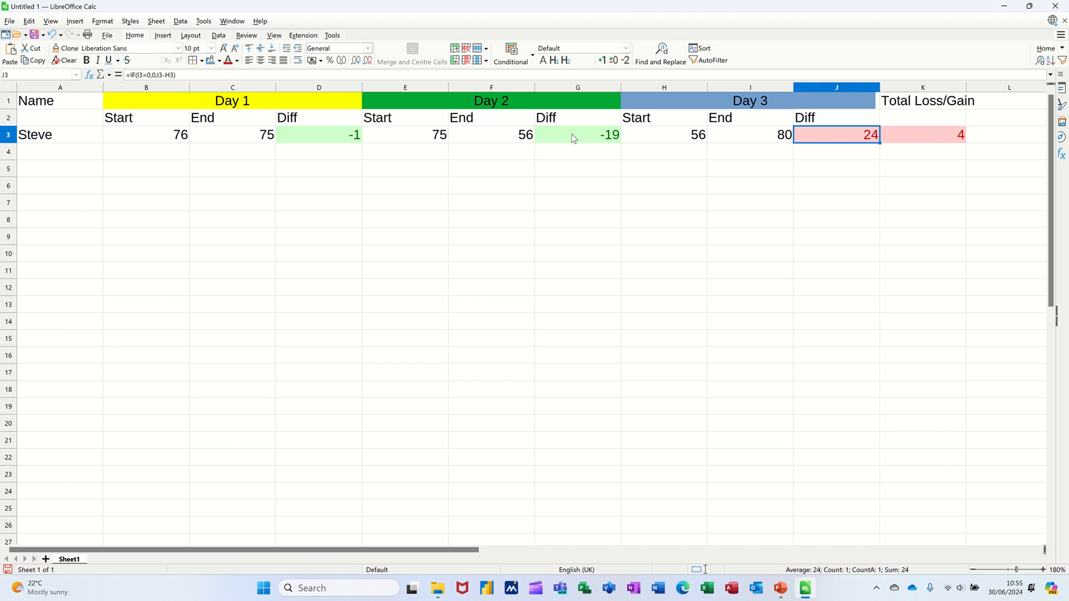
{"action": "left_click", "coordinate": [577, 134]}
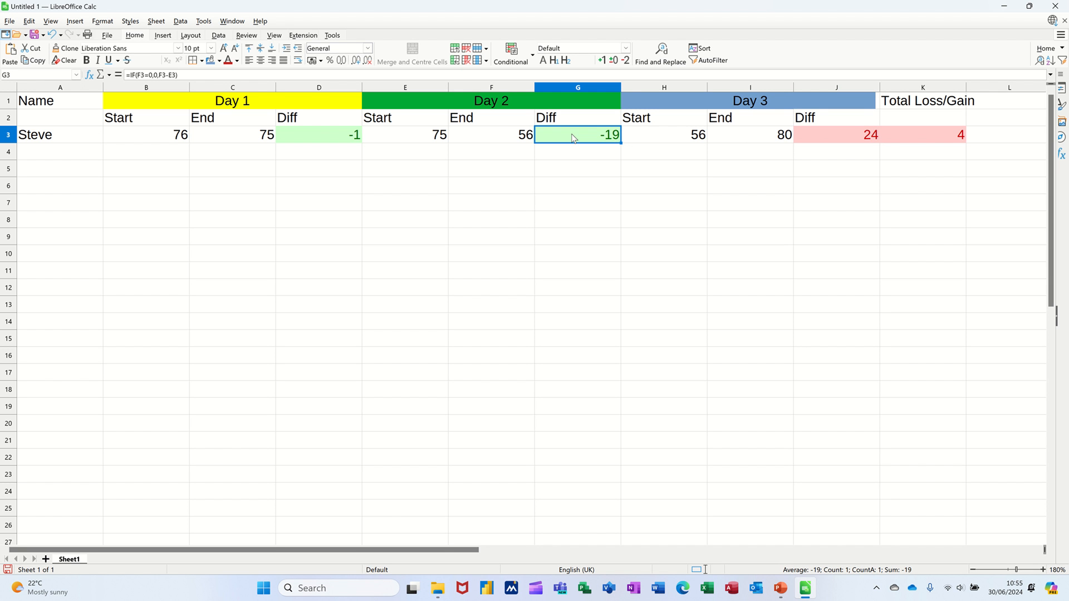
{"action": "left_click", "coordinate": [923, 135]}
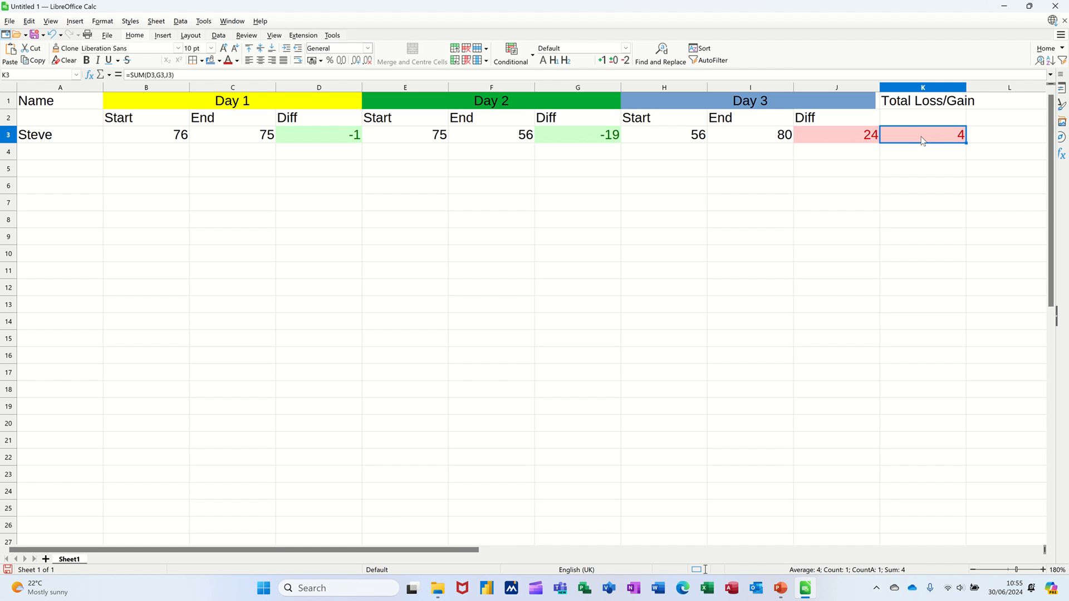
{"action": "mouse_move", "coordinate": [942, 141]}
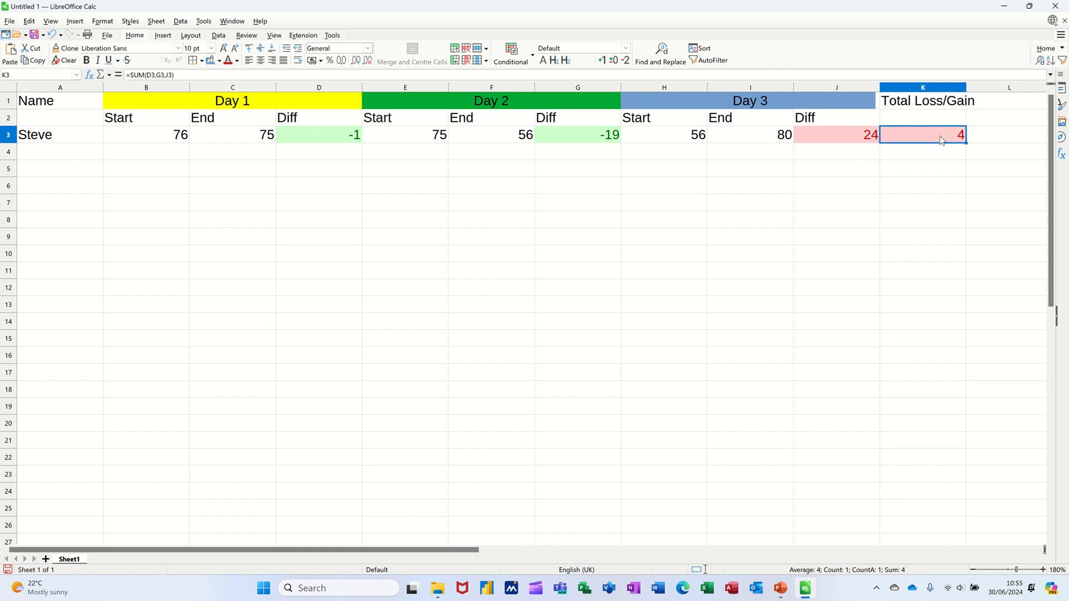
{"action": "mouse_move", "coordinate": [592, 140]}
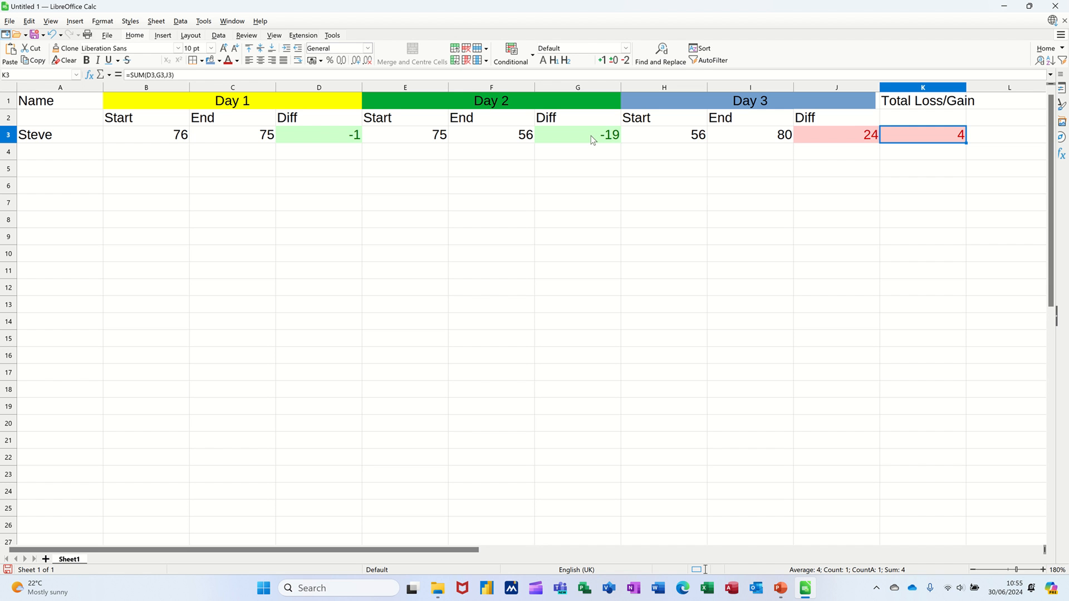
{"action": "mouse_move", "coordinate": [827, 141]}
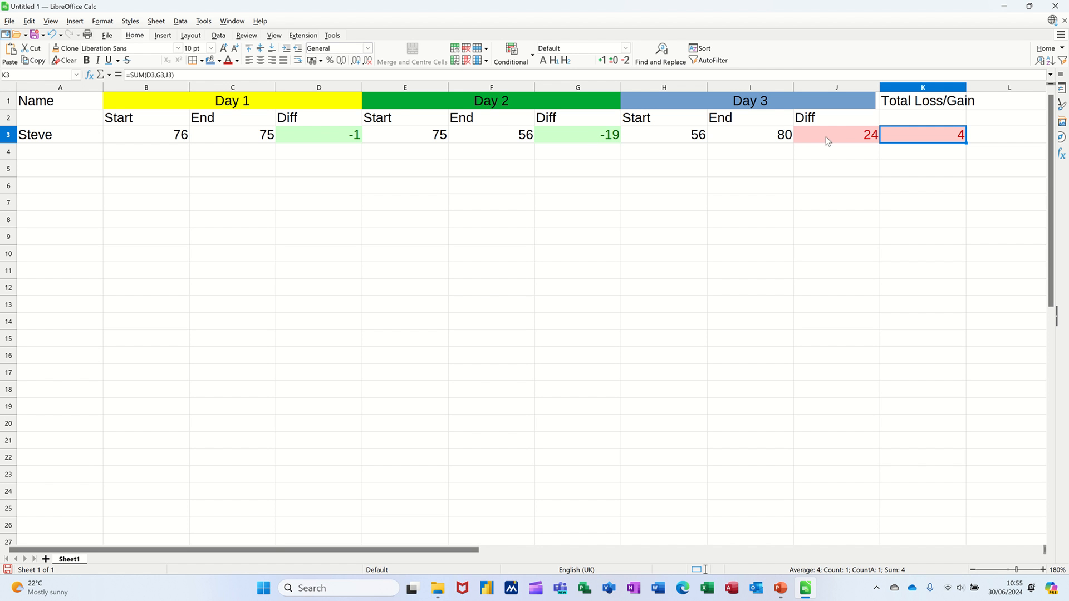
{"action": "mouse_move", "coordinate": [195, 294]}
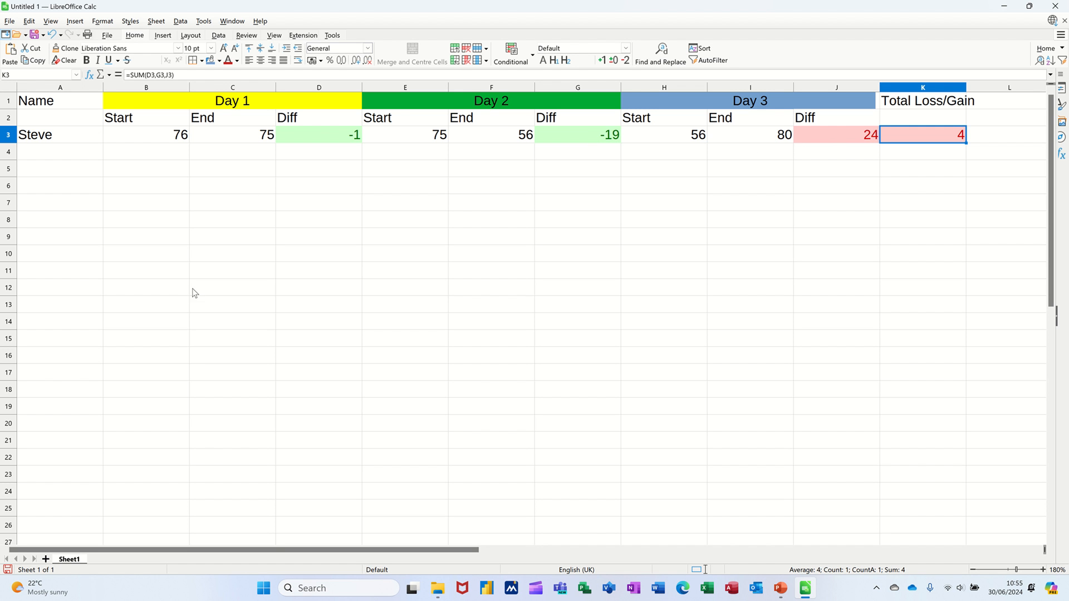
{"action": "mouse_move", "coordinate": [54, 203]}
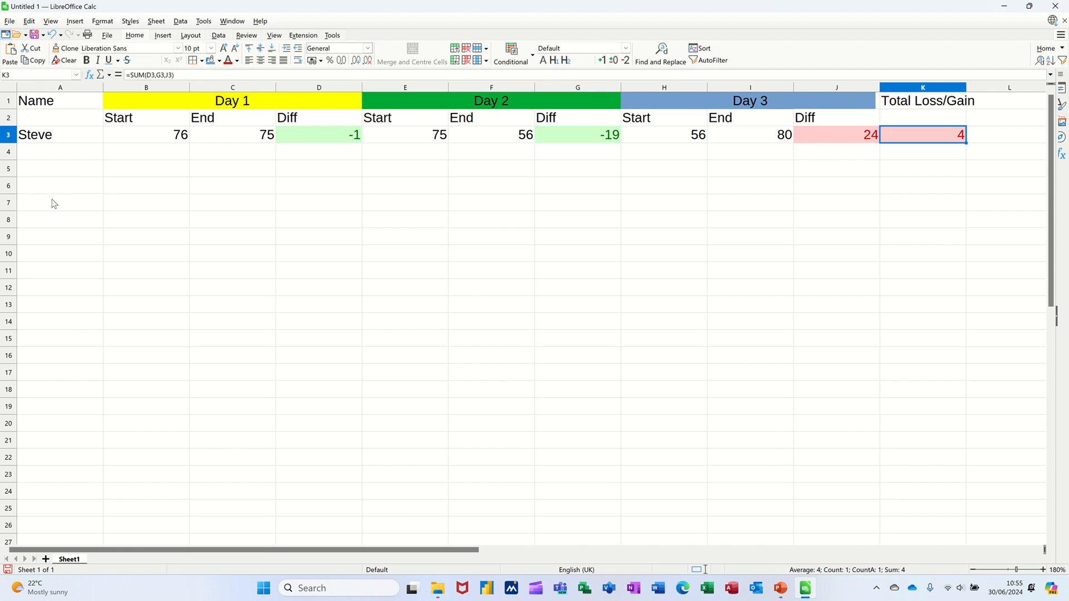
Step: Enter Name in A7 and a merged, centred Day 1 heading across B7:D7
{"action": "type", "text": "Name"}
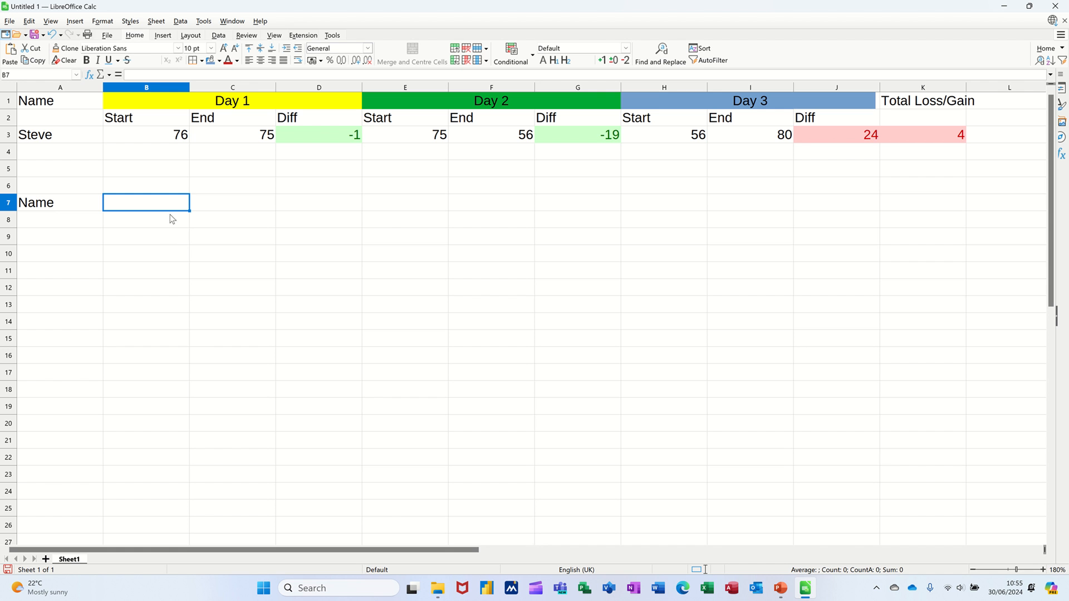
{"action": "left_click_drag", "start_coordinate": [145, 202], "coordinate": [319, 202]}
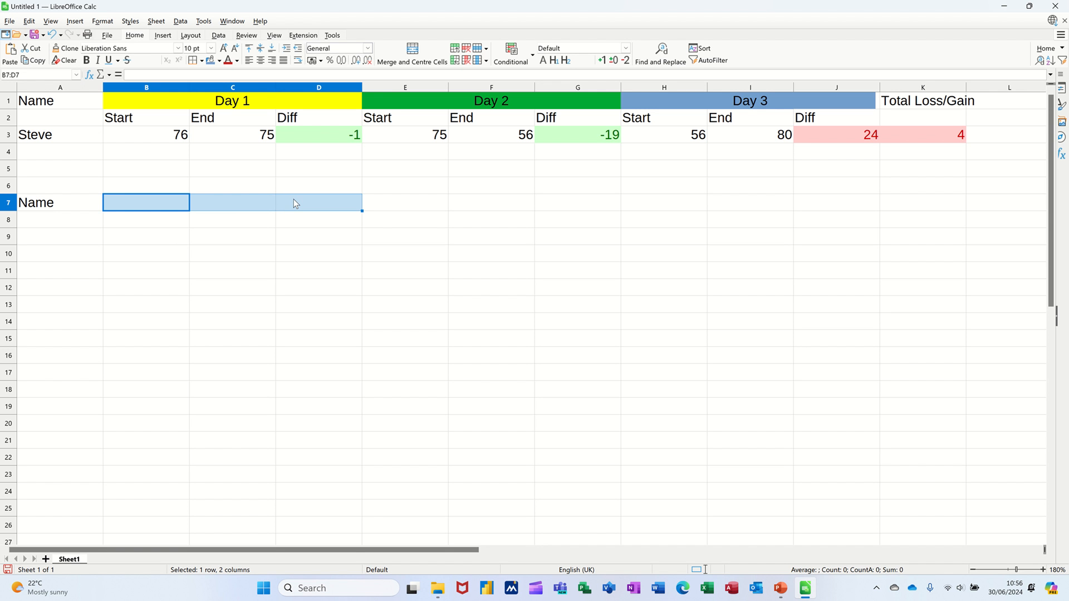
{"action": "left_click", "coordinate": [412, 53]}
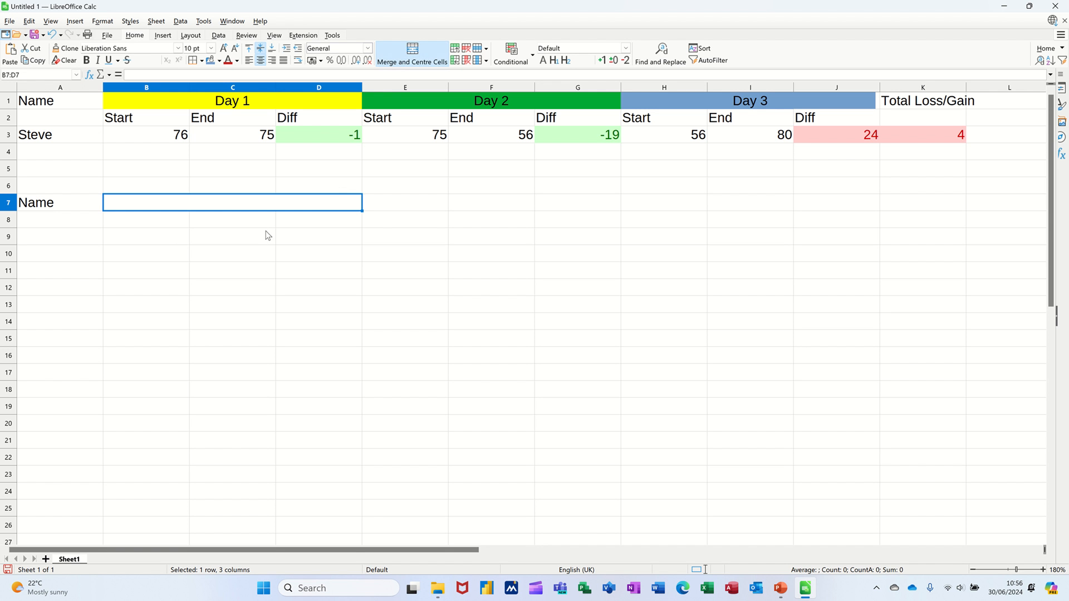
{"action": "type", "text": "Day 1"}
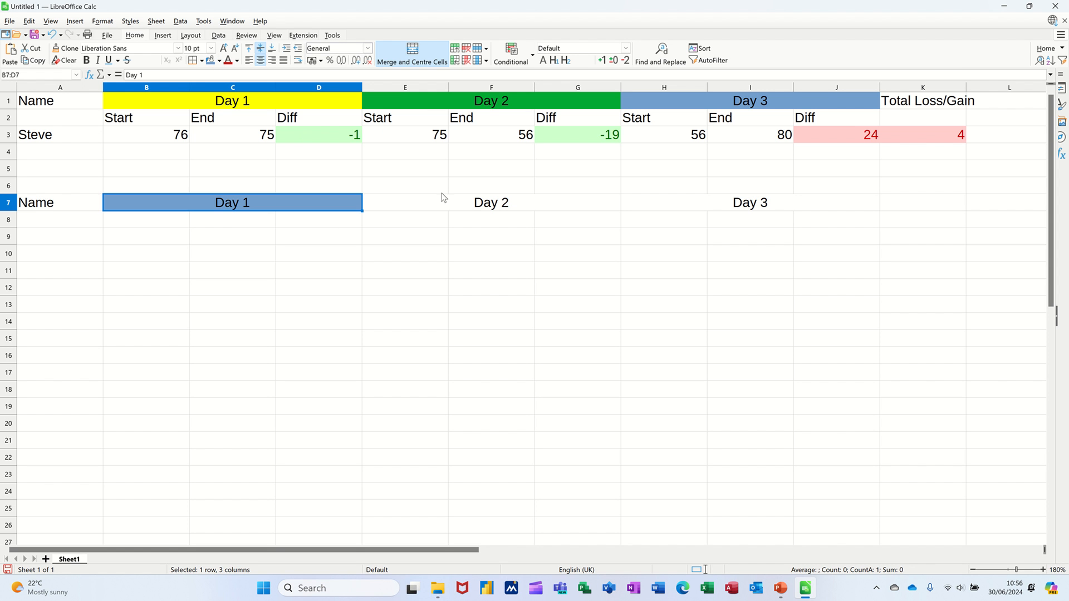
Step: Fill the Day 2 heading yellow and choose a fill for the Day 3 heading
{"action": "left_click", "coordinate": [491, 203]}
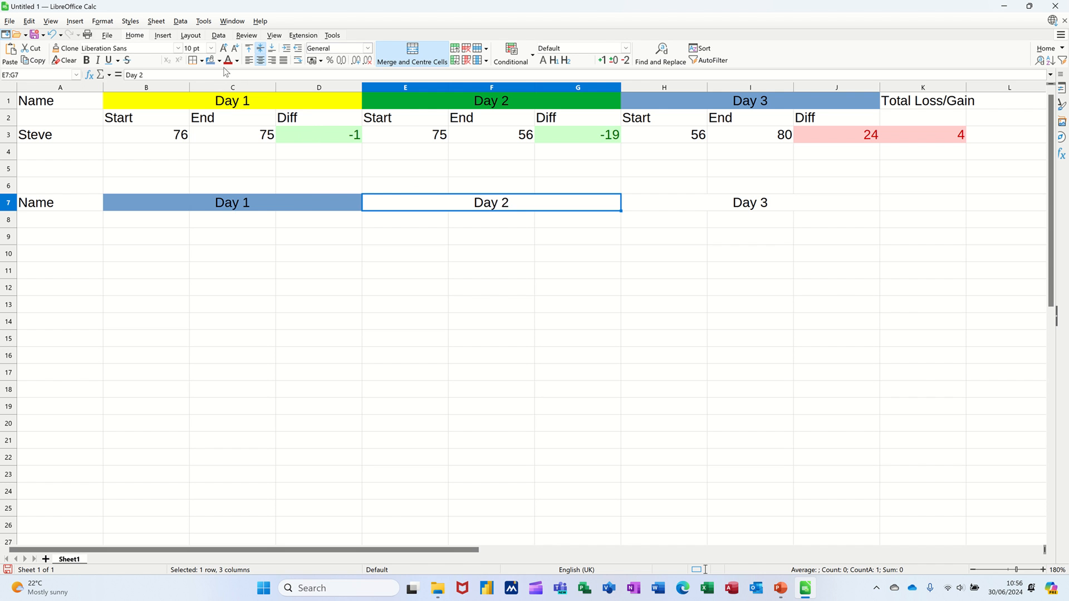
{"action": "left_click", "coordinate": [220, 60]}
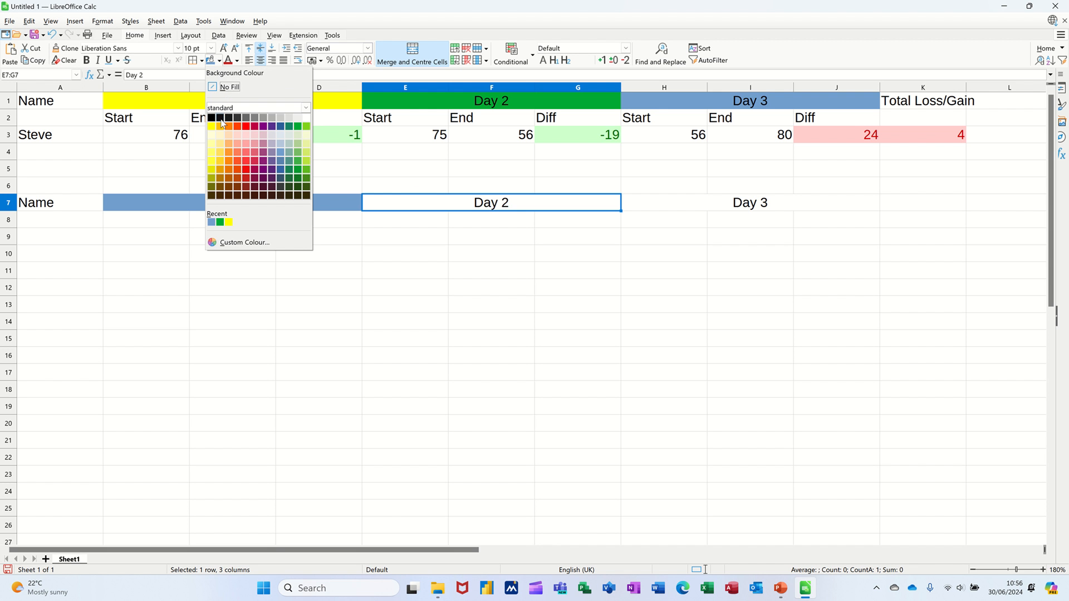
{"action": "left_click", "coordinate": [219, 126]}
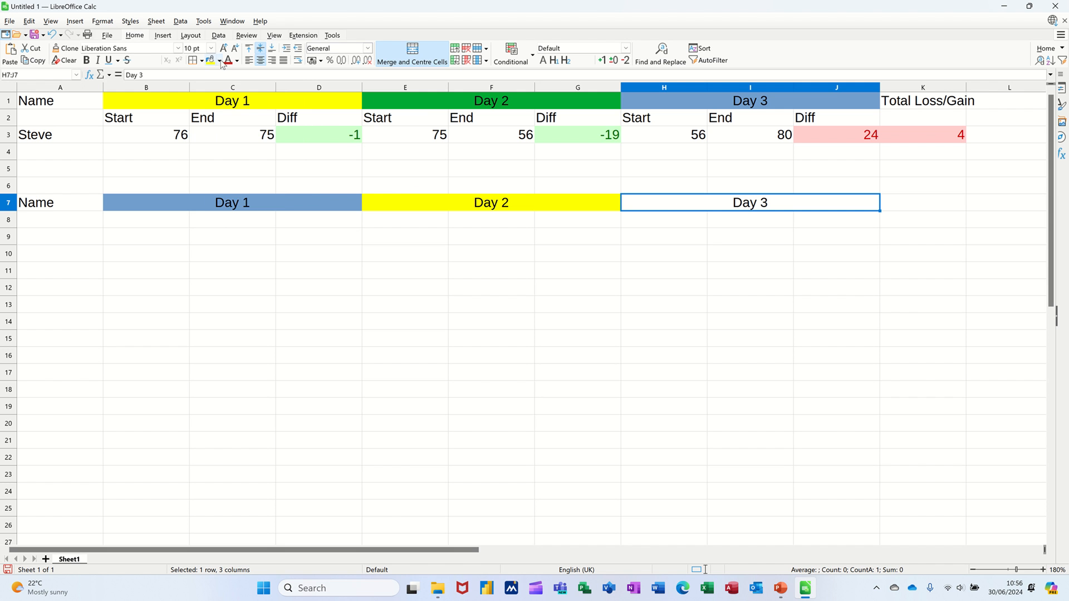
{"action": "left_click", "coordinate": [218, 61]}
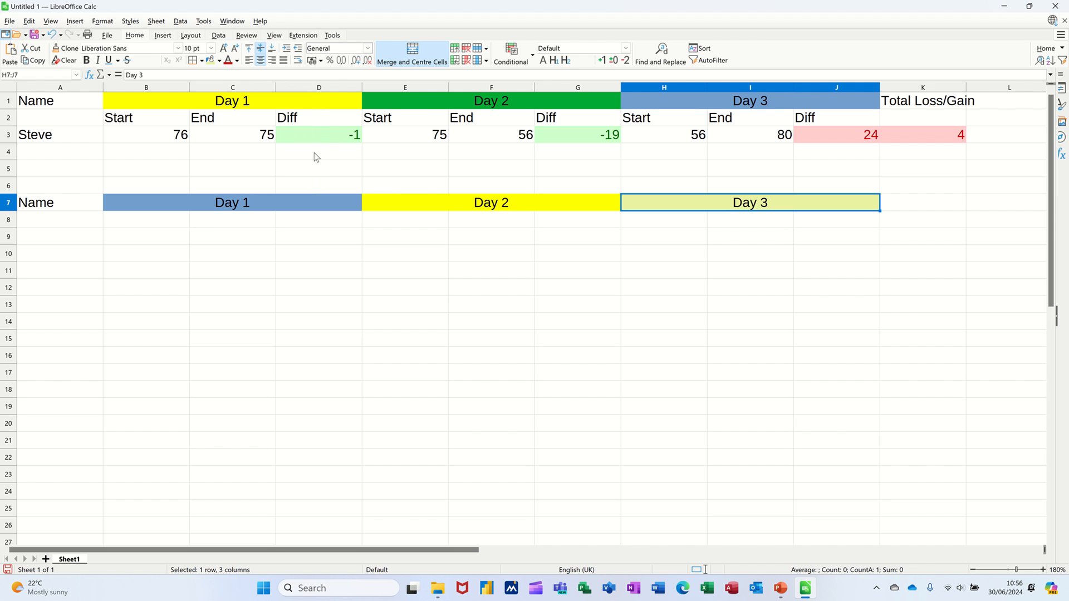
{"action": "mouse_move", "coordinate": [919, 95]}
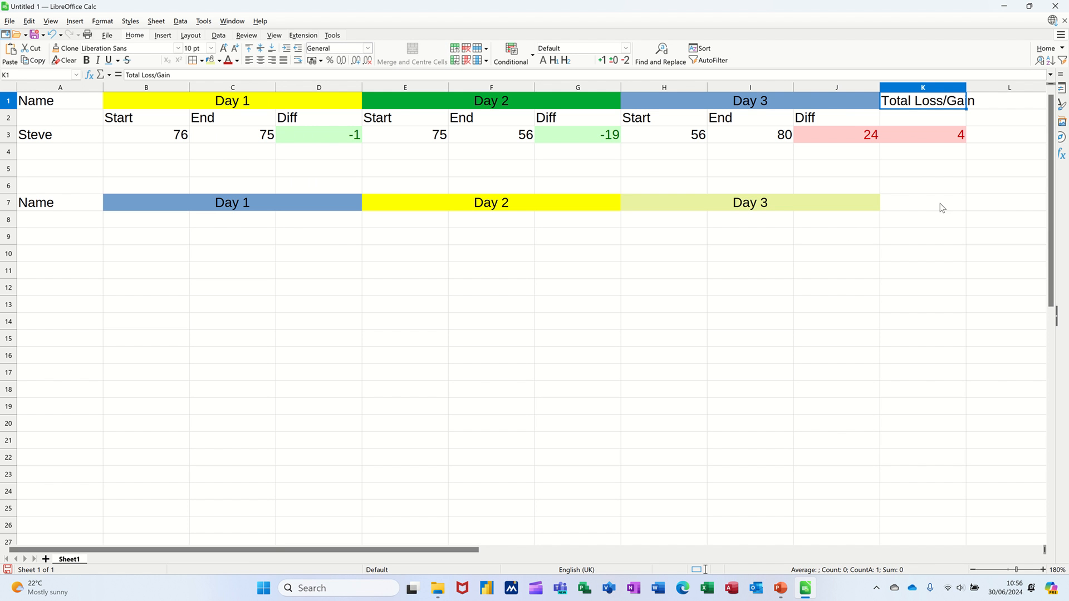
Step: Add Total Loss/Gain in K7 and fill Start, End, Diff under Day 2 and Day 3
{"action": "left_click", "coordinate": [922, 203]}
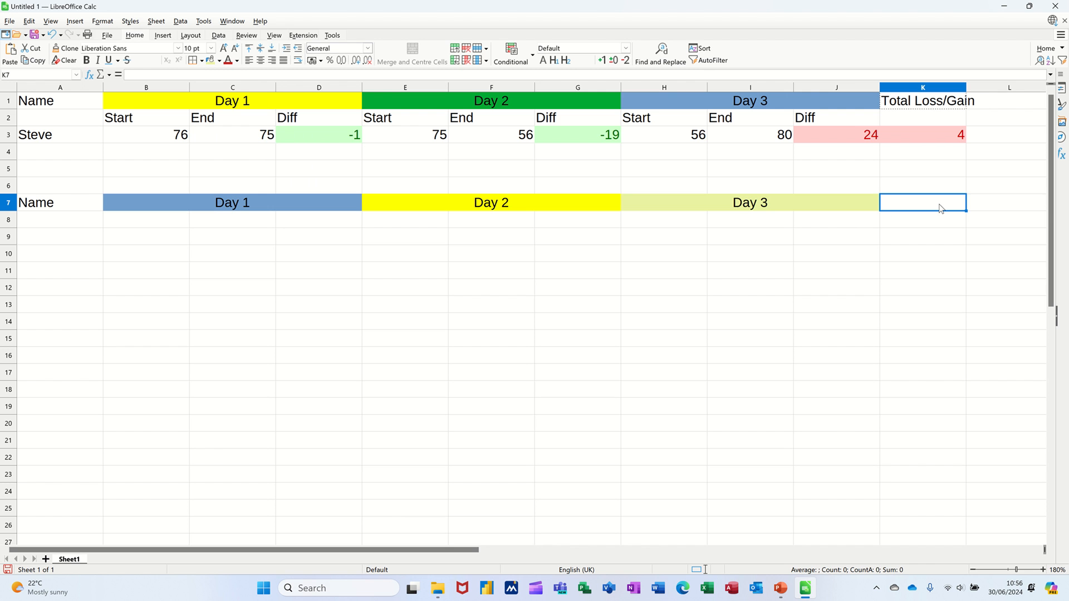
{"action": "type", "text": "Total Loss/Gain"}
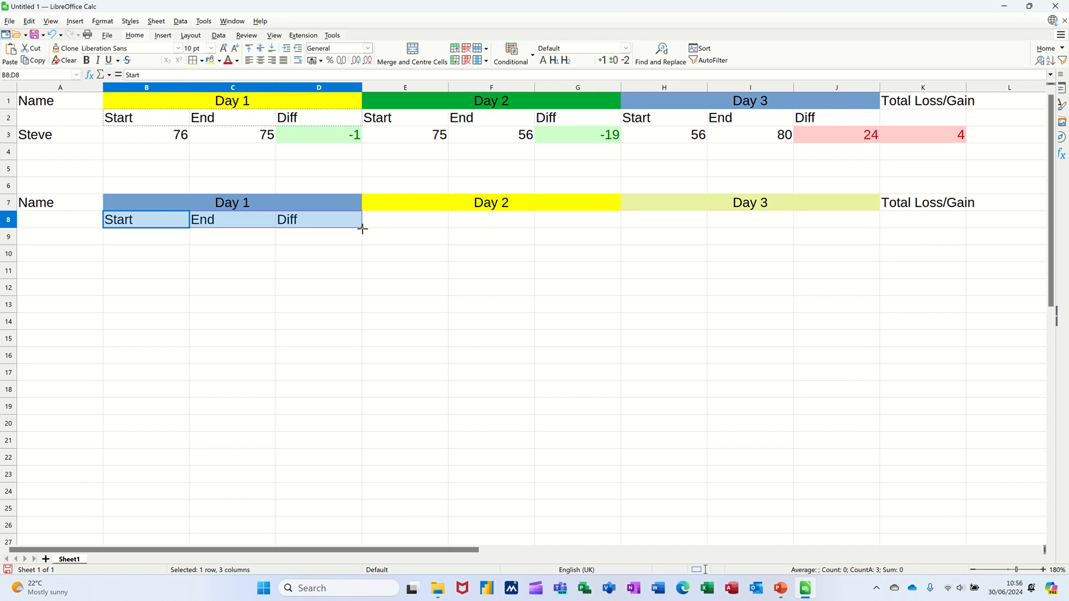
{"action": "left_click_drag", "start_coordinate": [362, 228], "coordinate": [880, 219]}
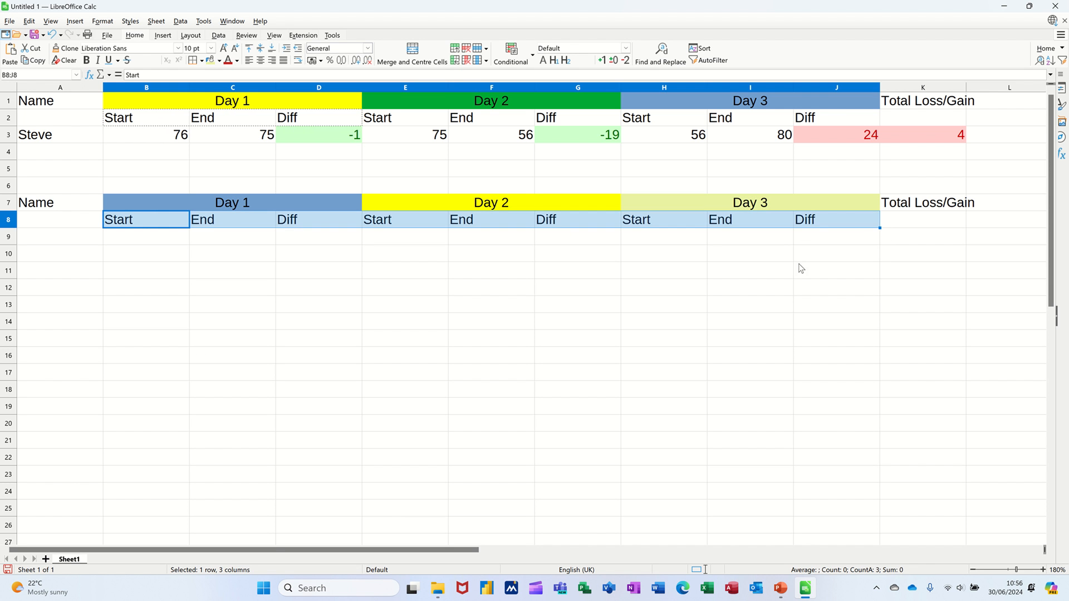
Step: Move to the Name cell of the first data row in the second block
{"action": "left_click", "coordinate": [405, 236]}
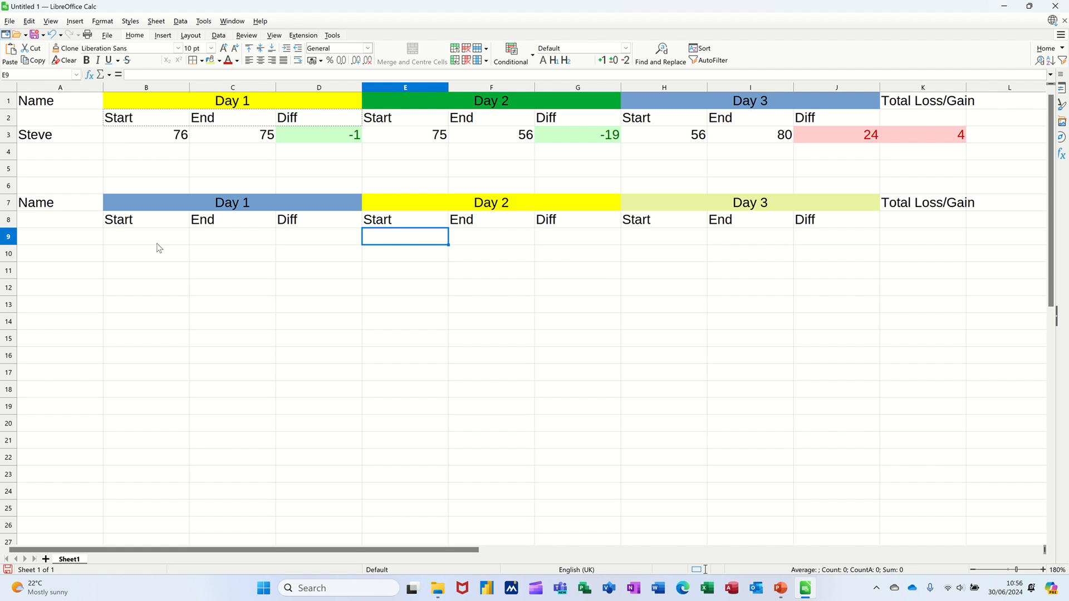
{"action": "left_click", "coordinate": [146, 236]}
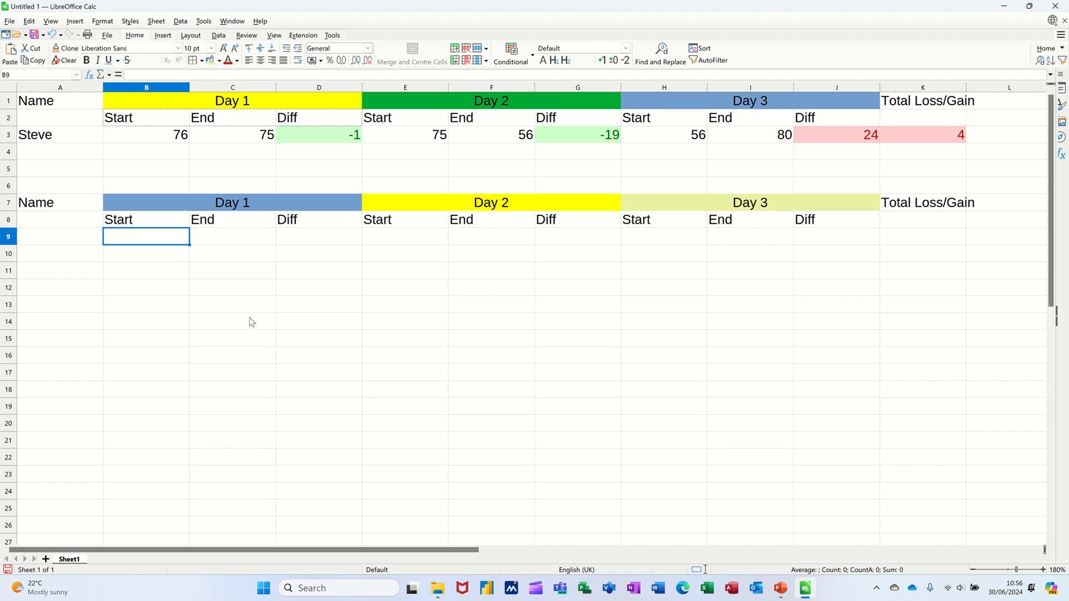
{"action": "left_click", "coordinate": [60, 237]}
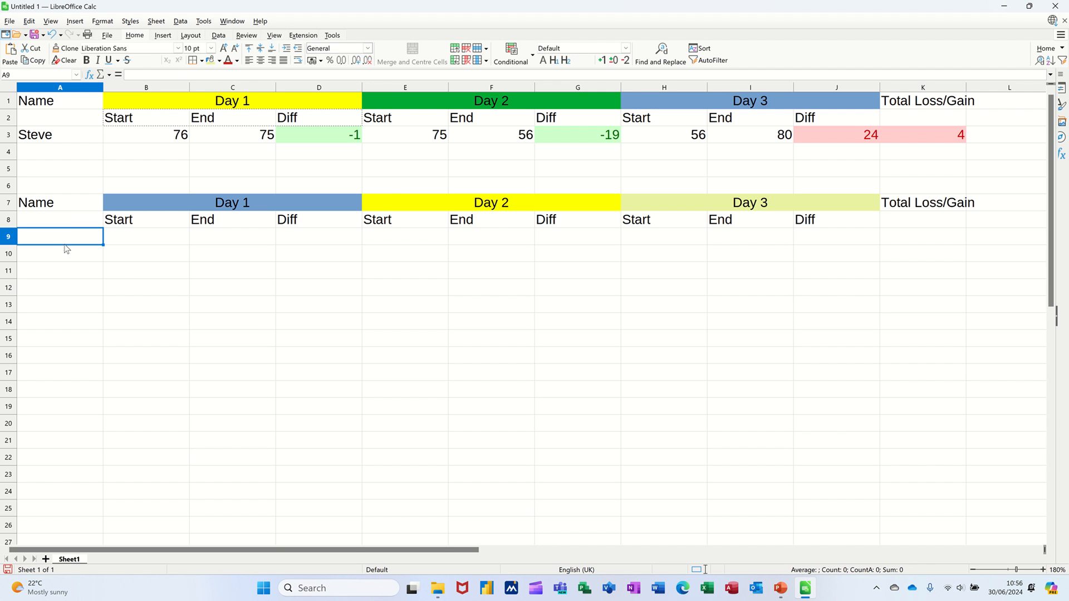
Step: Enter Bob with Day 1 start weight 66 and end weight 56
{"action": "type", "text": "Bob"}
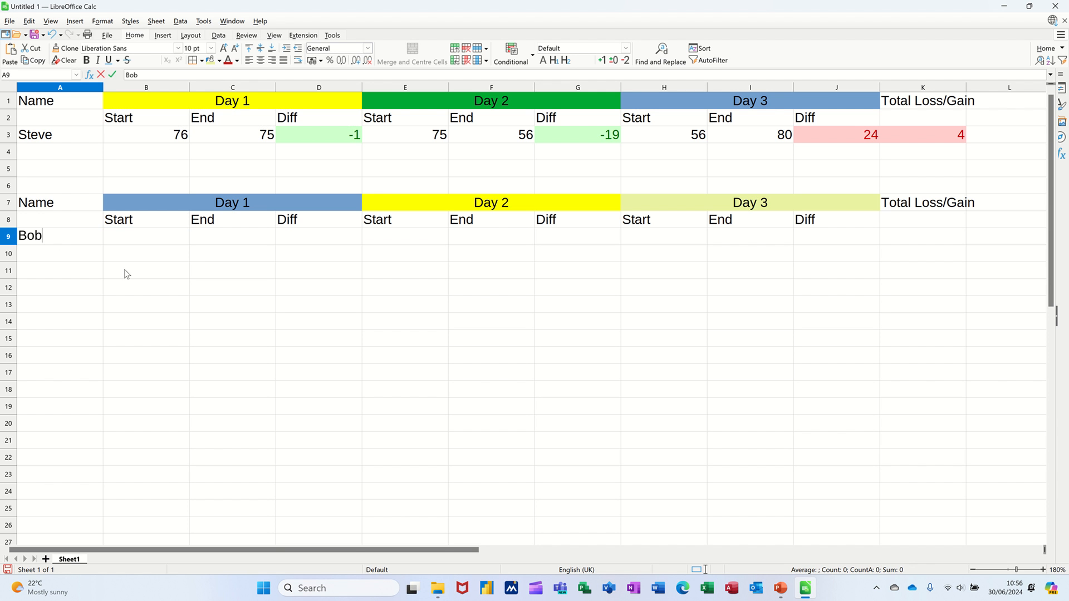
{"action": "key", "text": "Tab"}
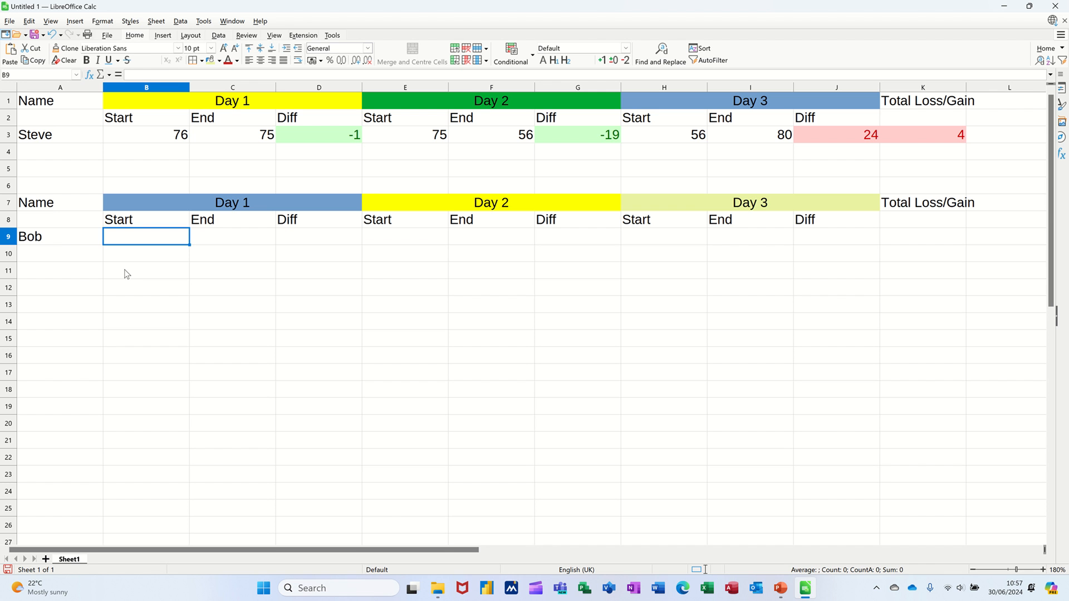
{"action": "type", "text": "66"}
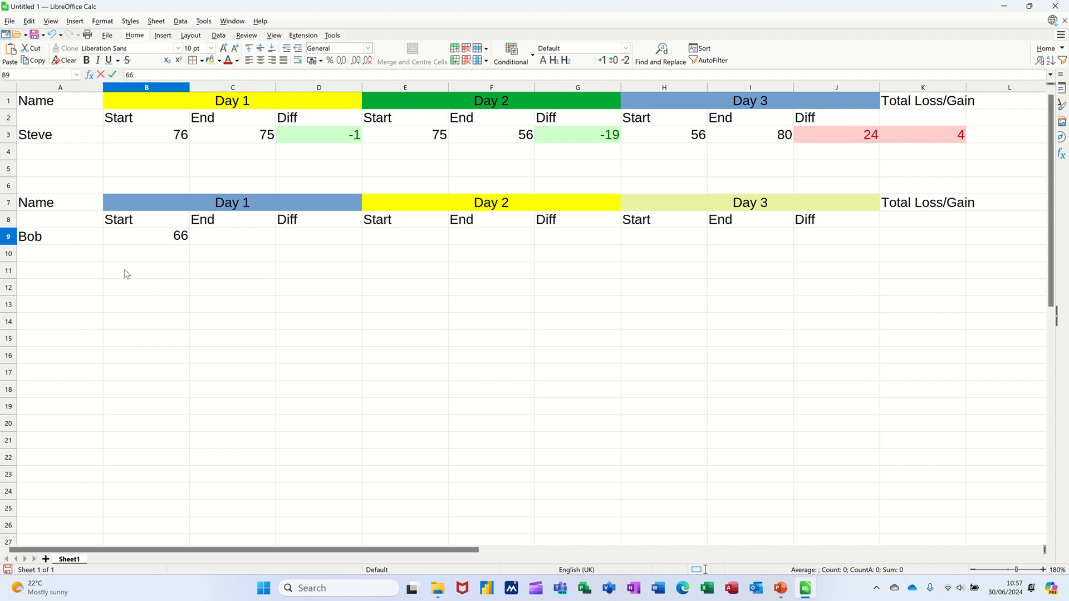
{"action": "key", "text": "Tab"}
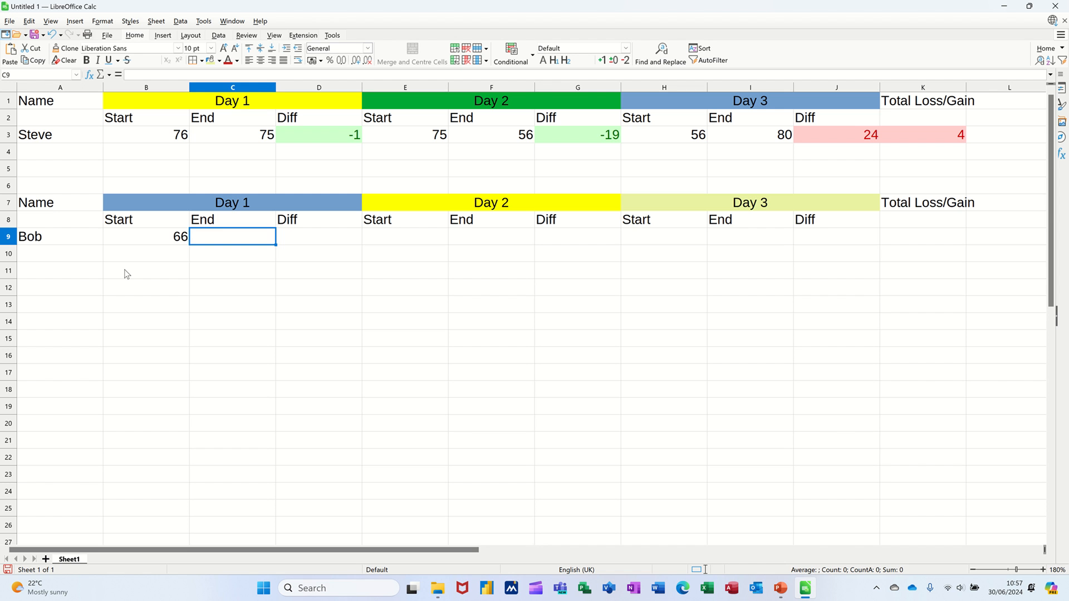
{"action": "type", "text": "56"}
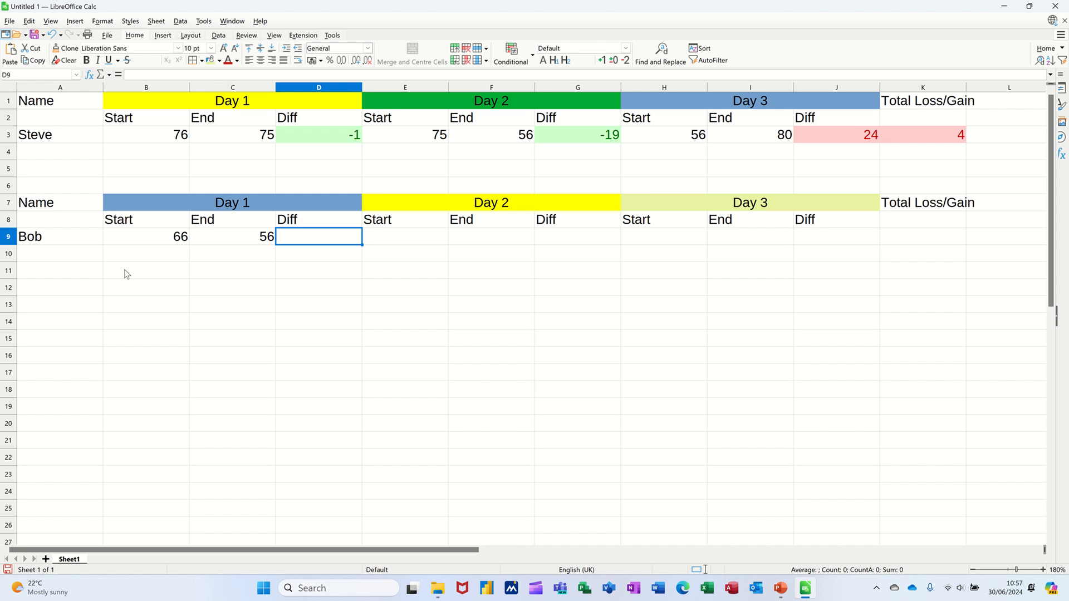
{"action": "mouse_move", "coordinate": [322, 138]}
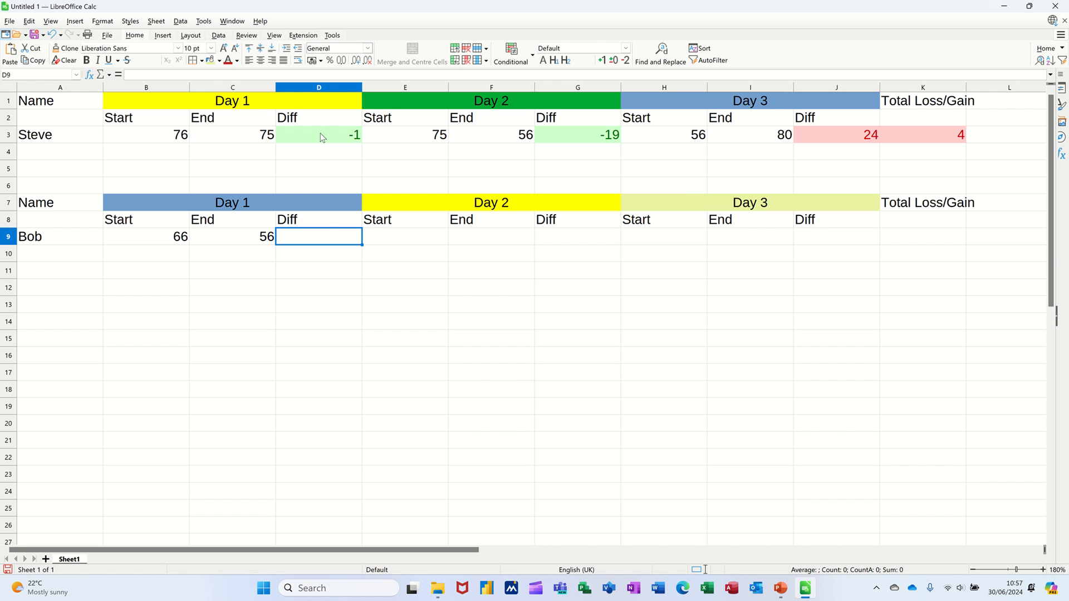
{"action": "mouse_move", "coordinate": [313, 241]}
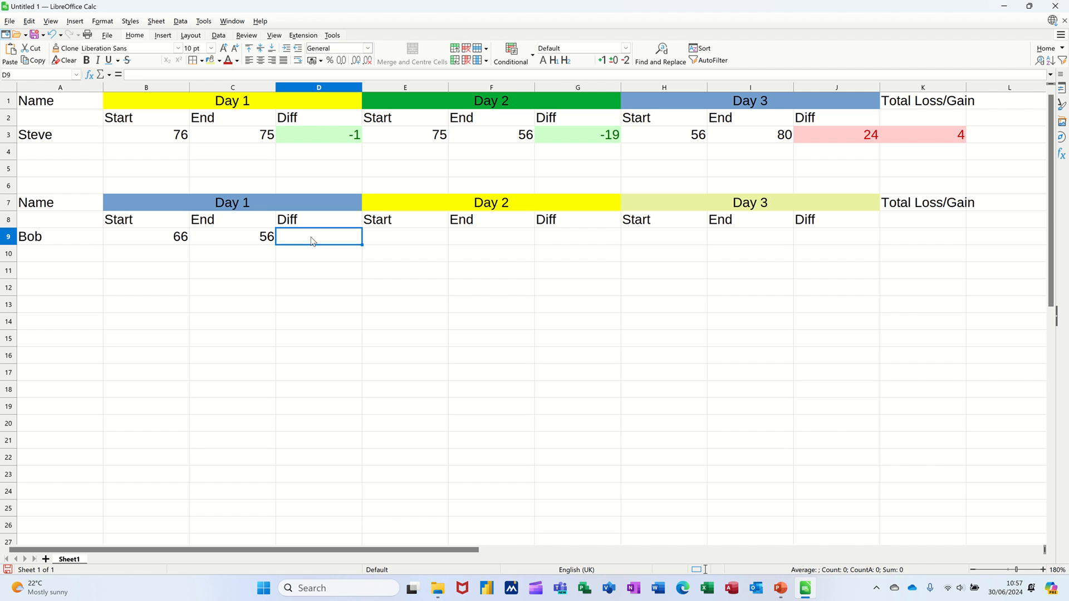
Step: Enter =C9-B9 as Bob's Day 1 Diff, giving -10
{"action": "type", "text": "=C9"}
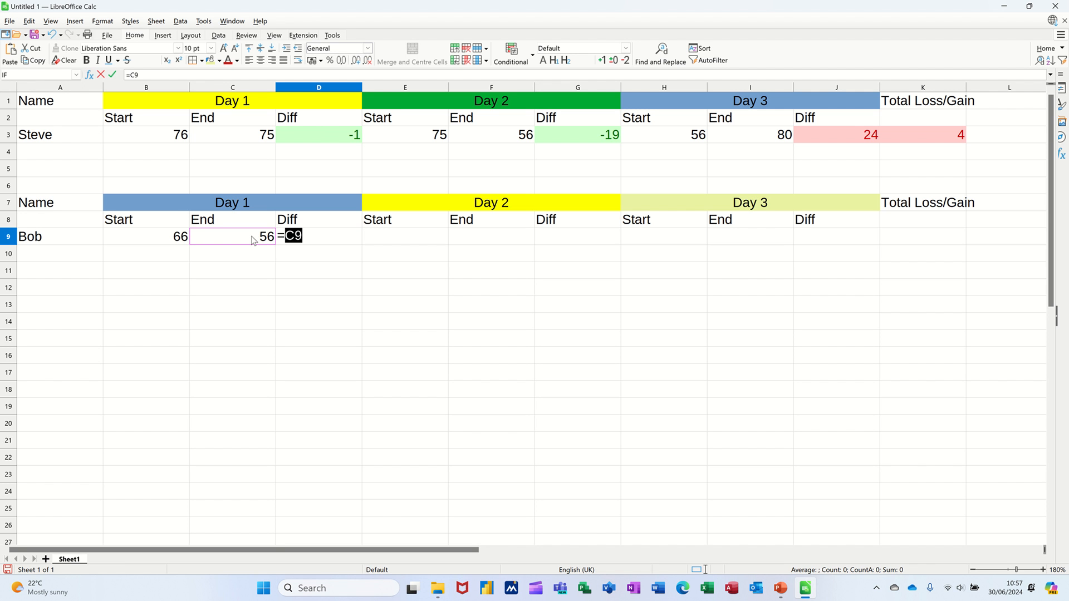
{"action": "left_click", "coordinate": [146, 237]}
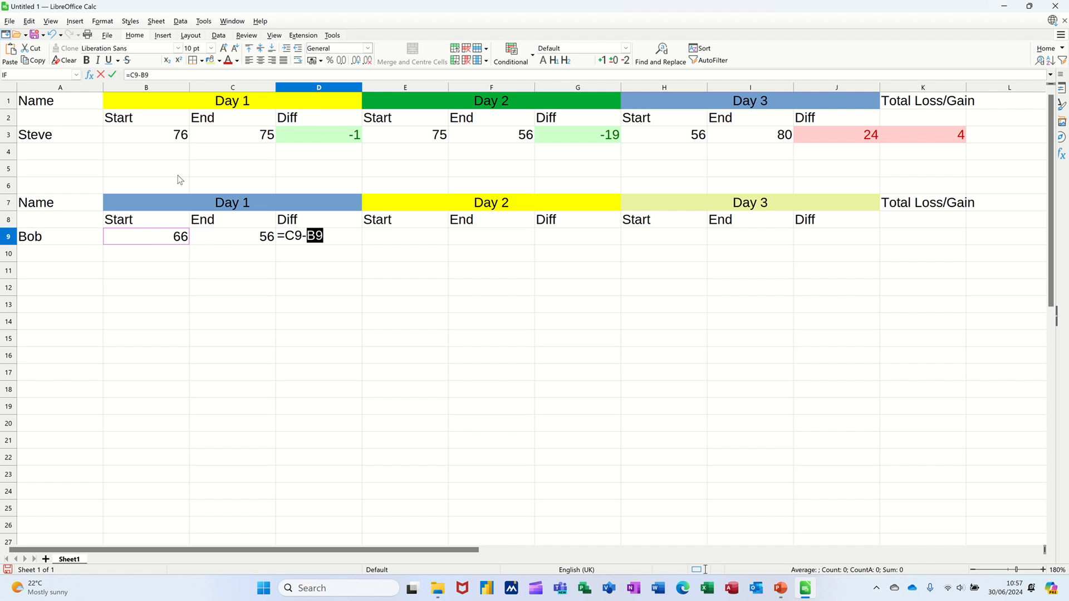
{"action": "key", "text": "Enter"}
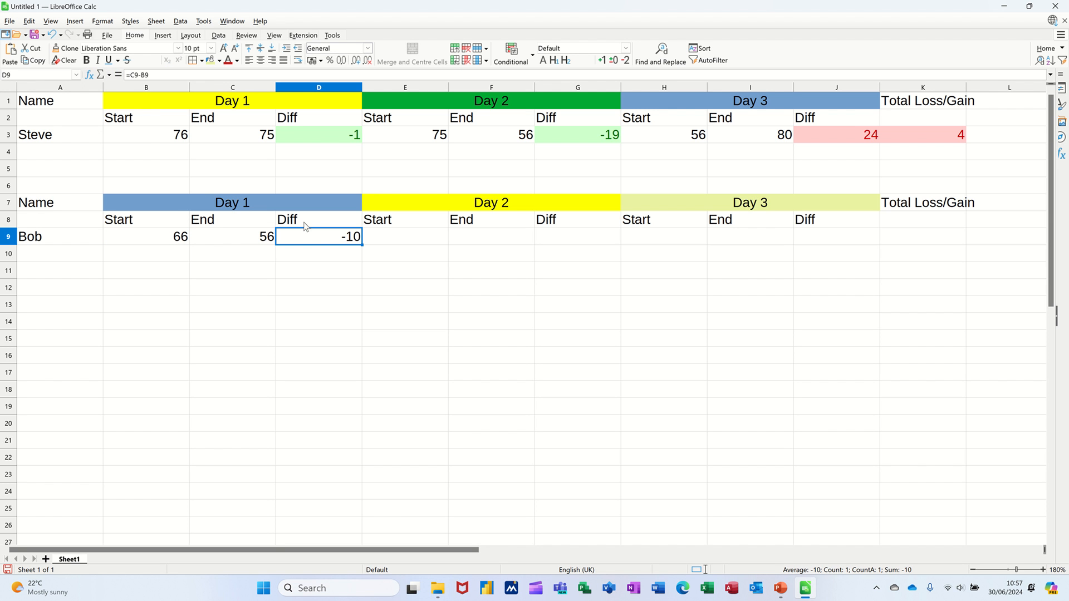
{"action": "mouse_move", "coordinate": [309, 246]}
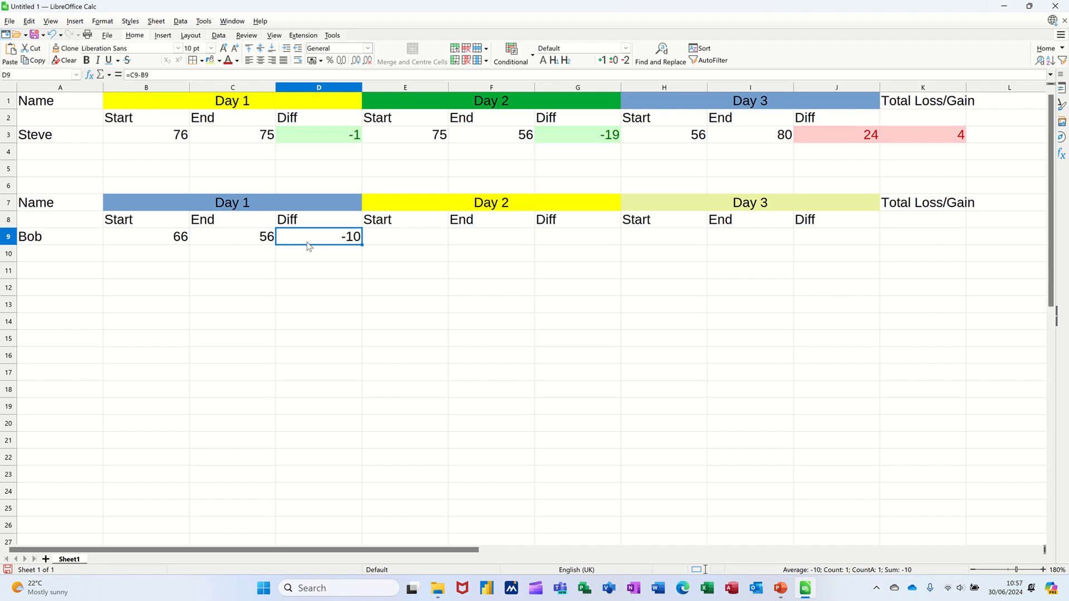
{"action": "mouse_move", "coordinate": [228, 238]}
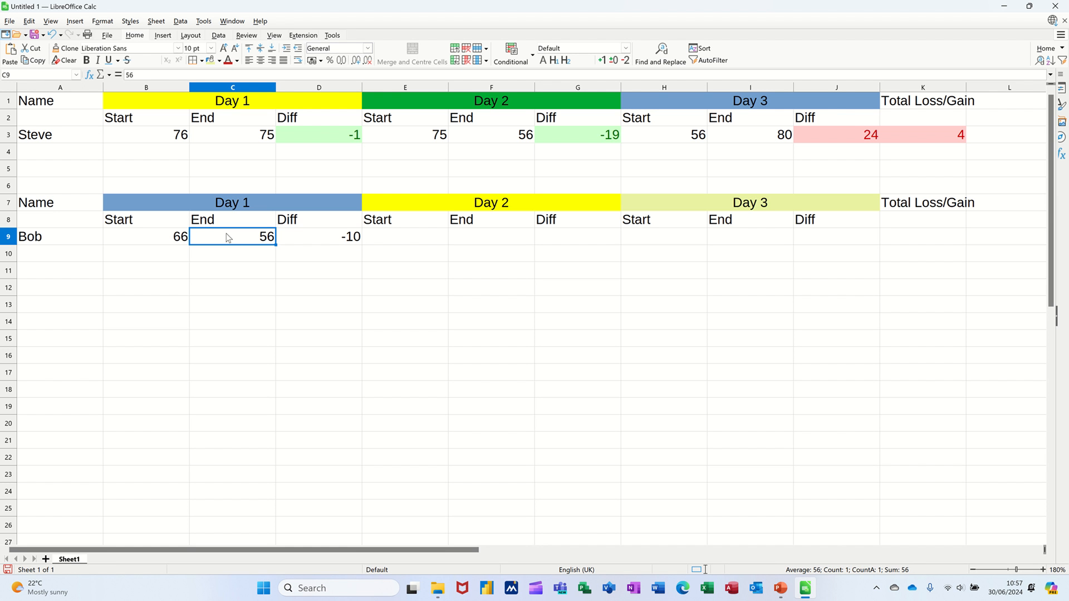
{"action": "key", "text": "Delete"}
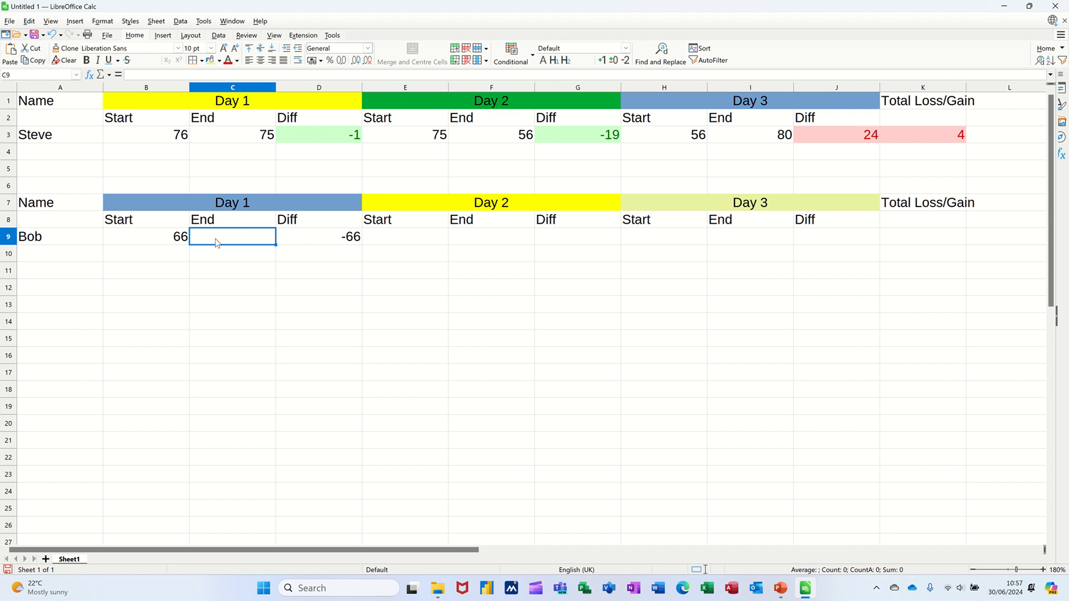
{"action": "type", "text": "56"}
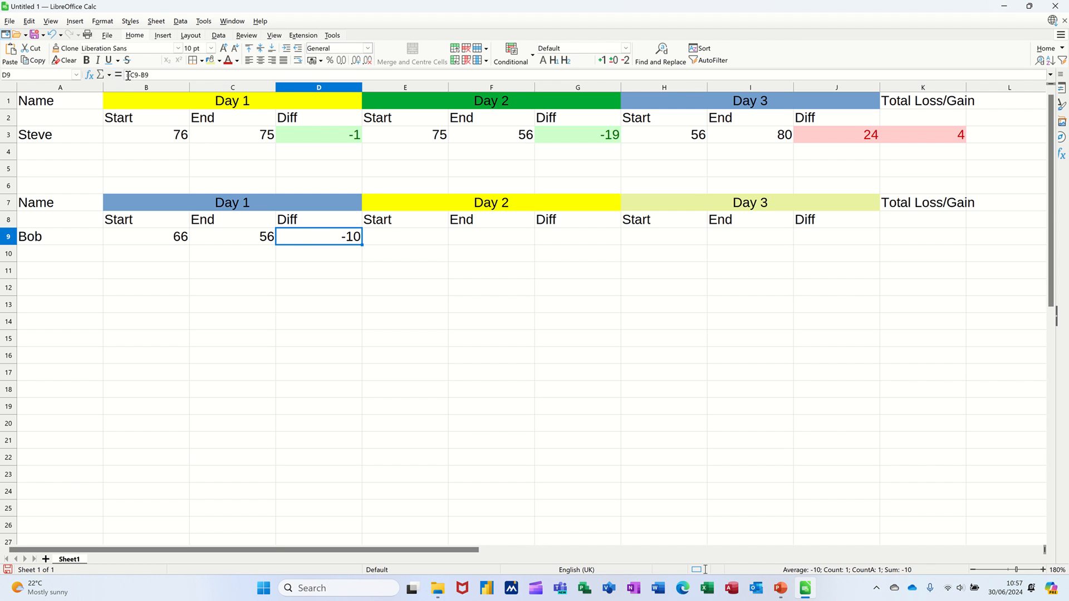
Step: Rewrite D9 as =IF(C9=0,0,C9-B9) so a blank End returns 0
{"action": "double_click", "coordinate": [318, 236]}
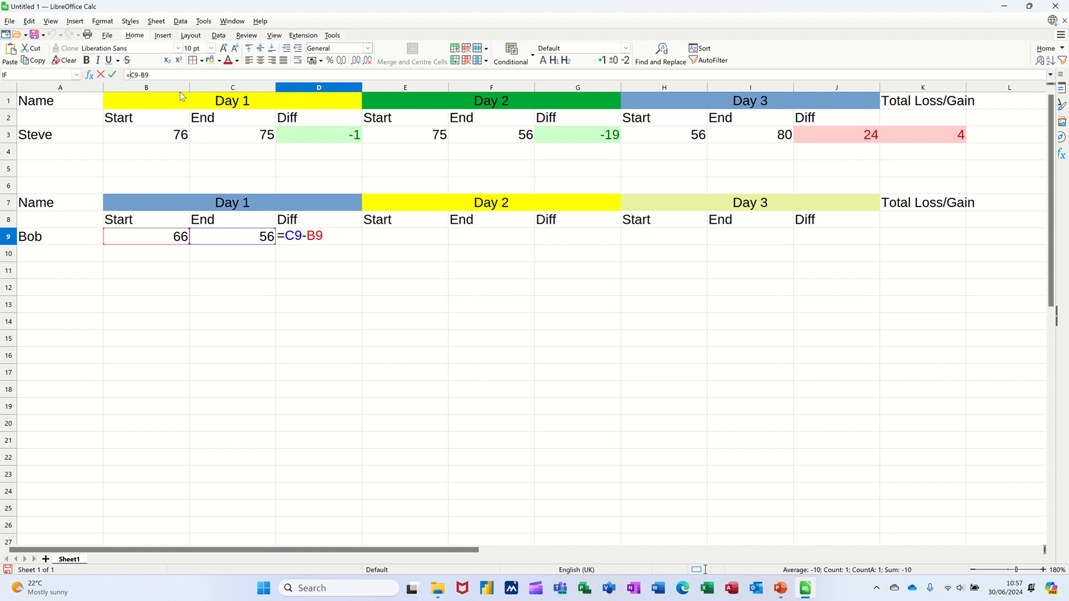
{"action": "type", "text": "if"}
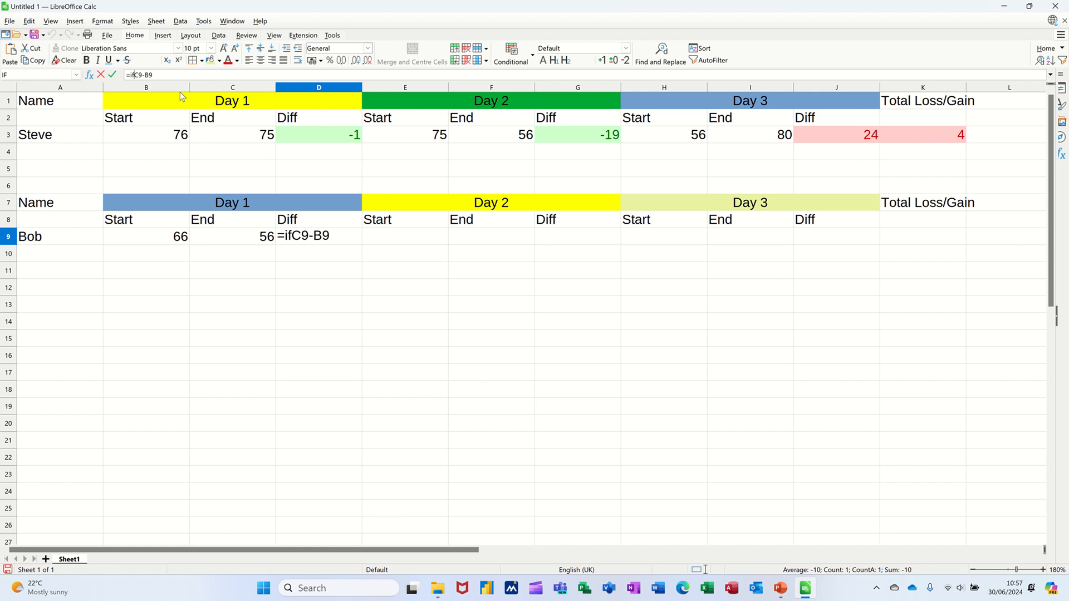
{"action": "type", "text": "(C9="}
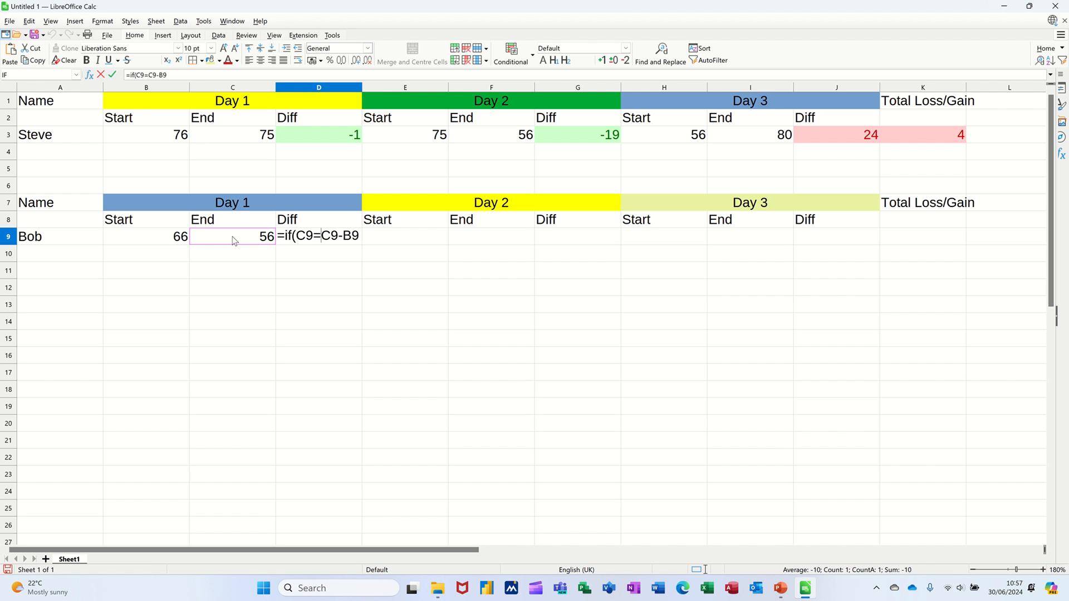
{"action": "type", "text": "0,"}
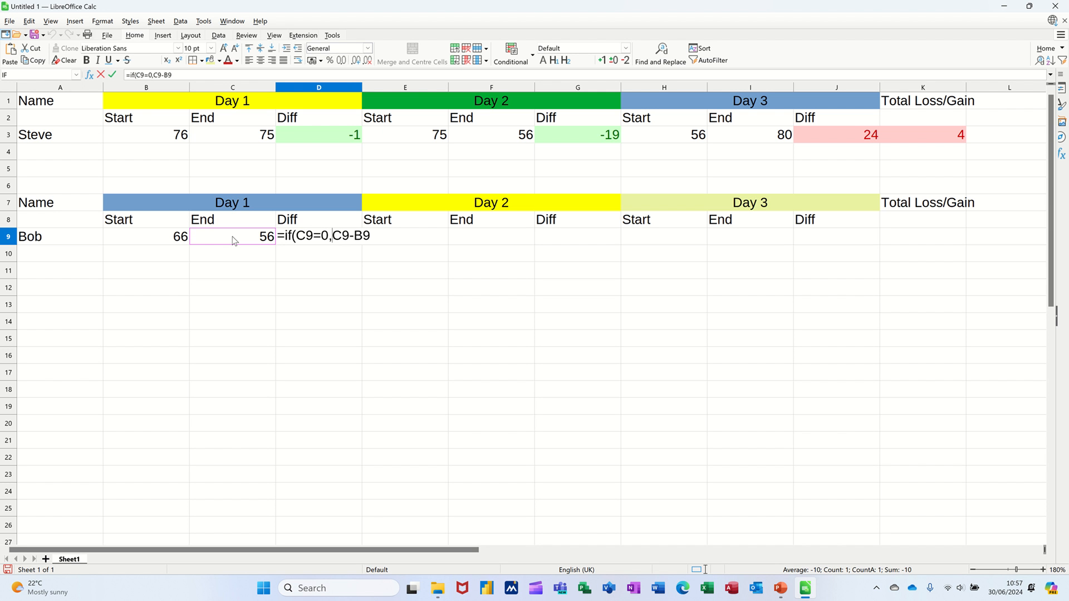
{"action": "type", "text": "0,"}
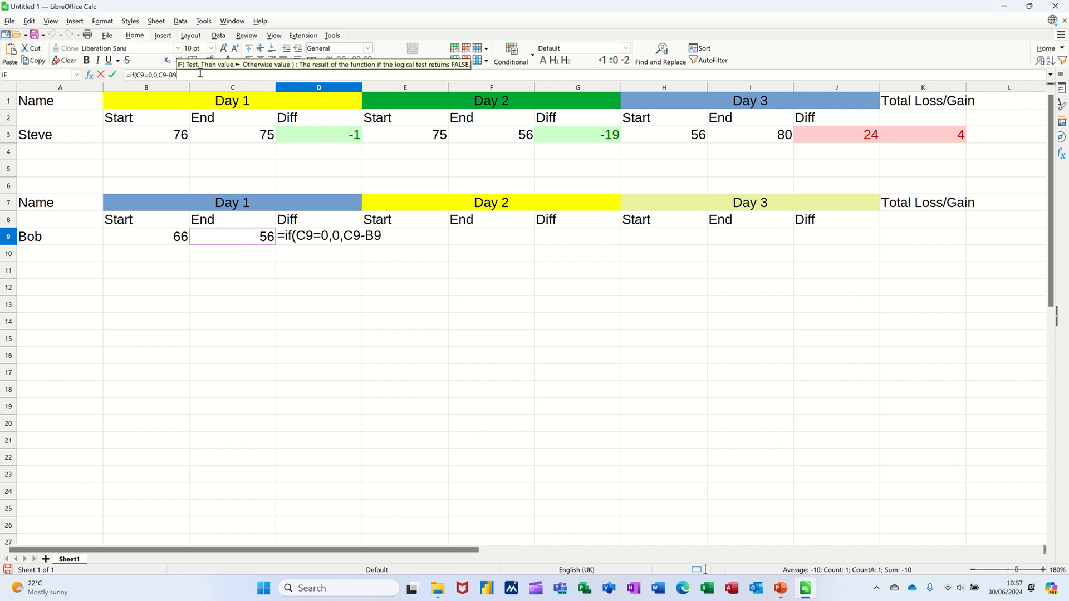
{"action": "type", "text": ")"}
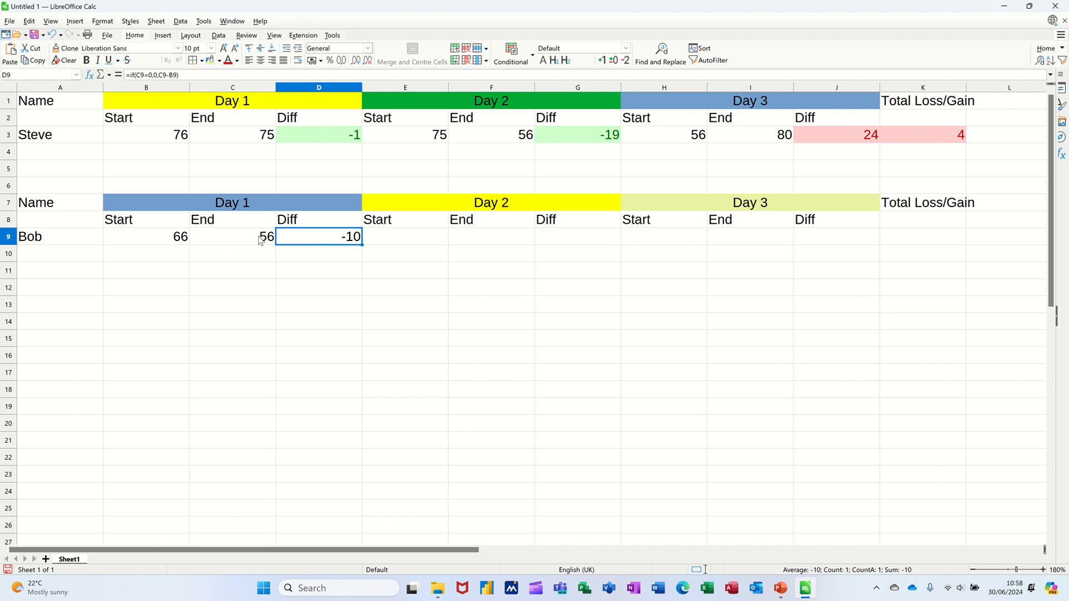
{"action": "left_click", "coordinate": [233, 237]}
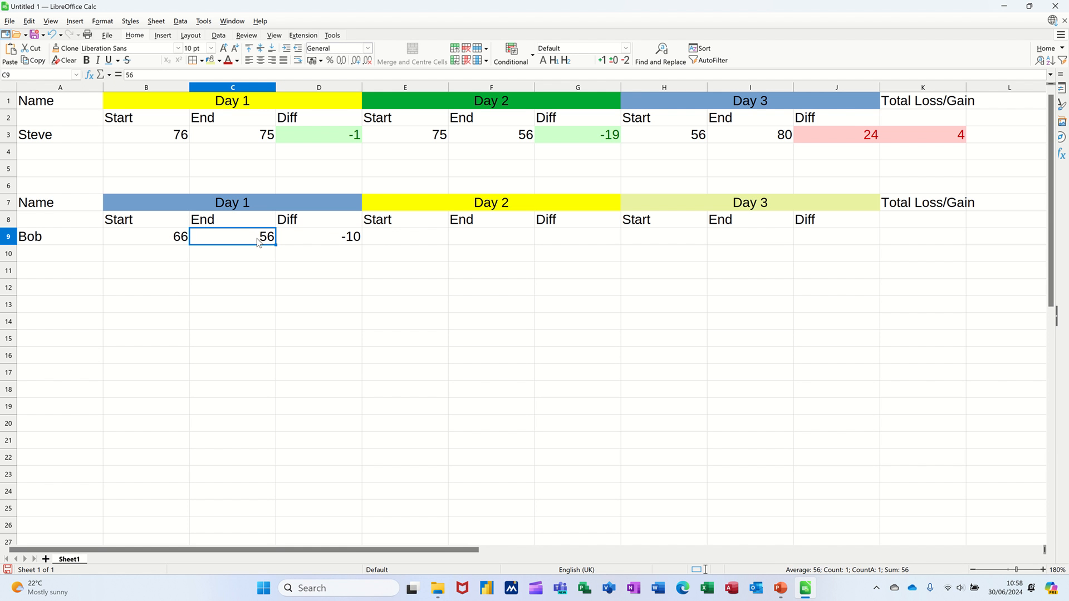
{"action": "key", "text": "Delete"}
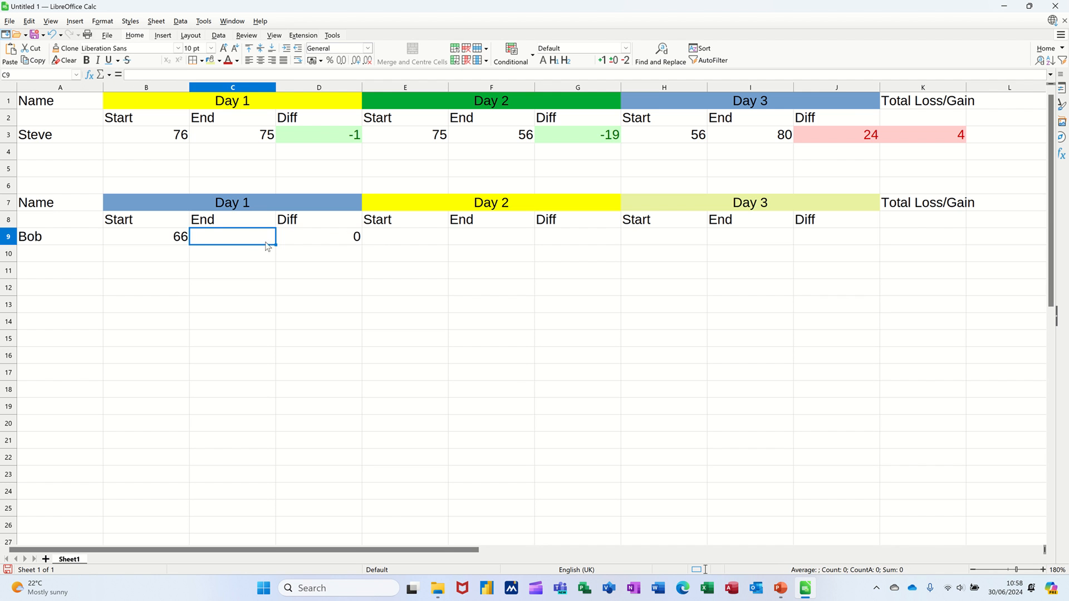
{"action": "left_click", "coordinate": [319, 236]}
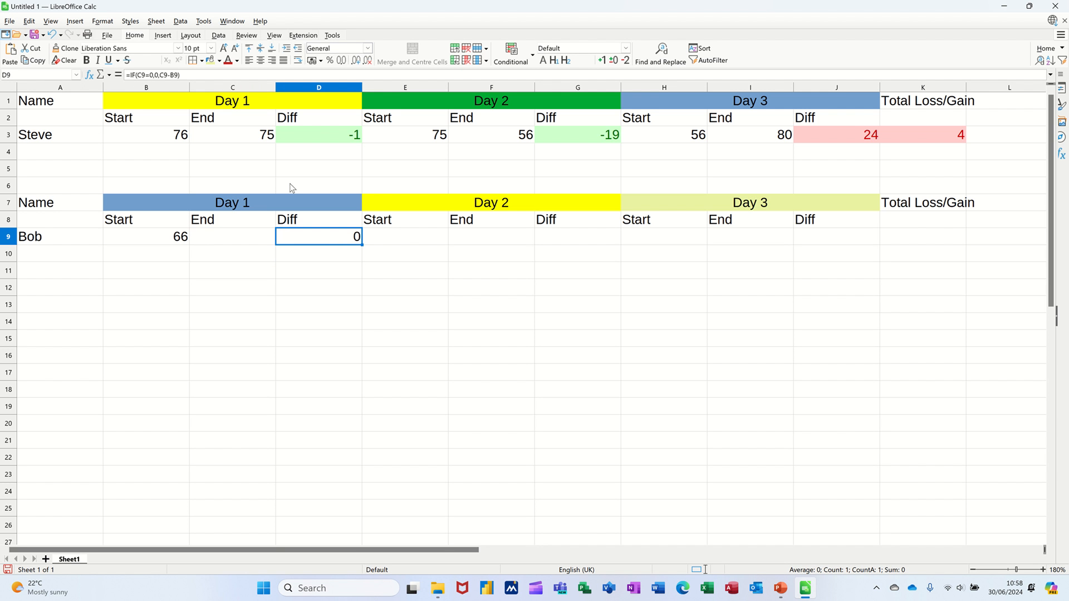
{"action": "mouse_move", "coordinate": [231, 244]}
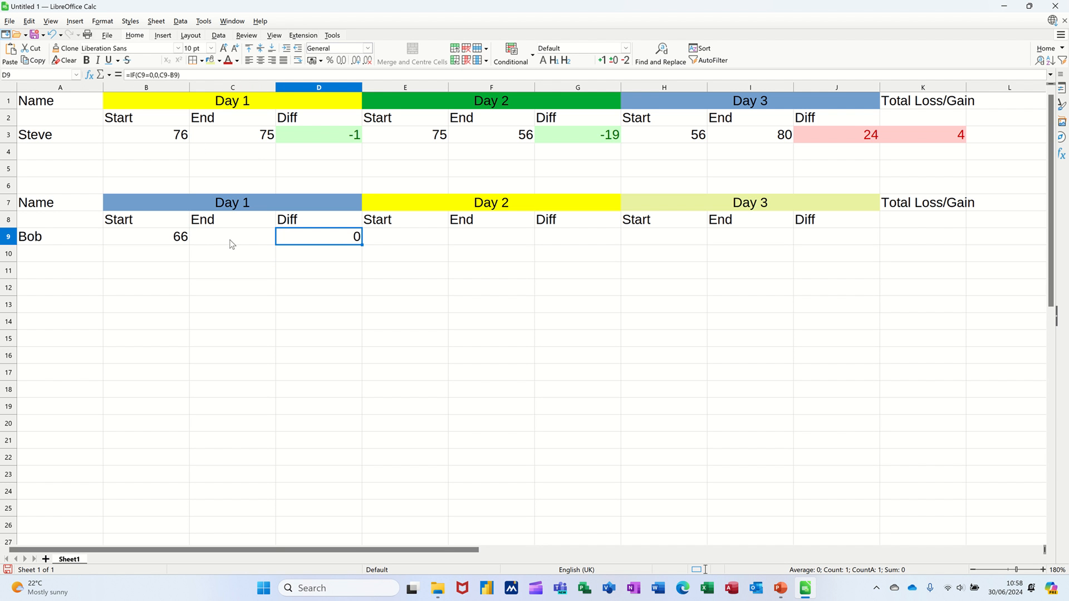
{"action": "type", "text": "56"}
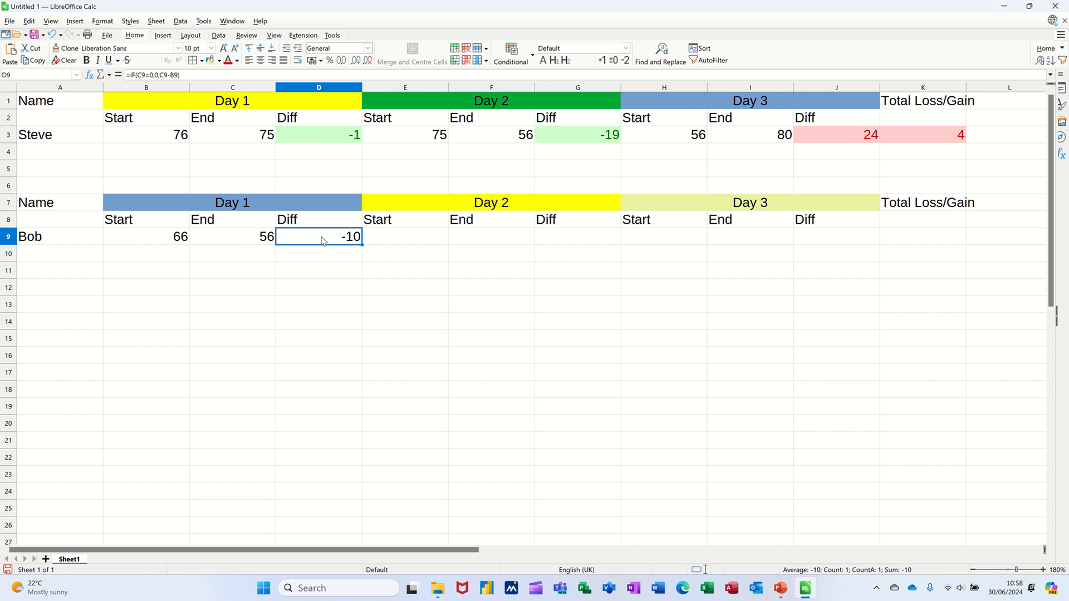
{"action": "mouse_move", "coordinate": [459, 127]}
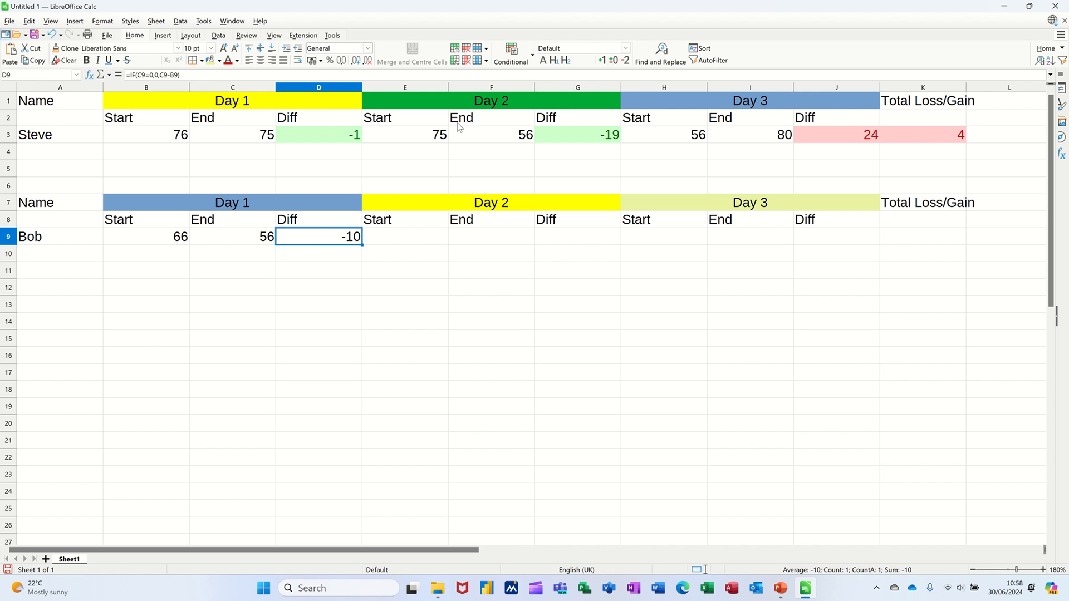
{"action": "left_click", "coordinate": [532, 53]}
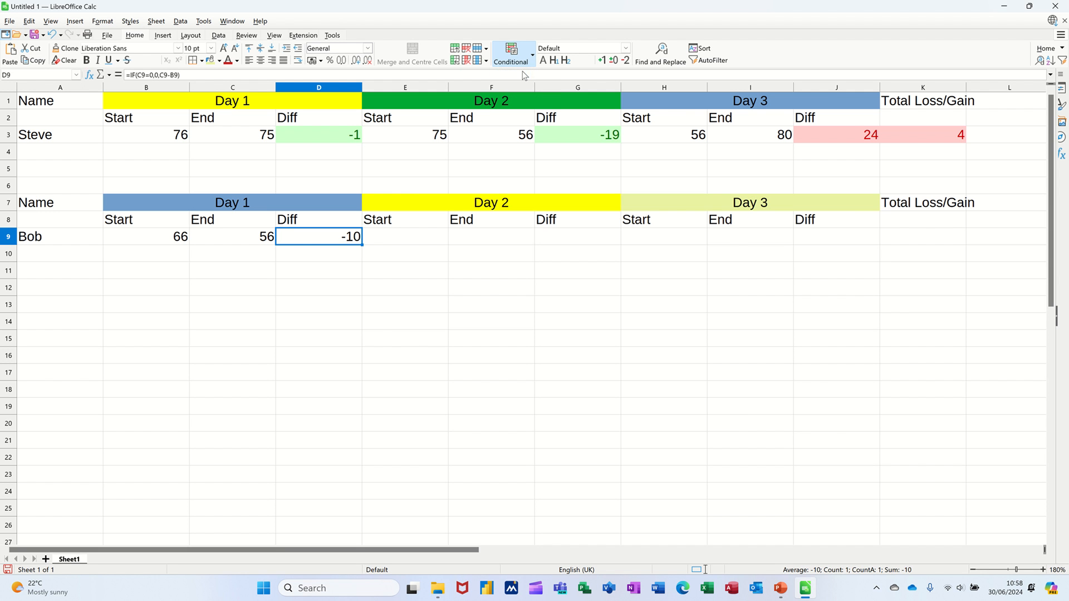
Step: Set a conditional rule on D9: cell value less than 0 gets the Good style
{"action": "left_click", "coordinate": [510, 60]}
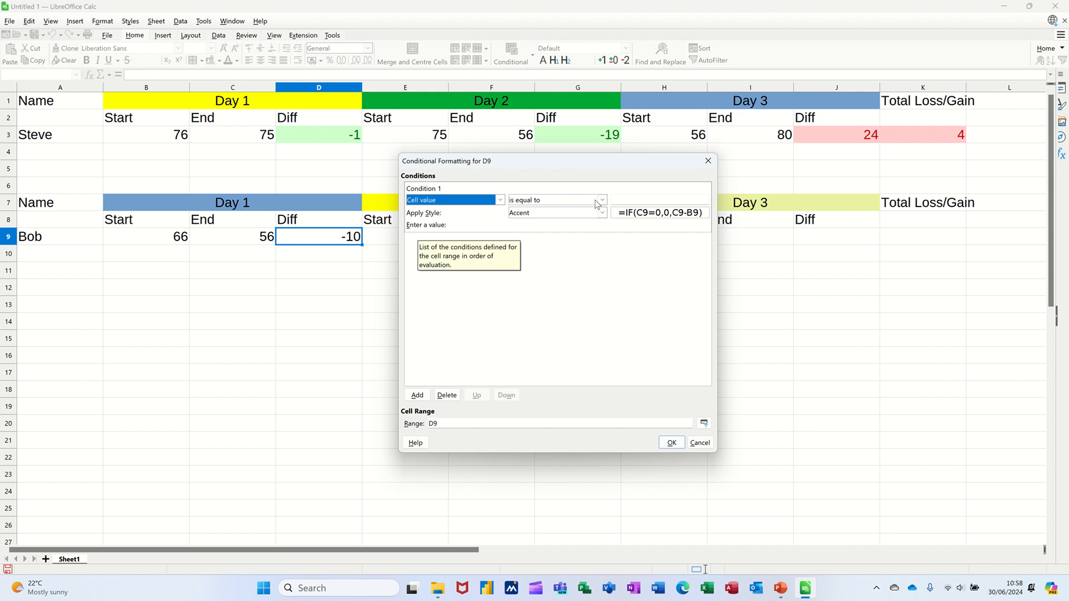
{"action": "left_click", "coordinate": [554, 200]}
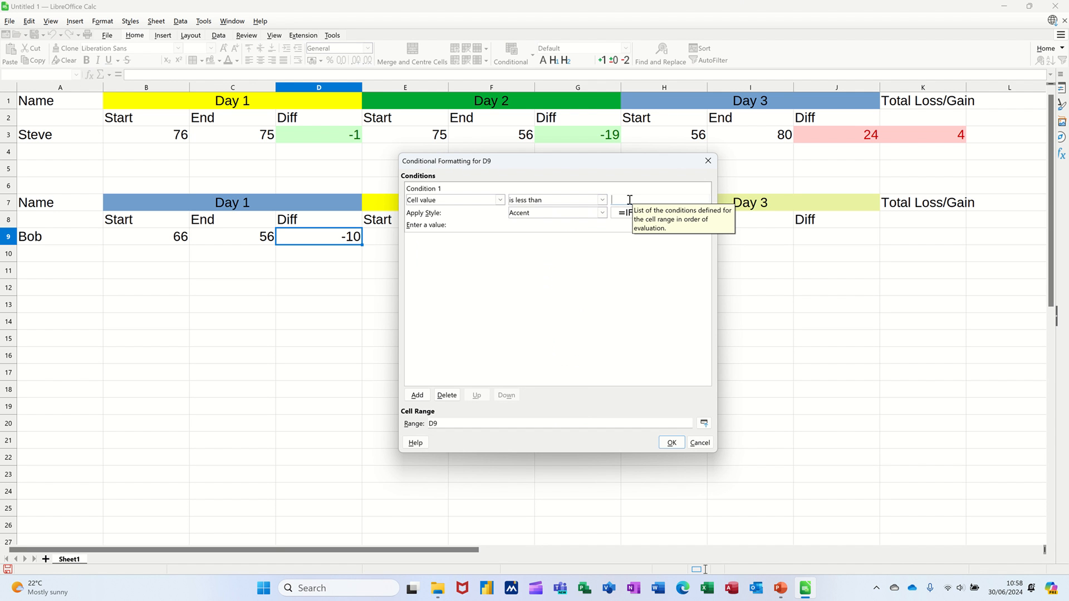
{"action": "type", "text": "0"}
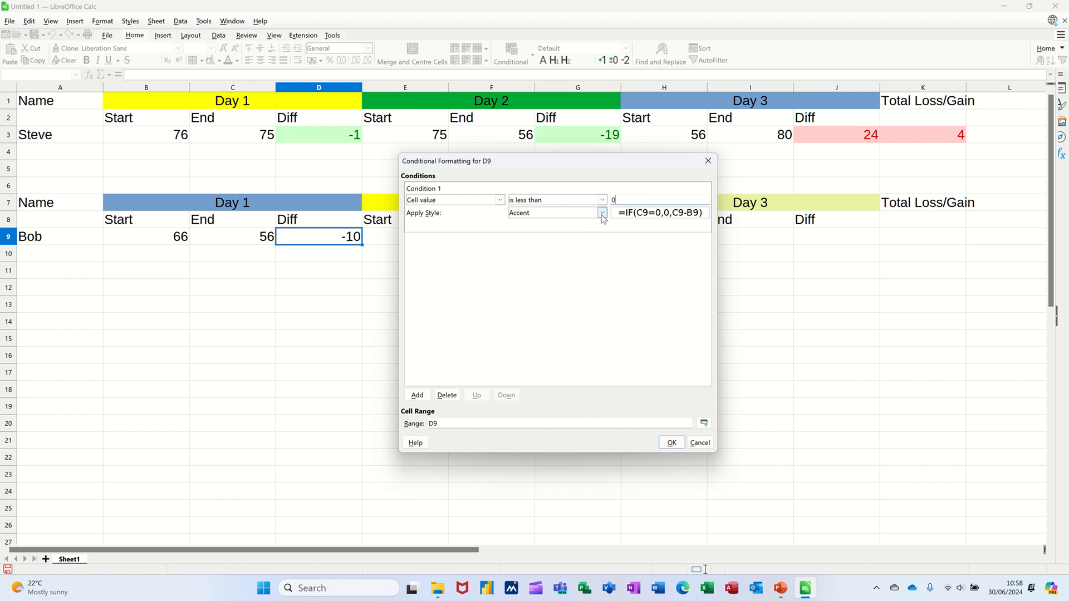
{"action": "left_click", "coordinate": [602, 213]}
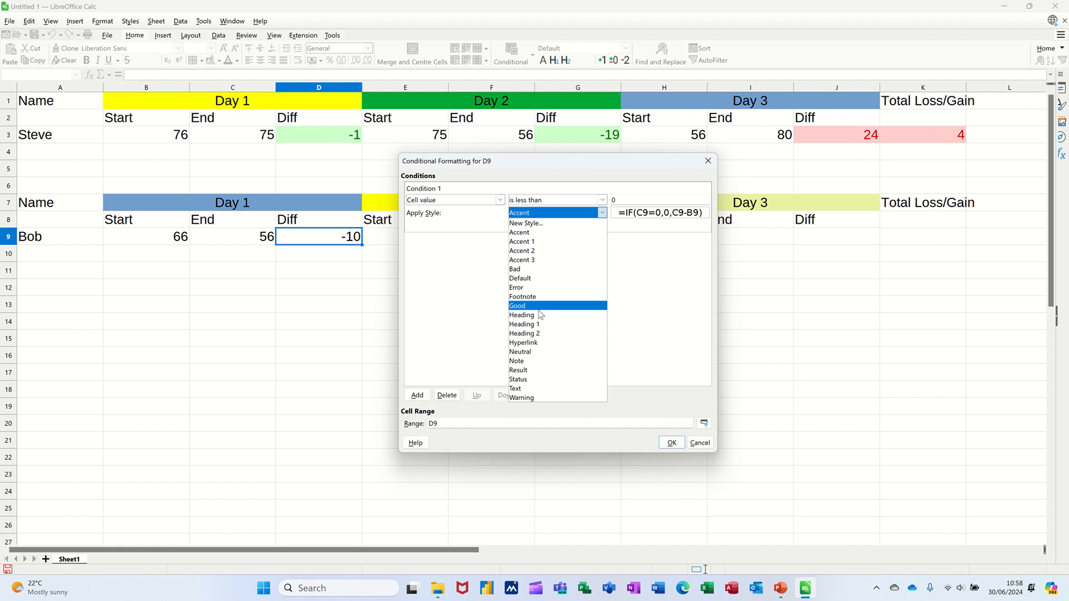
{"action": "left_click", "coordinate": [516, 306]}
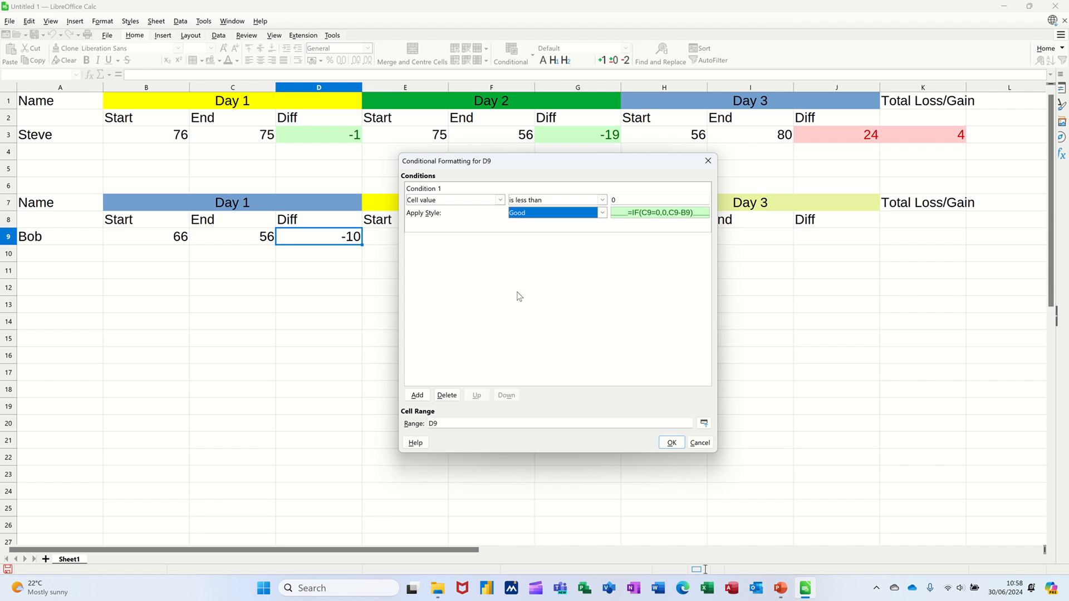
Step: Add a second condition styling values greater than 0
{"action": "left_click", "coordinate": [416, 395]}
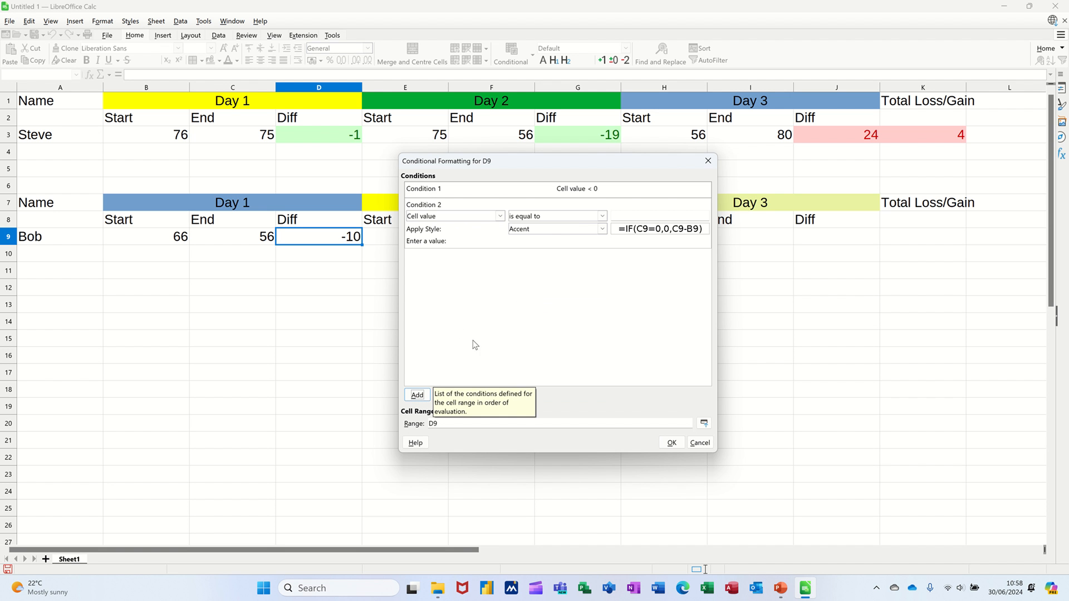
{"action": "left_click", "coordinate": [601, 216]}
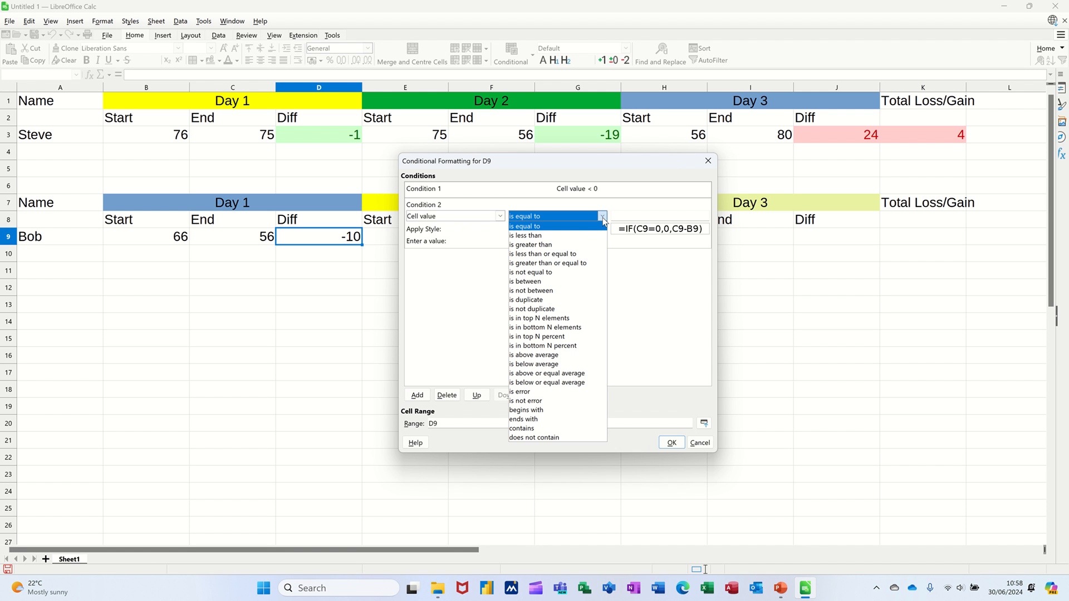
{"action": "mouse_move", "coordinate": [538, 245]}
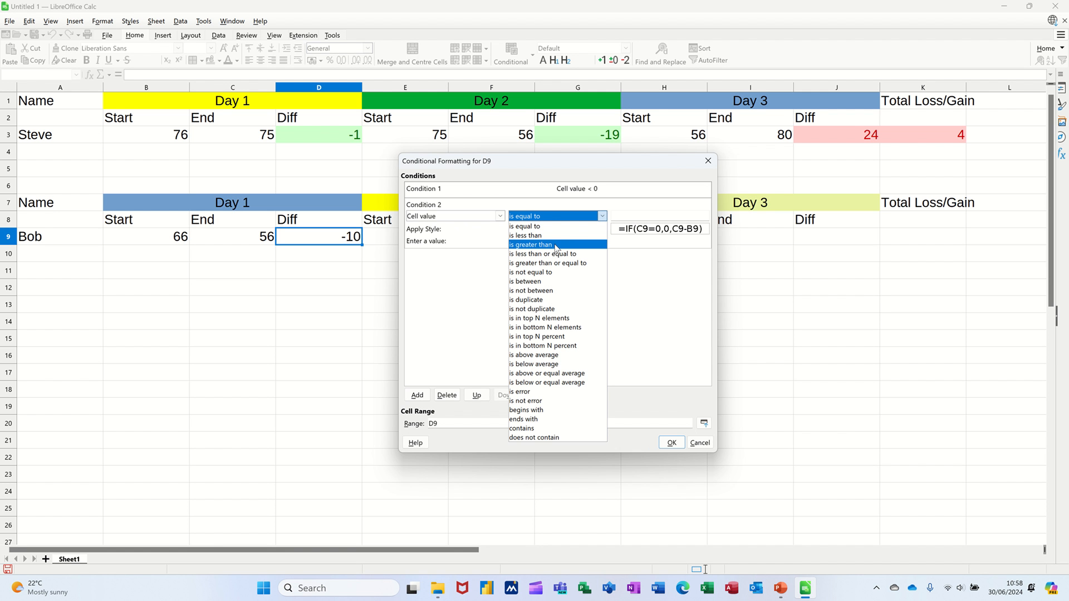
{"action": "left_click", "coordinate": [531, 245]}
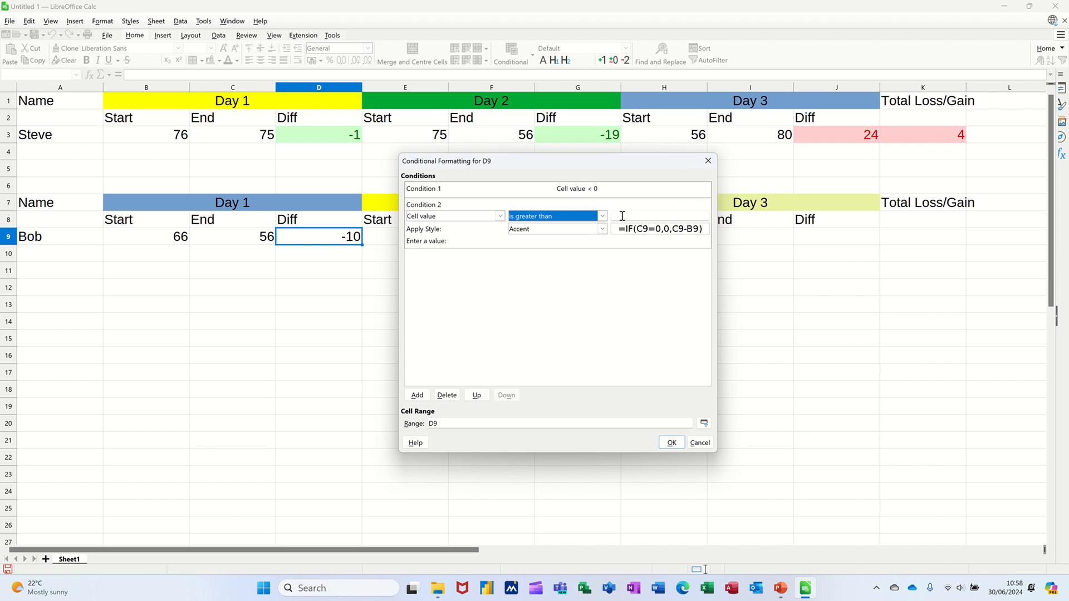
{"action": "type", "text": "0"}
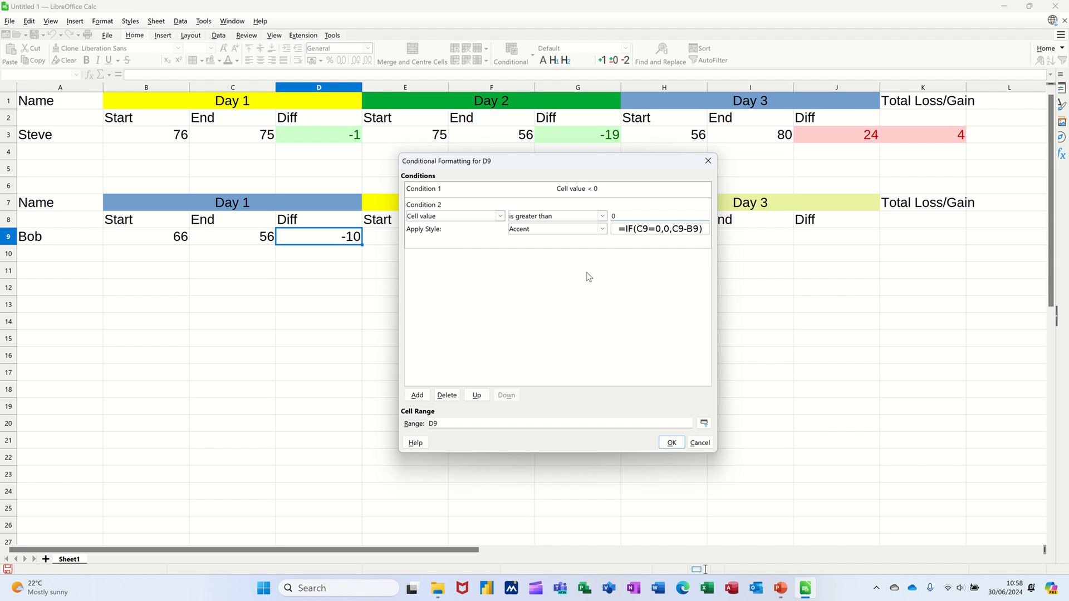
{"action": "left_click", "coordinate": [602, 228]}
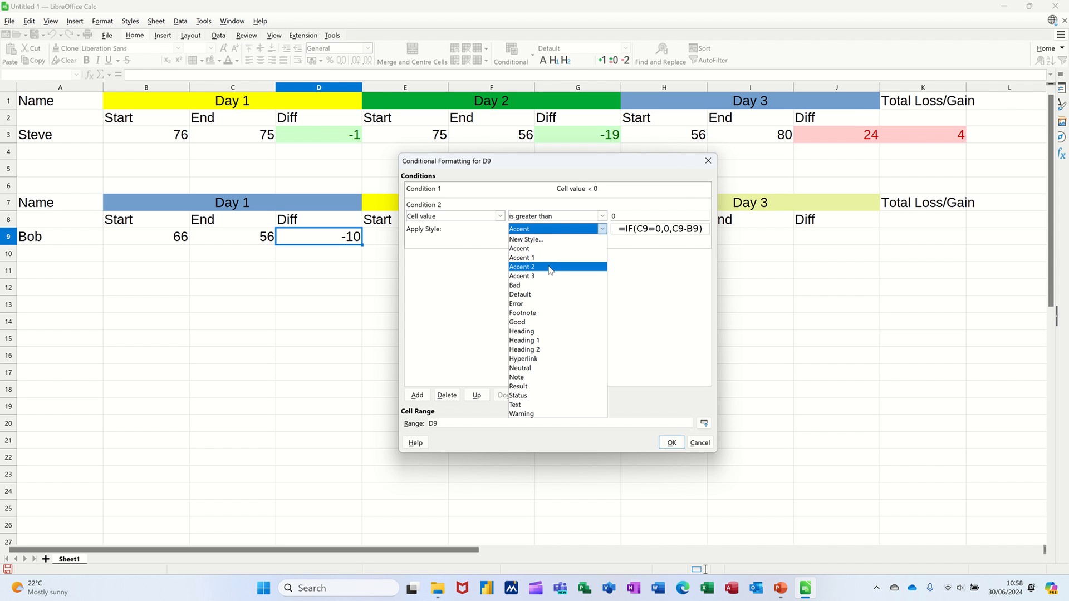
{"action": "left_click", "coordinate": [514, 286]}
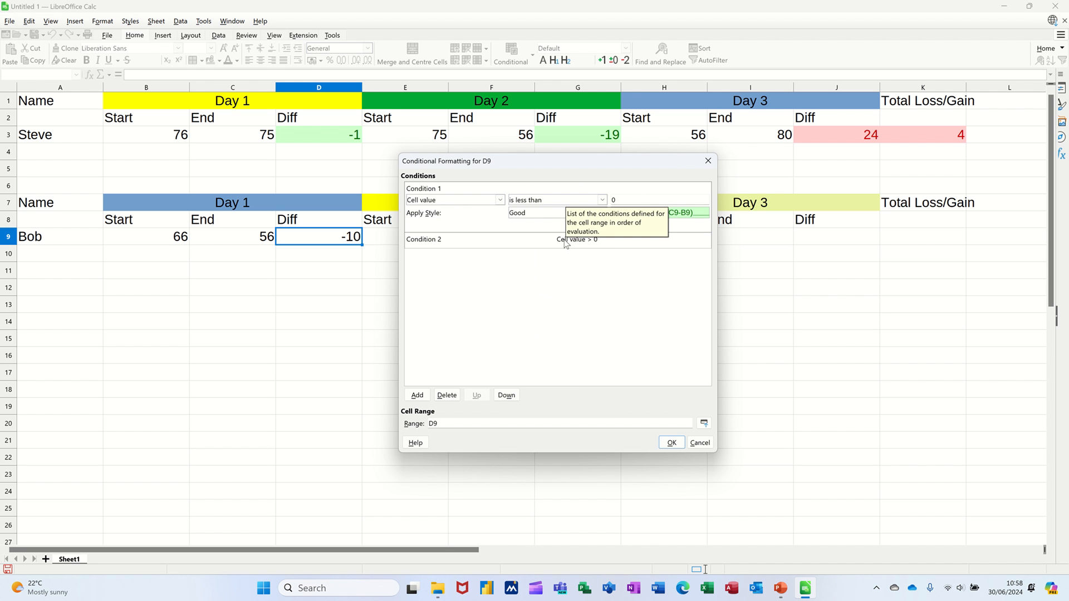
{"action": "mouse_move", "coordinate": [607, 203]}
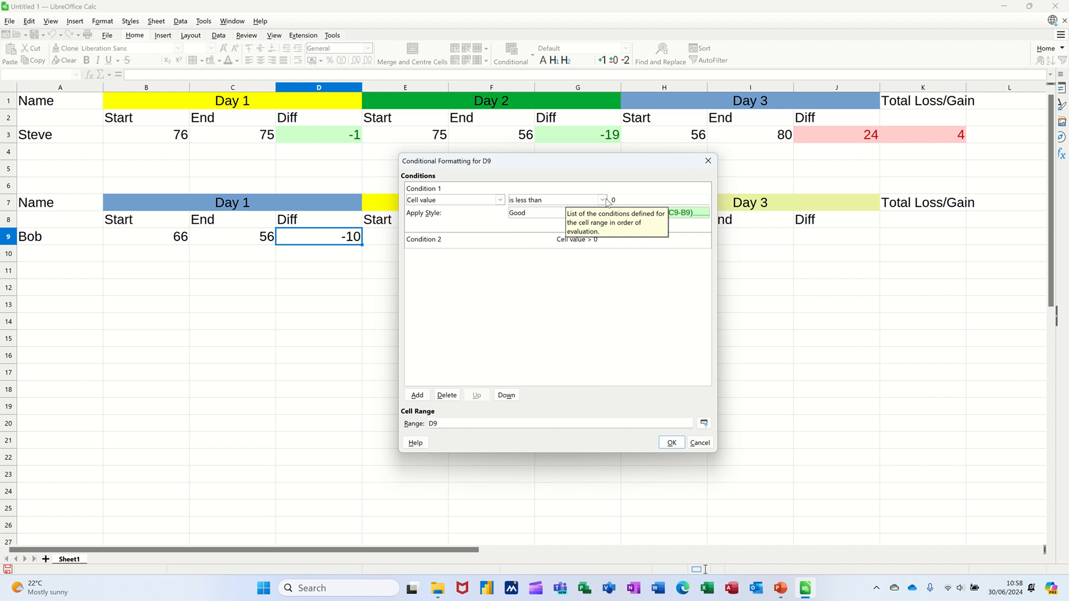
Step: Change the first condition to less than or equal to 0 and apply the rules to D9
{"action": "left_click", "coordinate": [602, 200]}
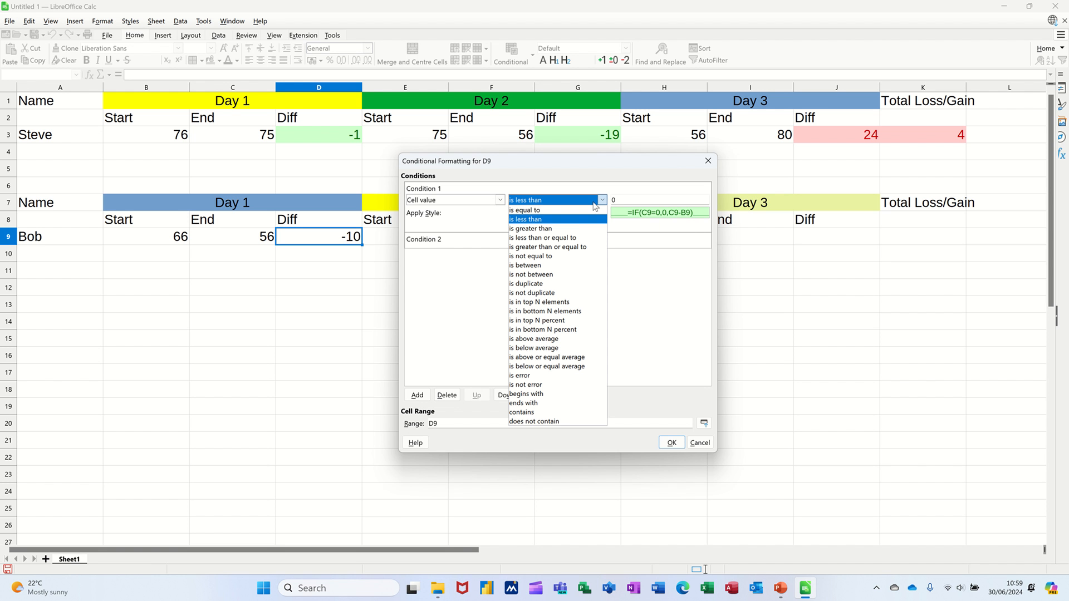
{"action": "mouse_move", "coordinate": [579, 224]}
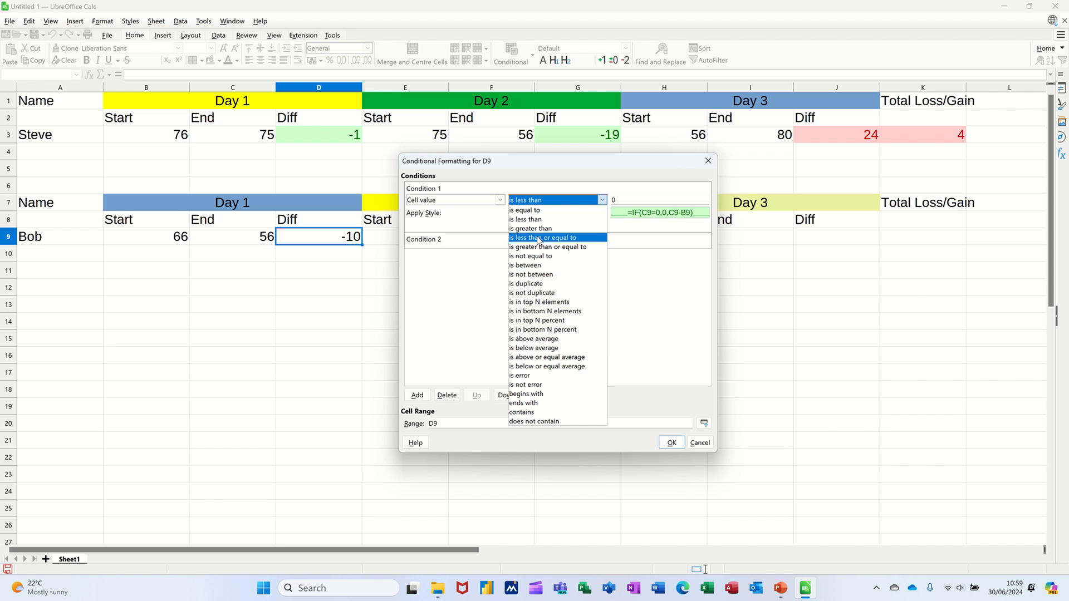
{"action": "left_click", "coordinate": [543, 237]}
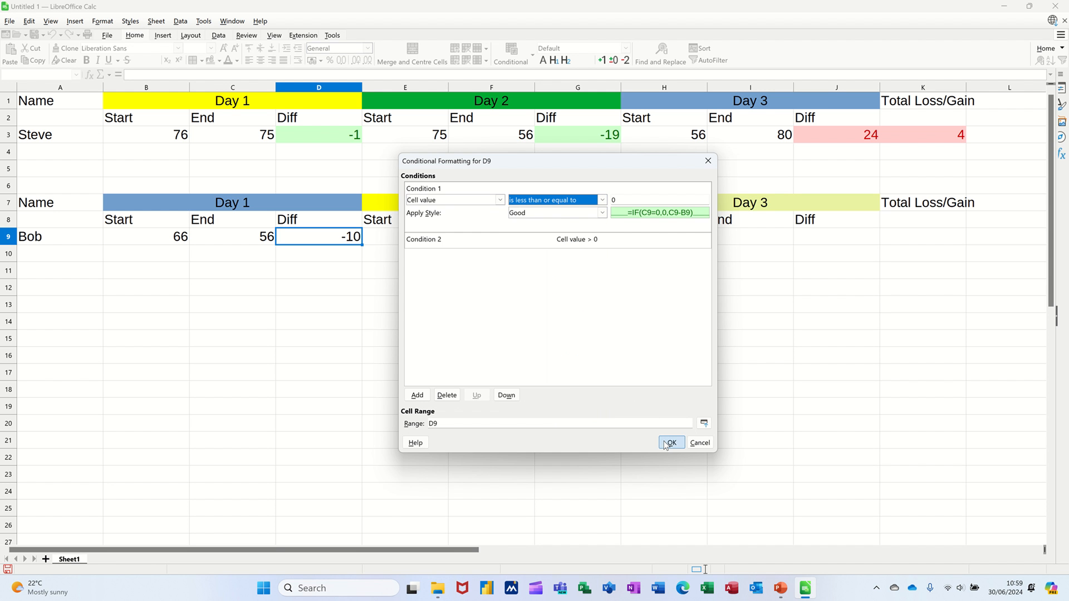
{"action": "left_click", "coordinate": [671, 443]}
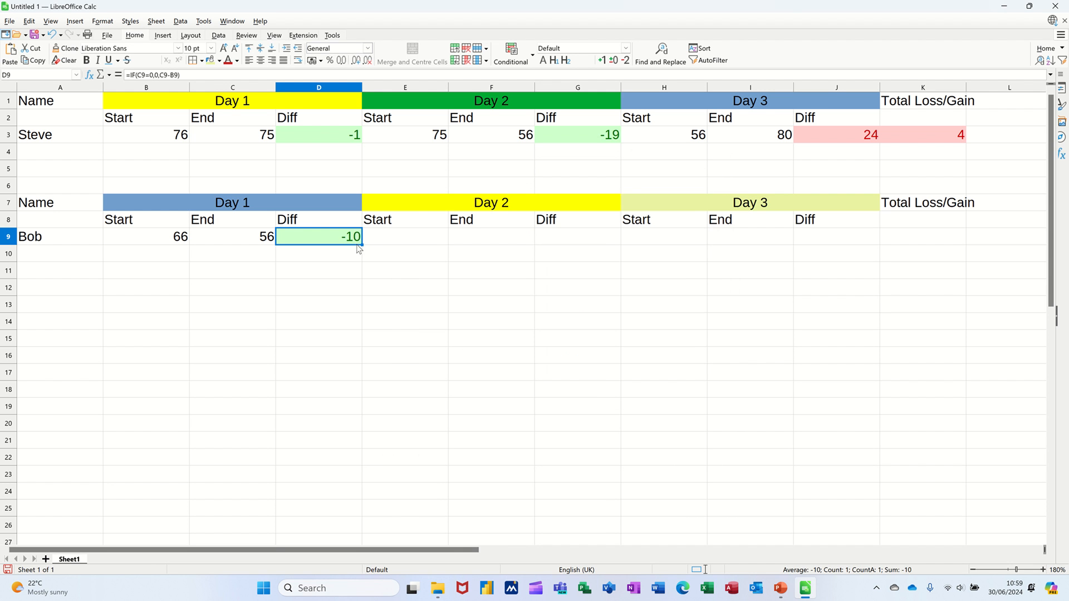
{"action": "mouse_move", "coordinate": [323, 237]}
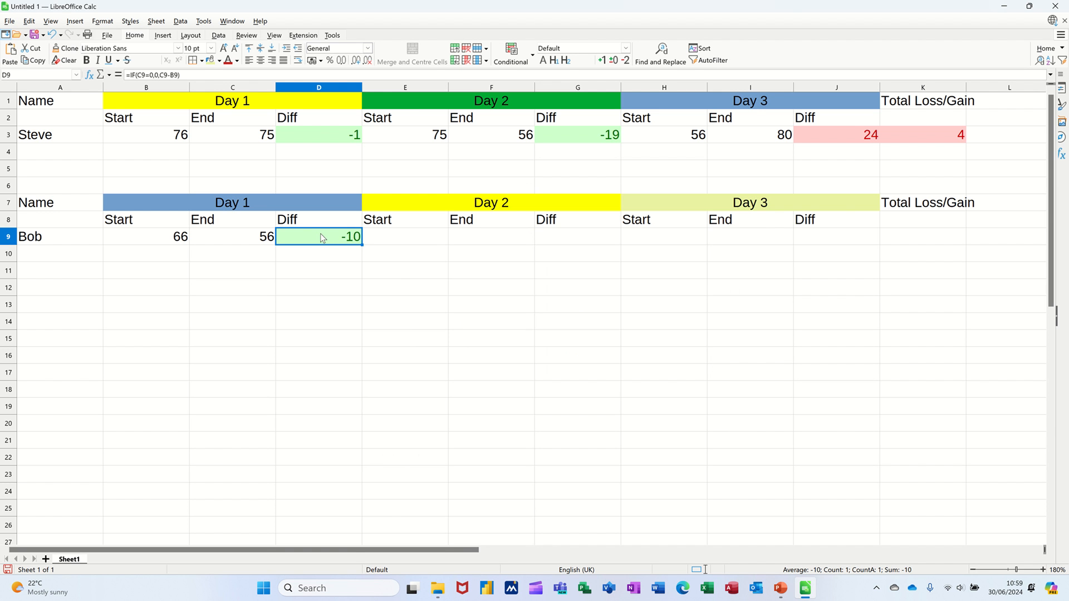
Step: Copy D9's IF formula and paste it into Bob's Day 2 and Day 3 Diff cells
{"action": "right_click", "coordinate": [319, 237]}
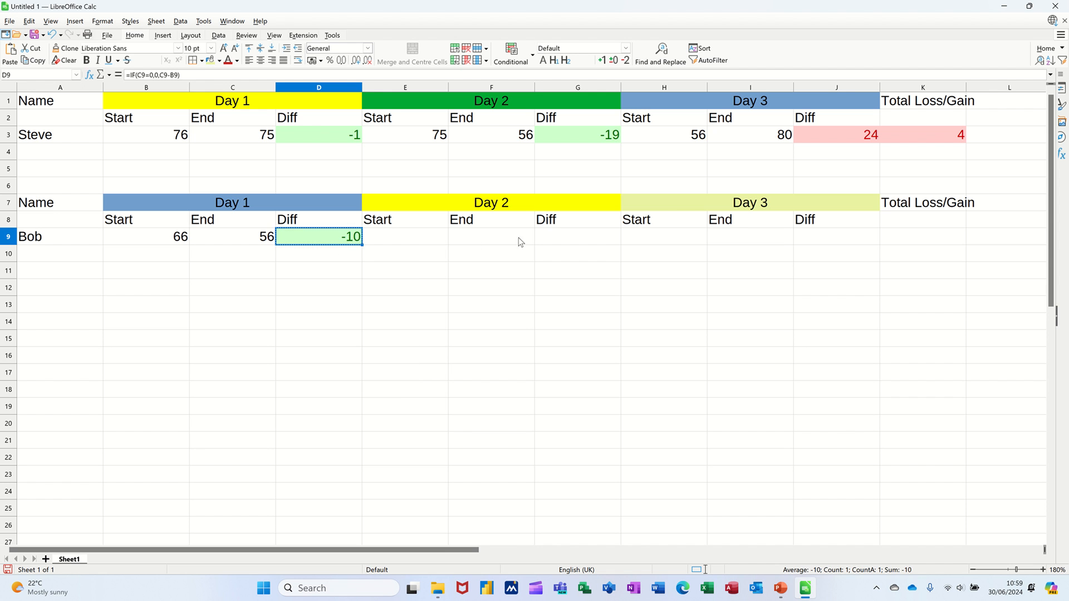
{"action": "right_click", "coordinate": [577, 237]}
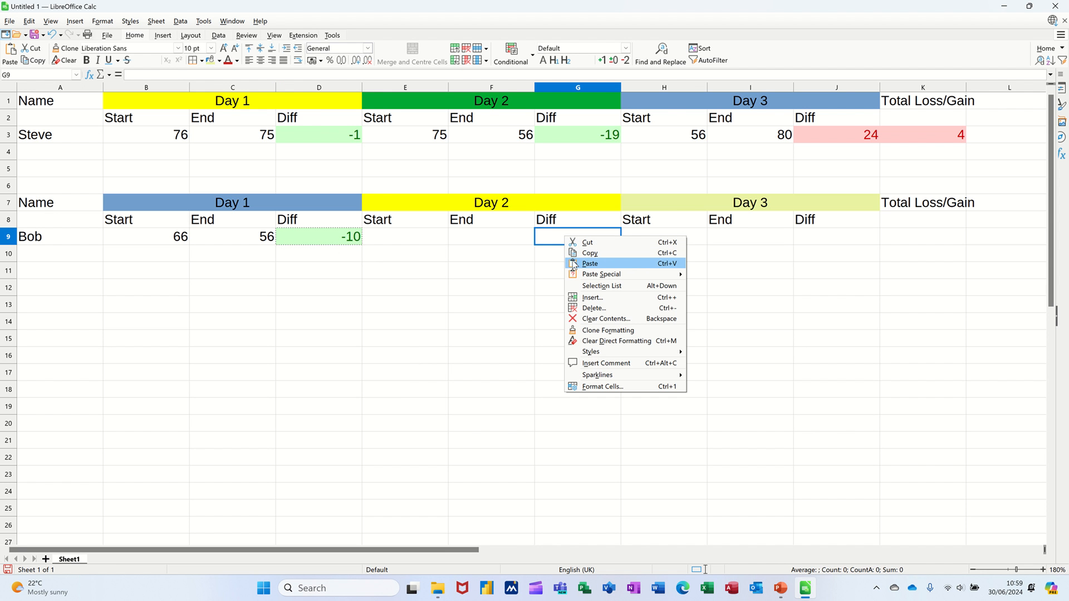
{"action": "left_click", "coordinate": [588, 263]}
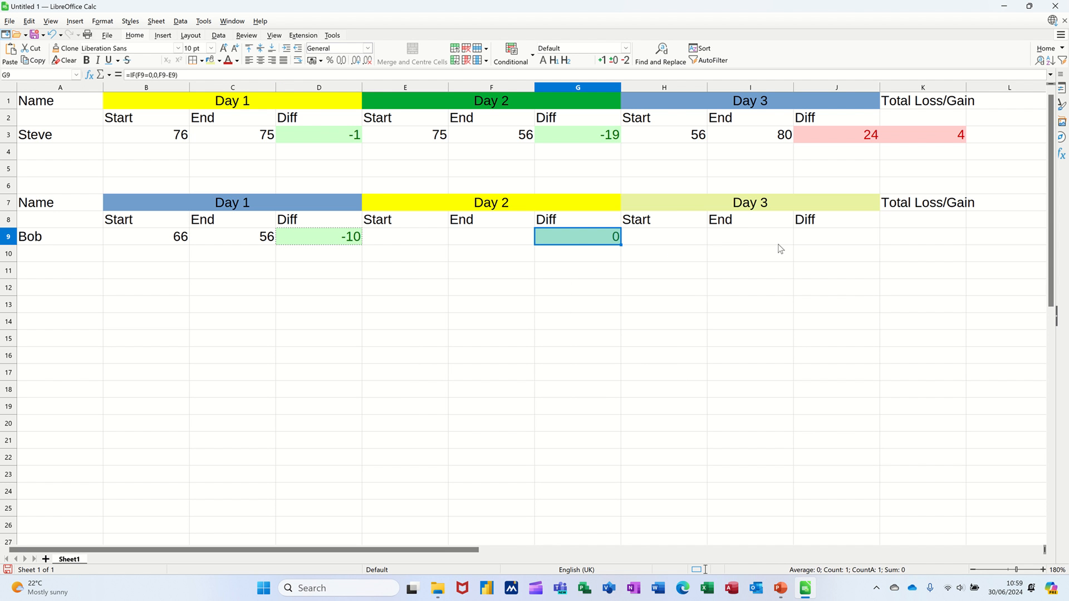
{"action": "right_click", "coordinate": [836, 237]}
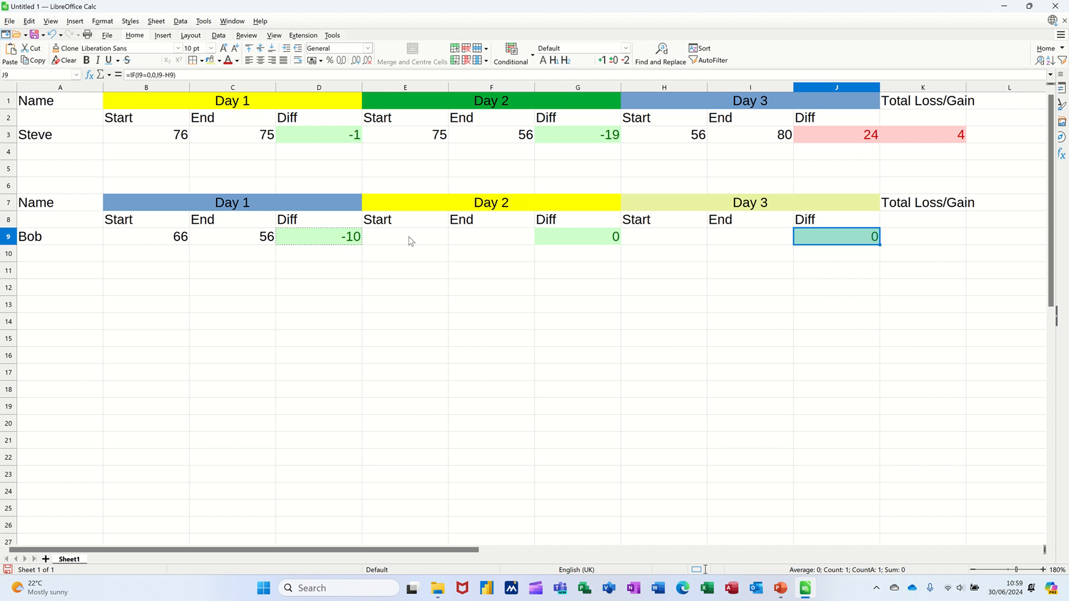
Step: Select Bob's Day 2 Start cell E9 to link it to the Day 1 End weight
{"action": "left_click", "coordinate": [404, 237]}
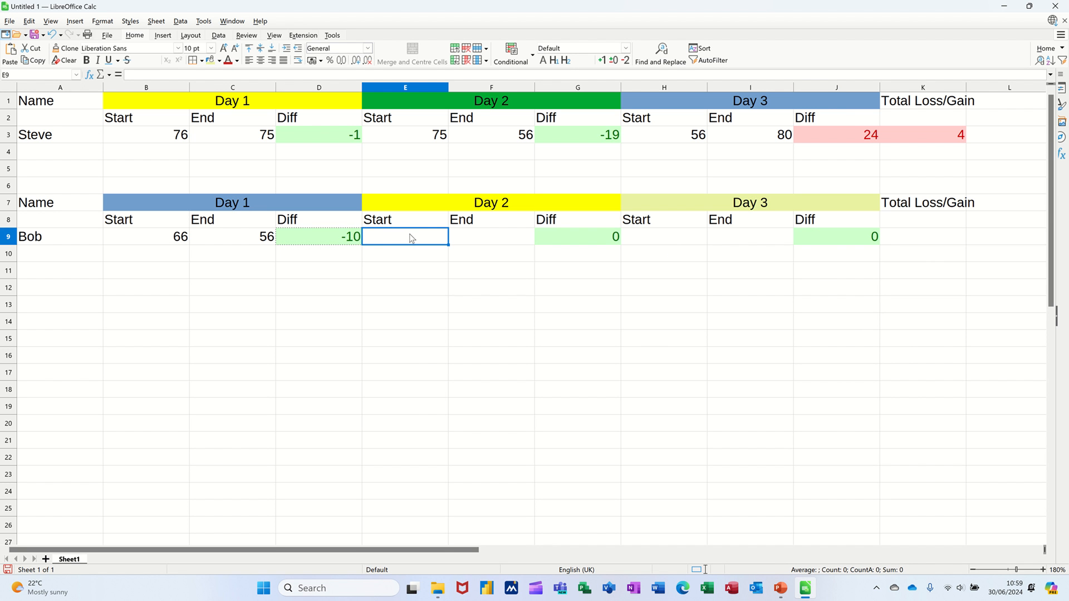
{"action": "mouse_move", "coordinate": [247, 239]}
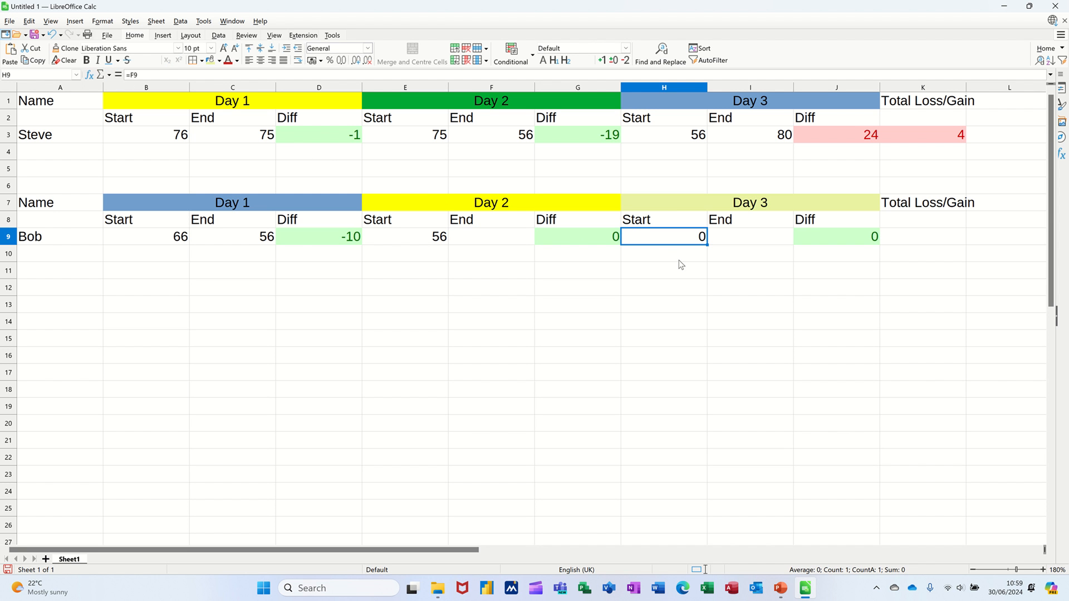
{"action": "mouse_move", "coordinate": [909, 242]}
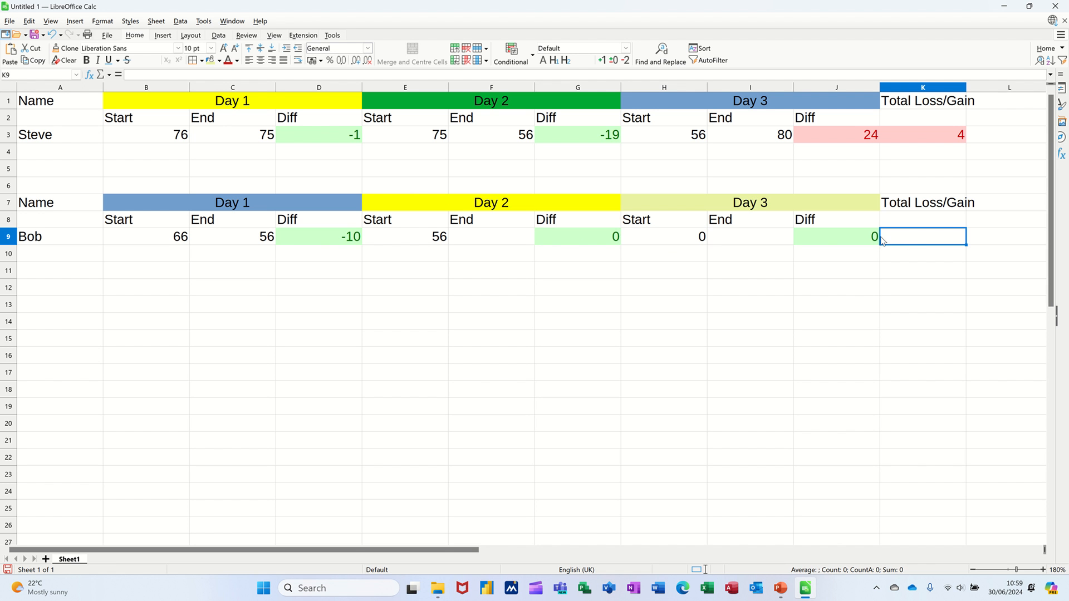
{"action": "mouse_move", "coordinate": [906, 240]}
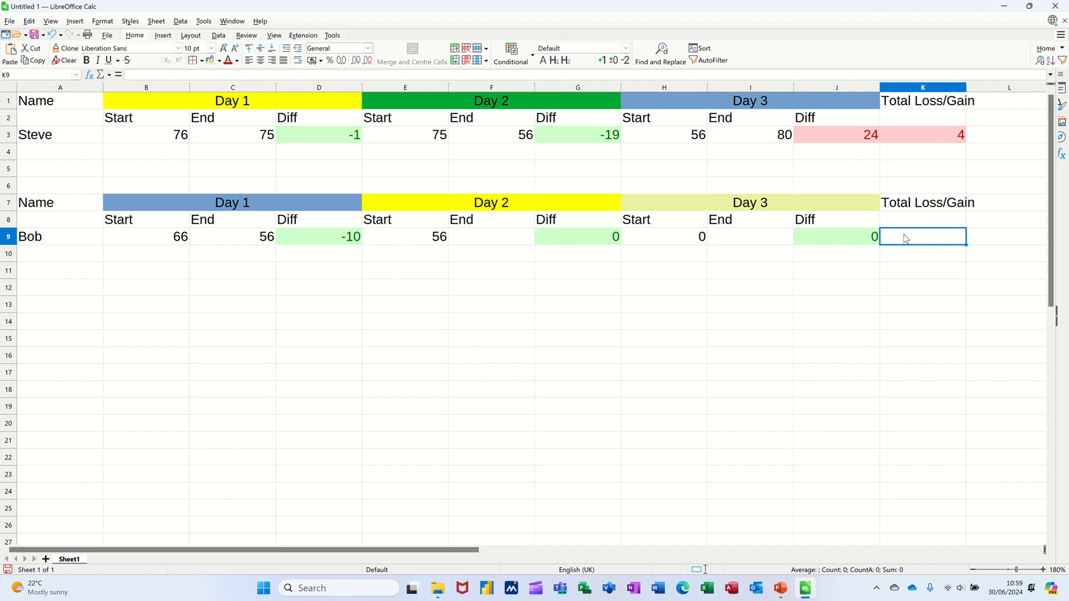
Step: Enter a SUM formula in K9 adding Bob's Day 1, Day 2 and Day 3 Diff cells
{"action": "type", "text": "=s"}
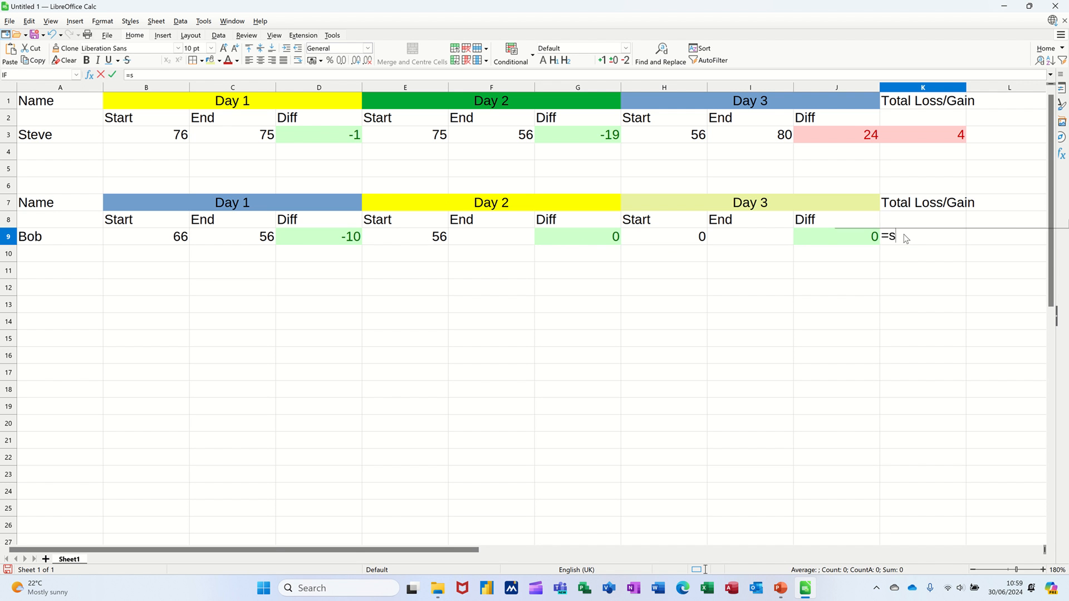
{"action": "type", "text": "um("}
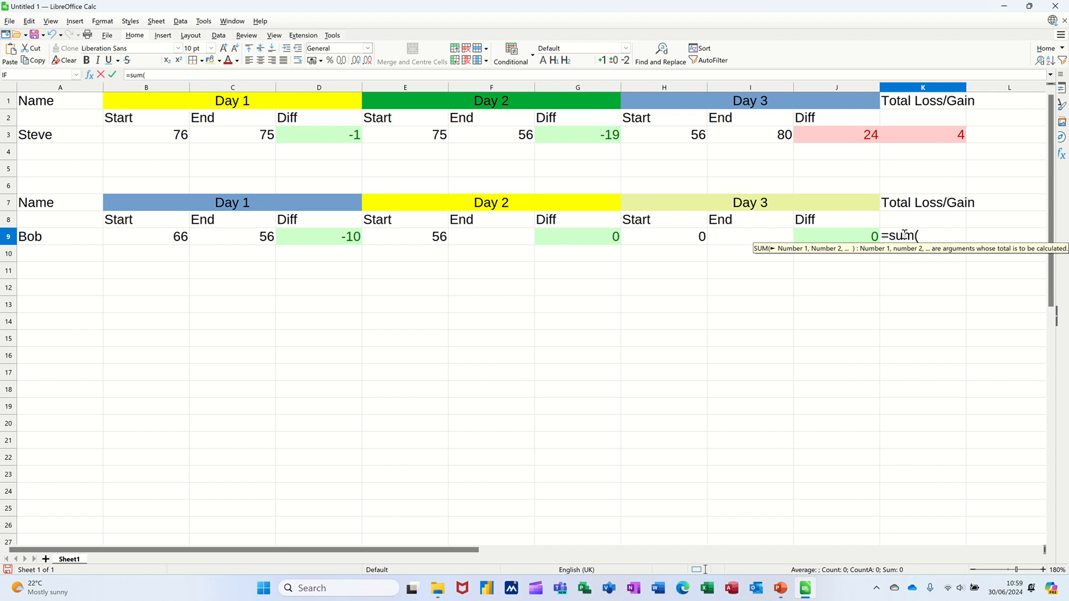
{"action": "left_click", "coordinate": [318, 237]}
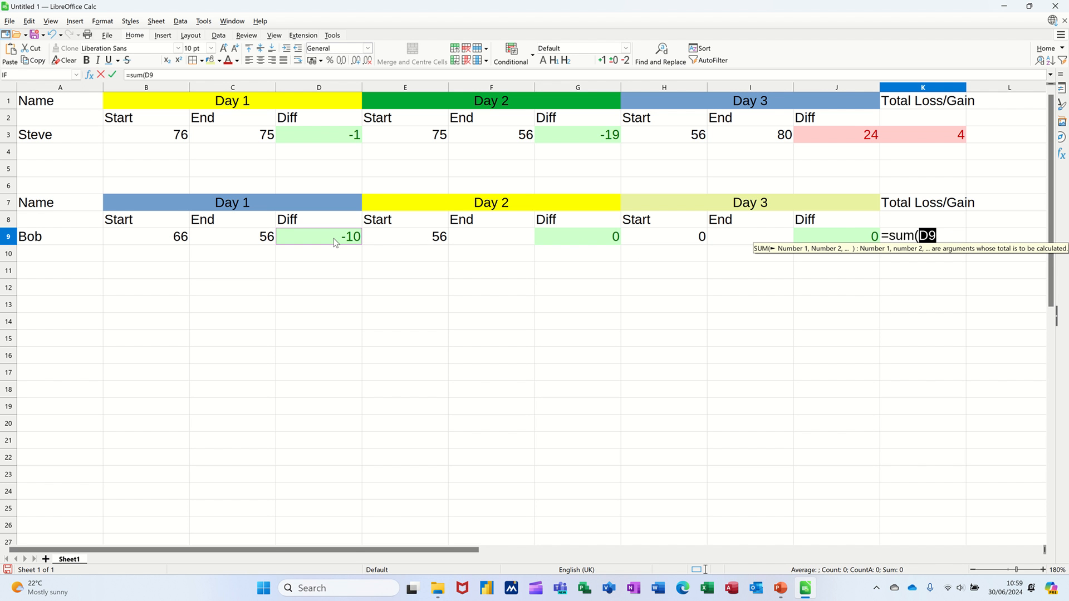
{"action": "mouse_move", "coordinate": [574, 239]}
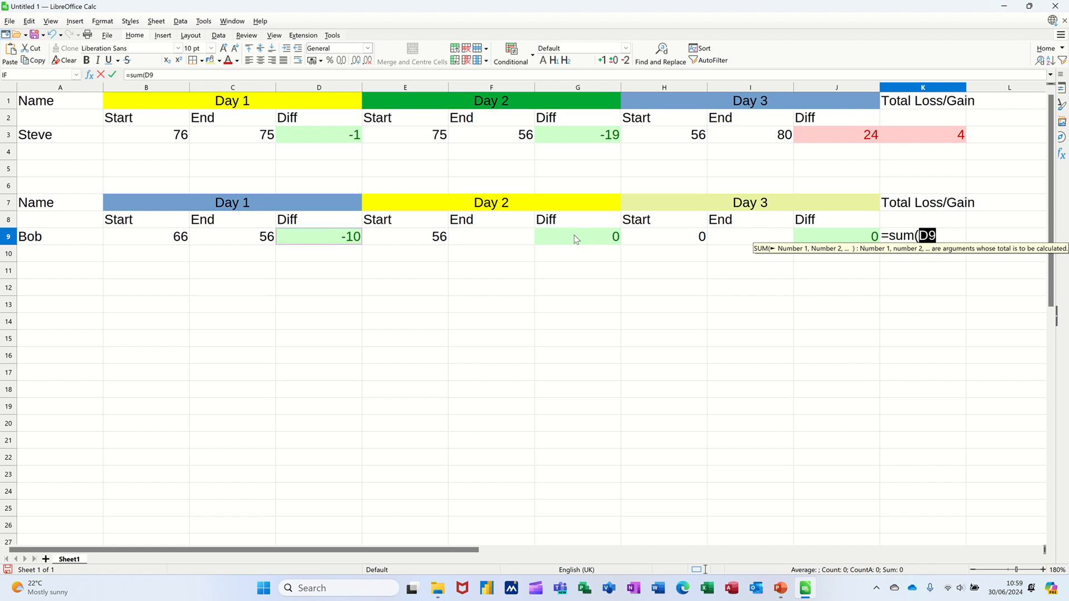
{"action": "left_click", "coordinate": [835, 237]}
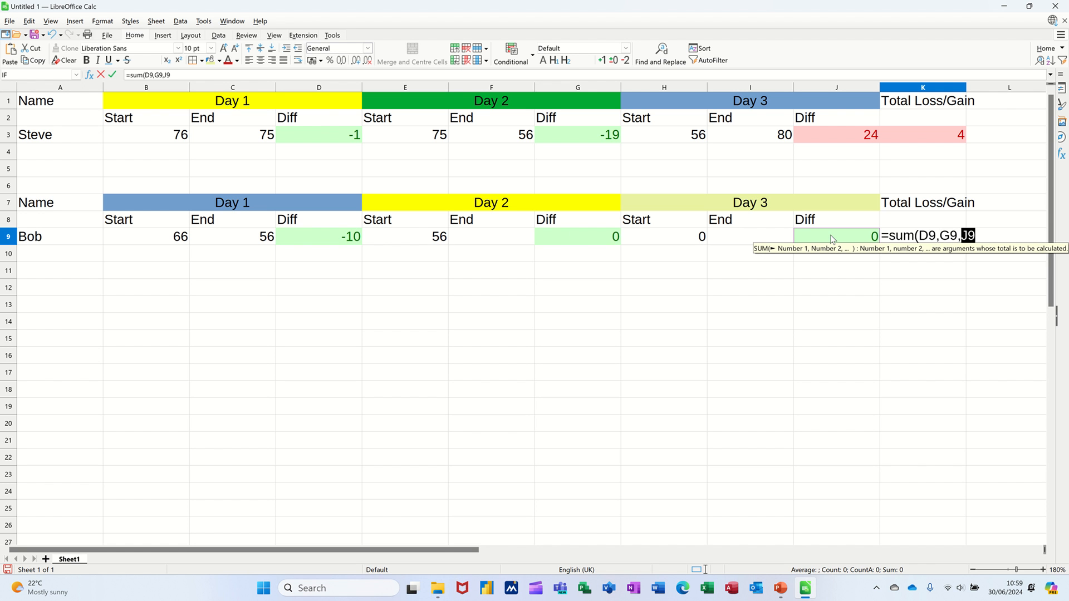
{"action": "mouse_move", "coordinate": [118, 80]}
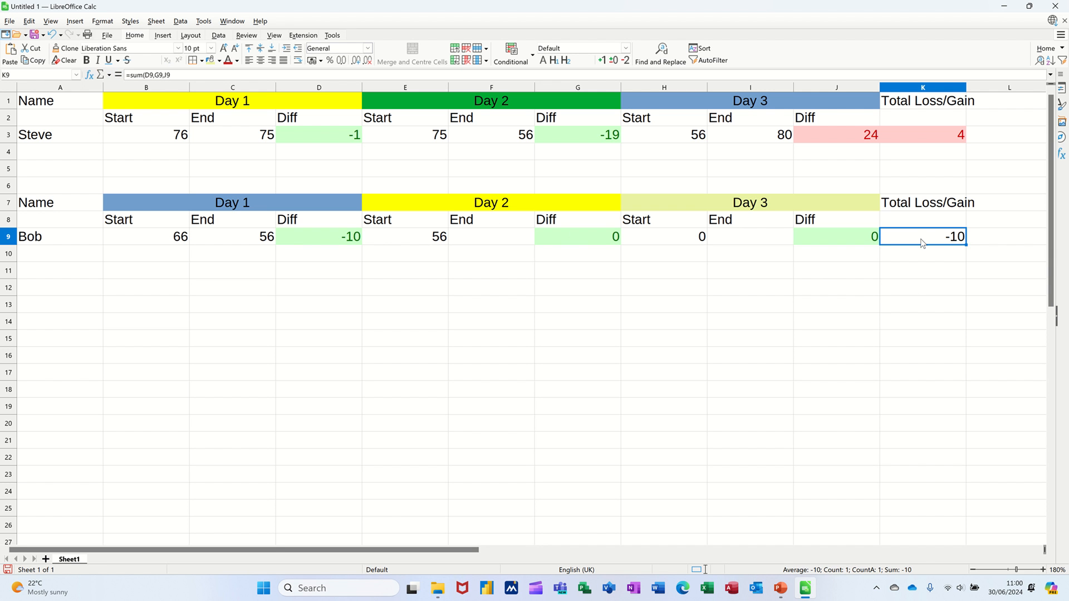
{"action": "mouse_move", "coordinate": [909, 234]}
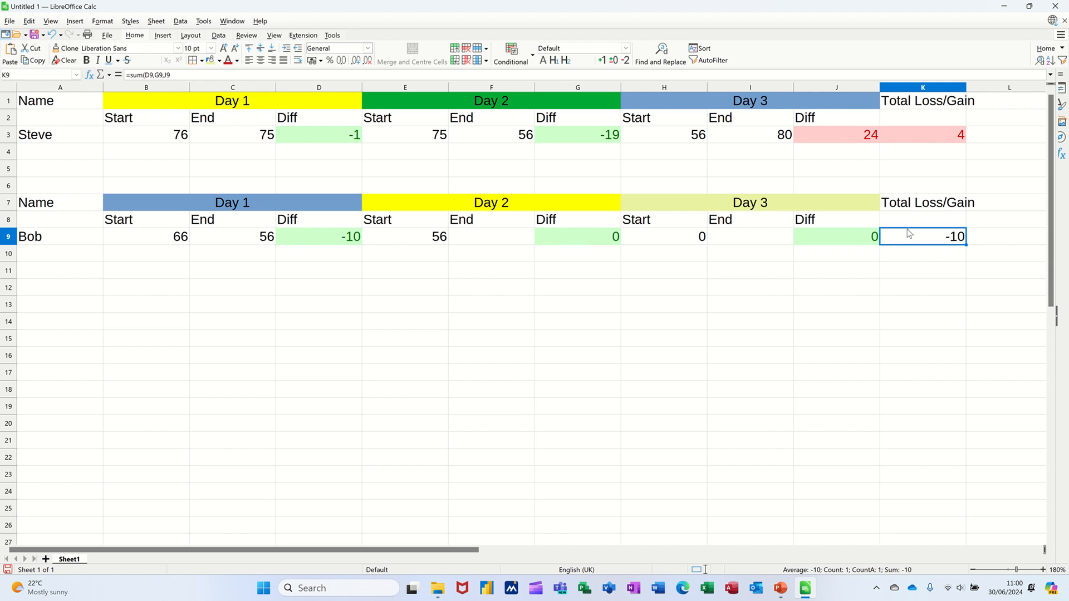
{"action": "mouse_move", "coordinate": [827, 241]}
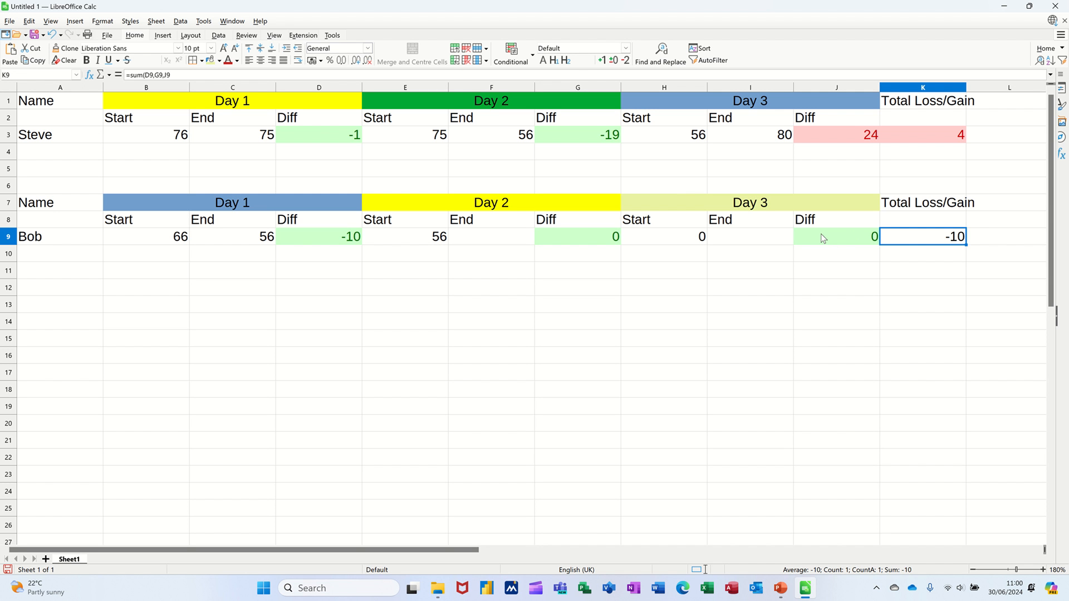
Step: Clone the Day 3 Diff cell's green/red conditional formatting onto Bob's total cell
{"action": "left_click", "coordinate": [836, 237]}
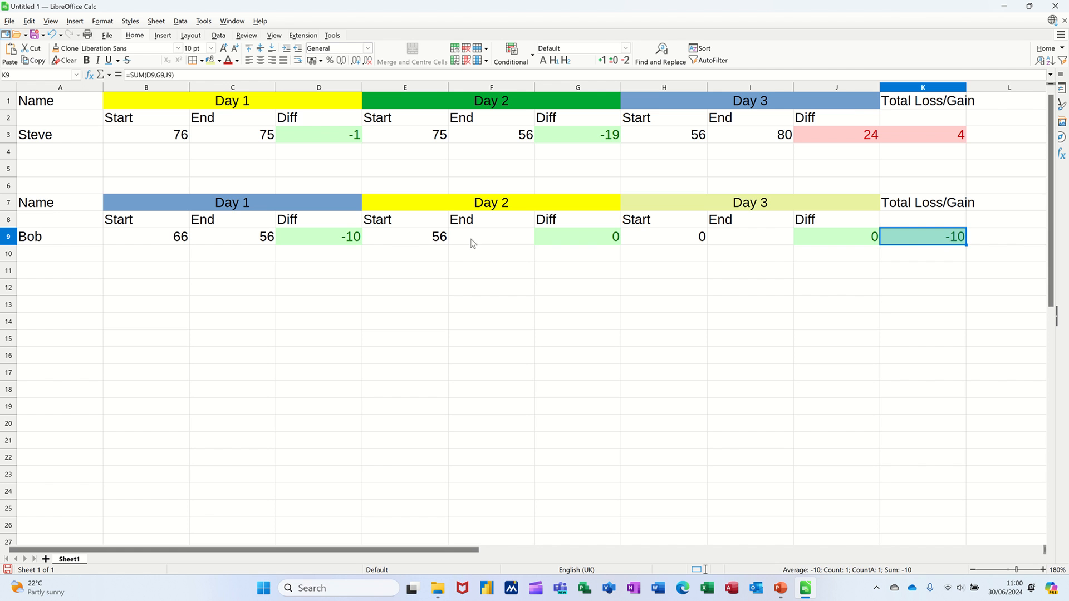
{"action": "left_click", "coordinate": [491, 237]}
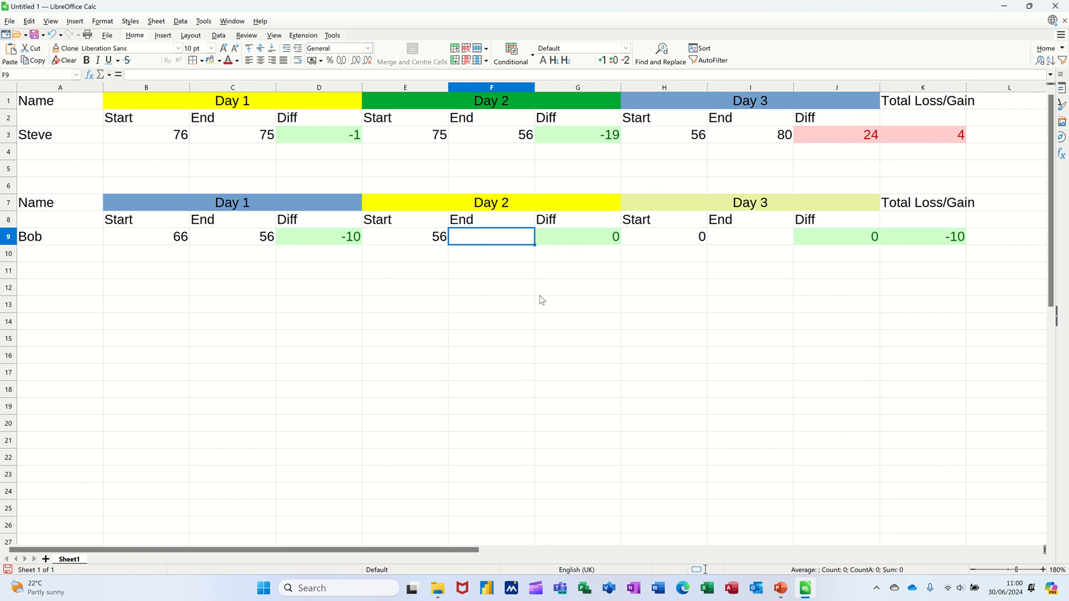
Step: Enter 67 as Bob's Day 2 End weight and 78 as his Day 3 End weight
{"action": "type", "text": "67"}
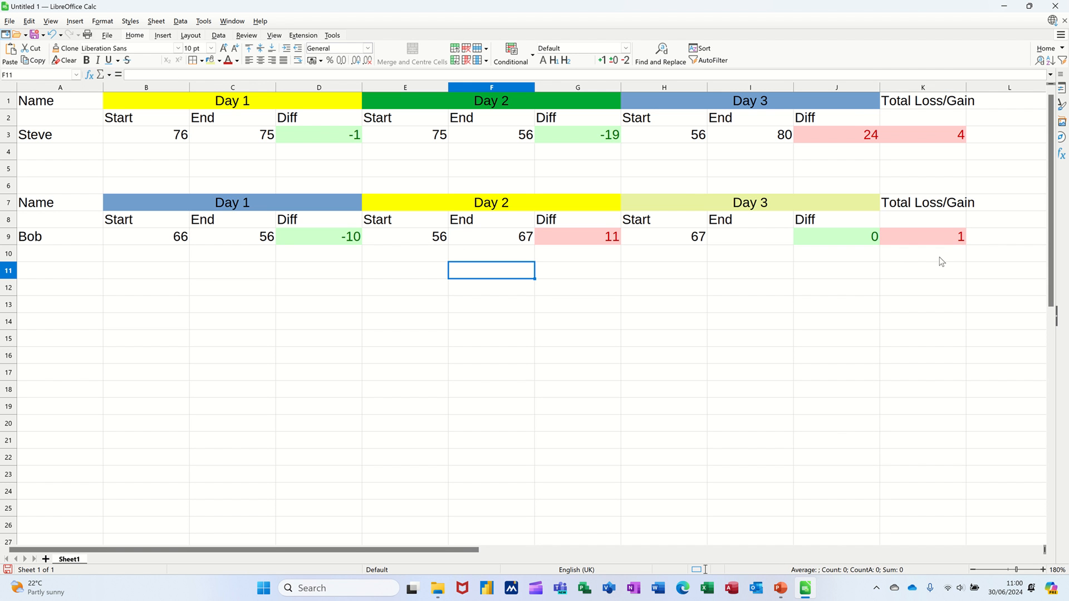
{"action": "left_click", "coordinate": [749, 237]}
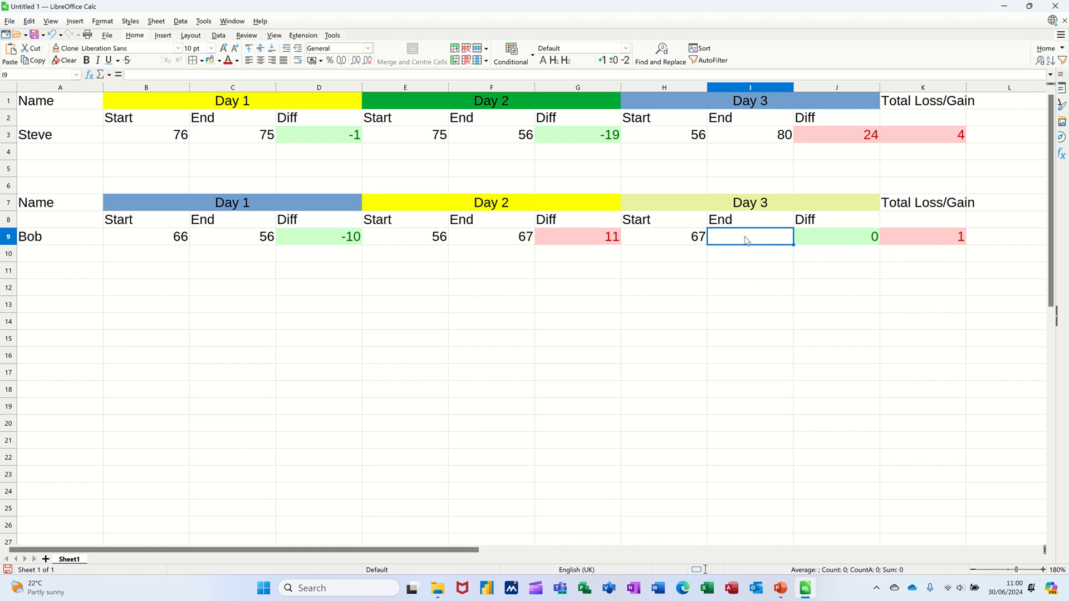
{"action": "mouse_move", "coordinate": [706, 253]}
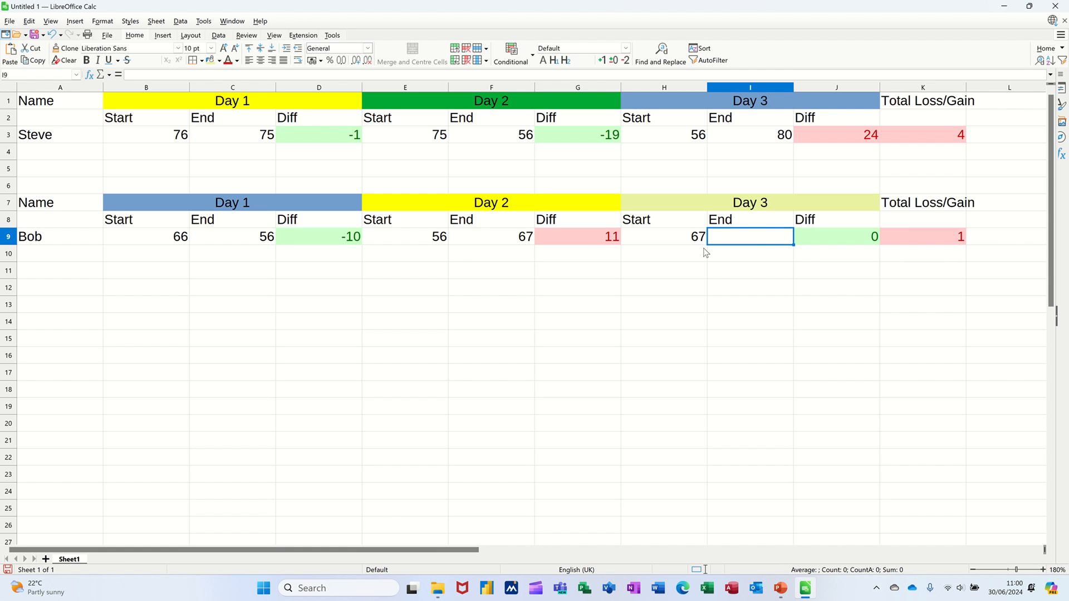
{"action": "type", "text": "7"}
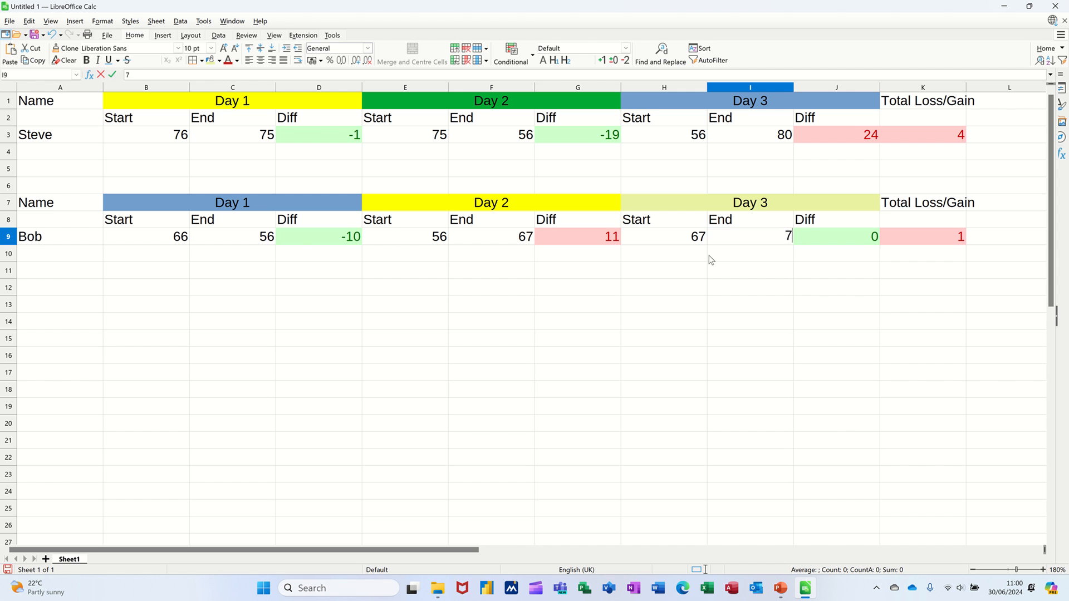
{"action": "type", "text": "78"}
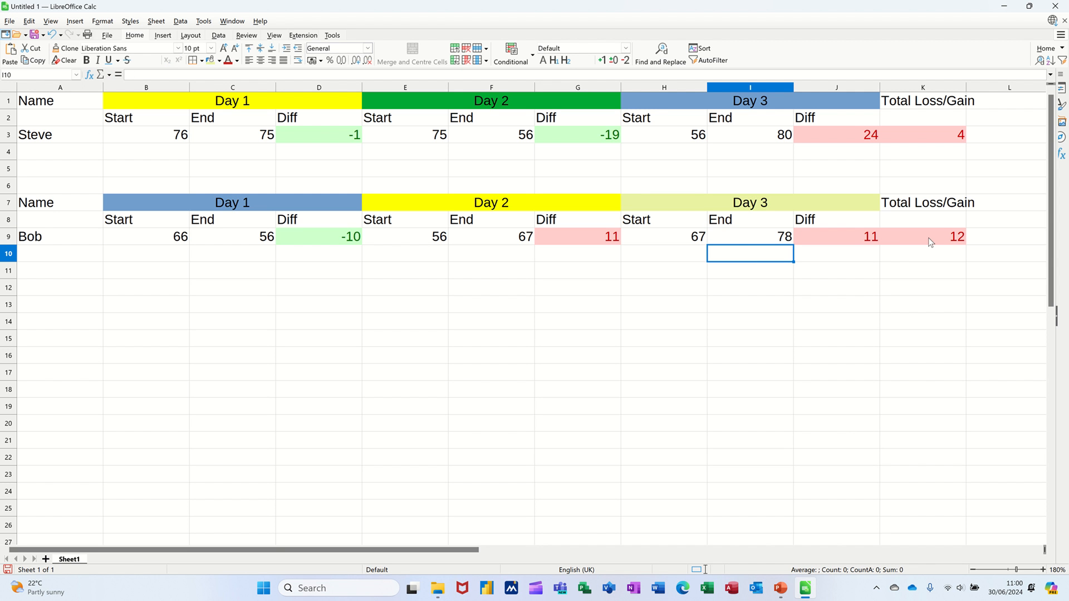
{"action": "mouse_move", "coordinate": [950, 237]}
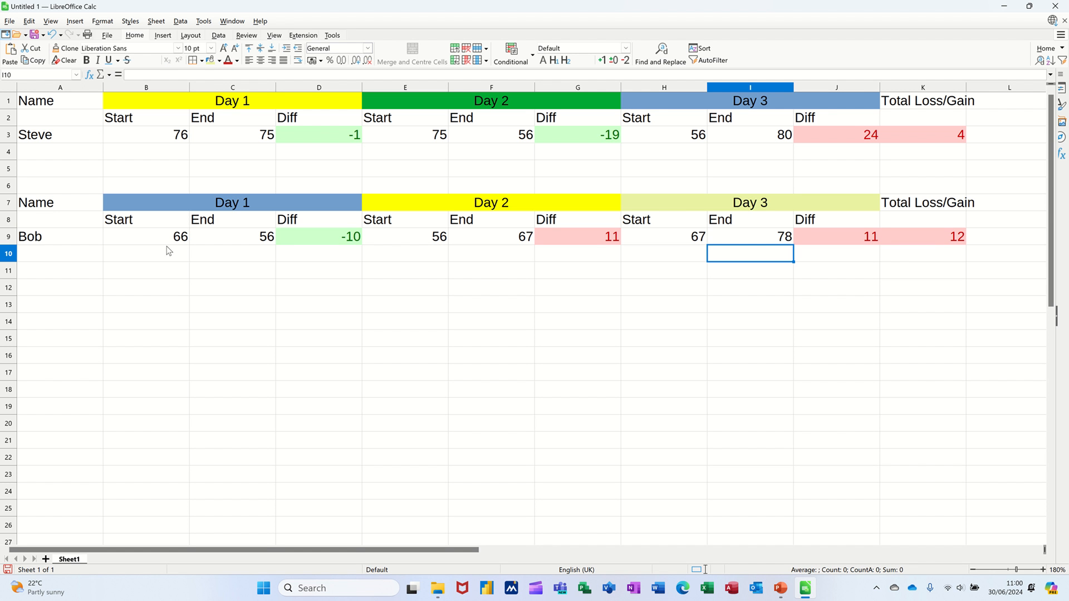
{"action": "mouse_move", "coordinate": [171, 247]}
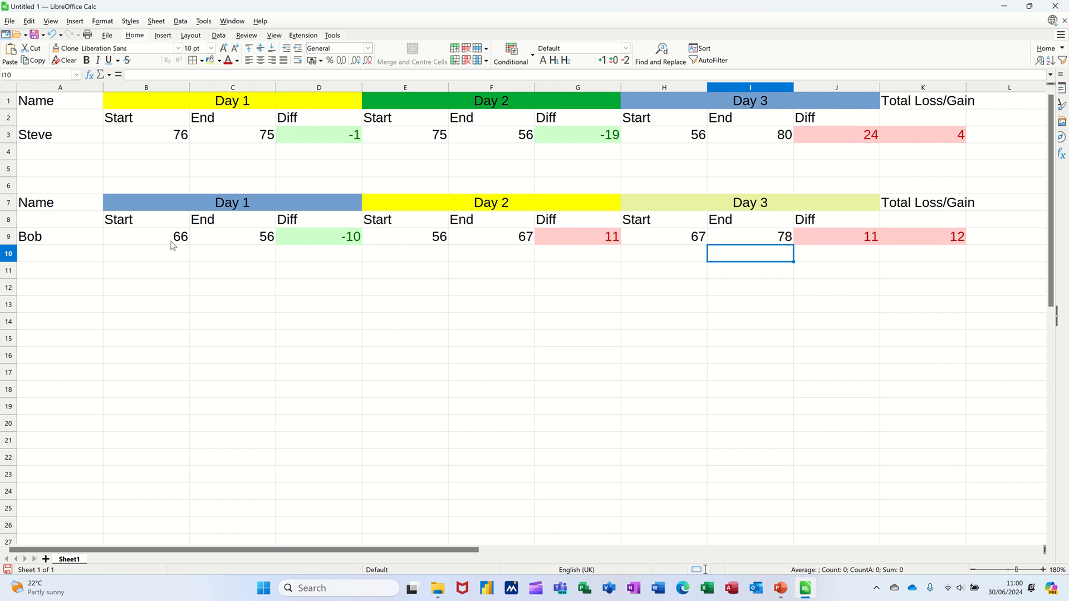